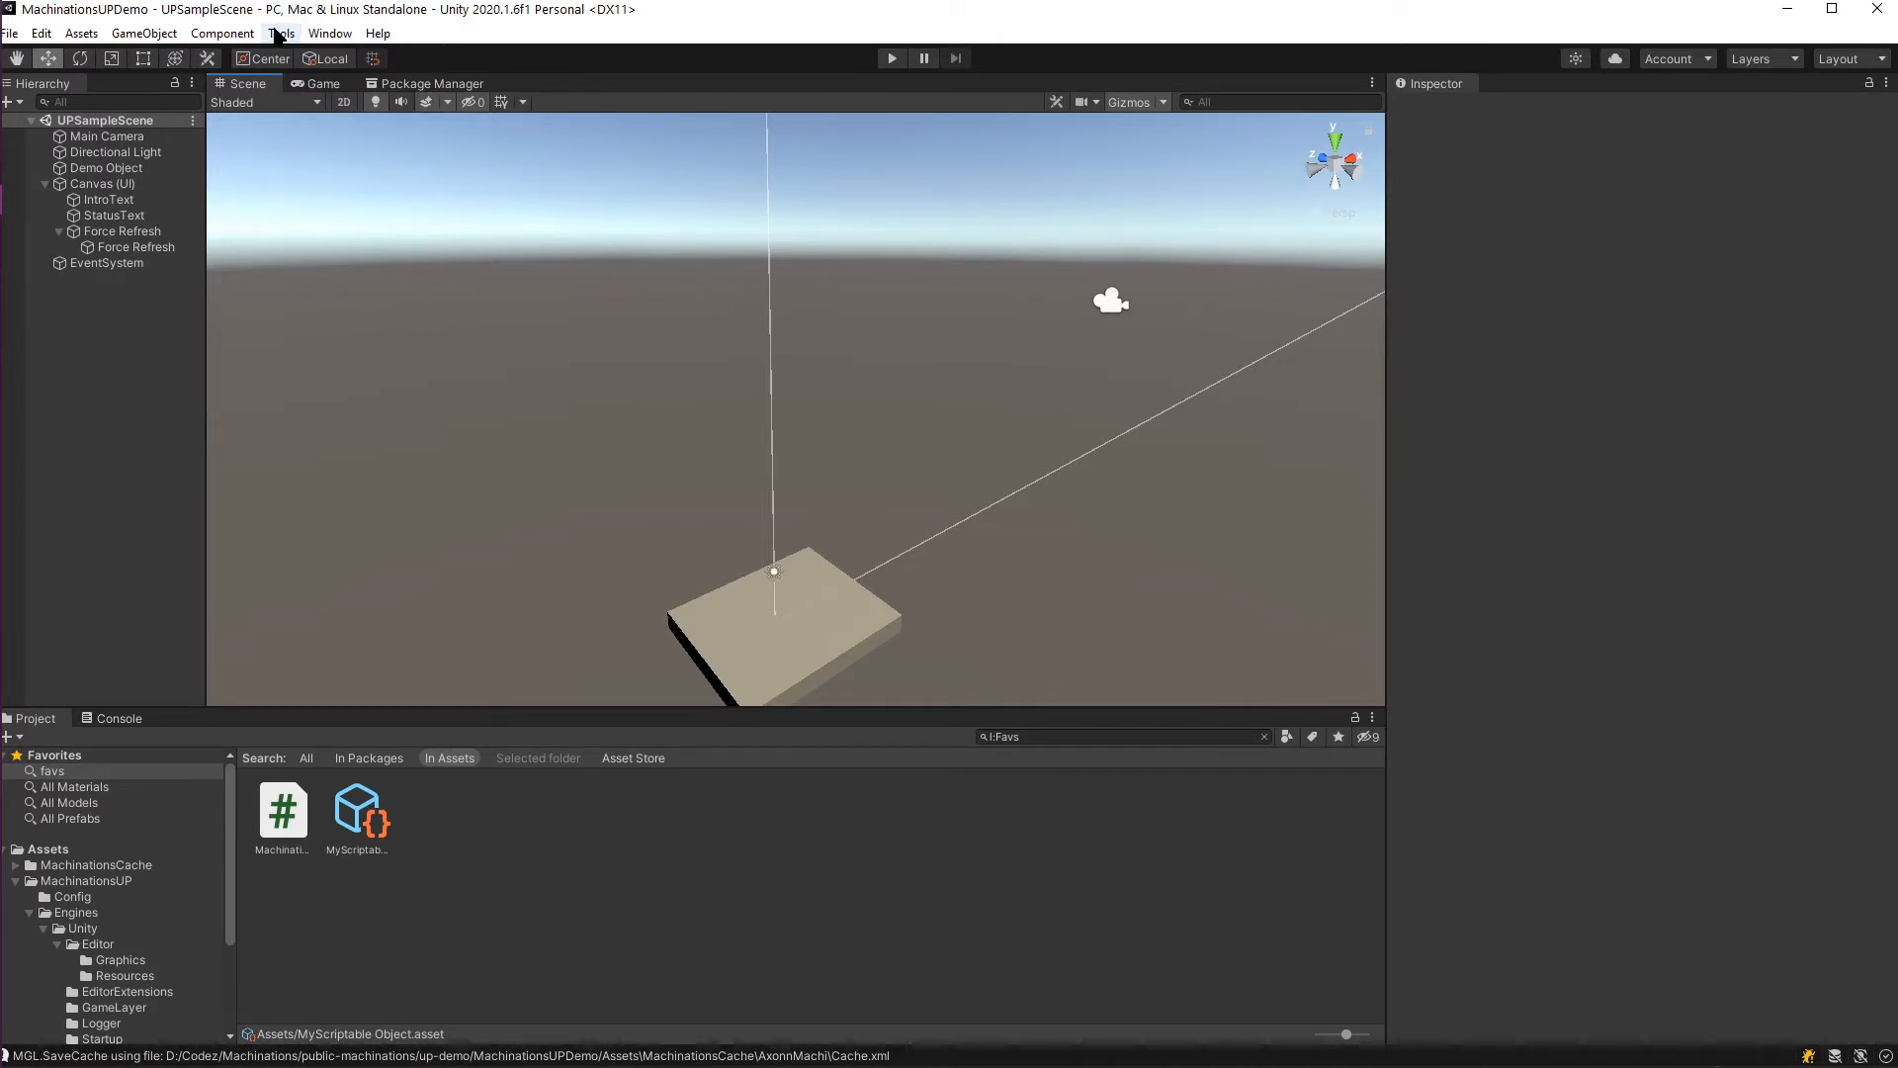
- Bring up the Machinations.io Control Panel from the Tools > Machinations menu
click(279, 34)
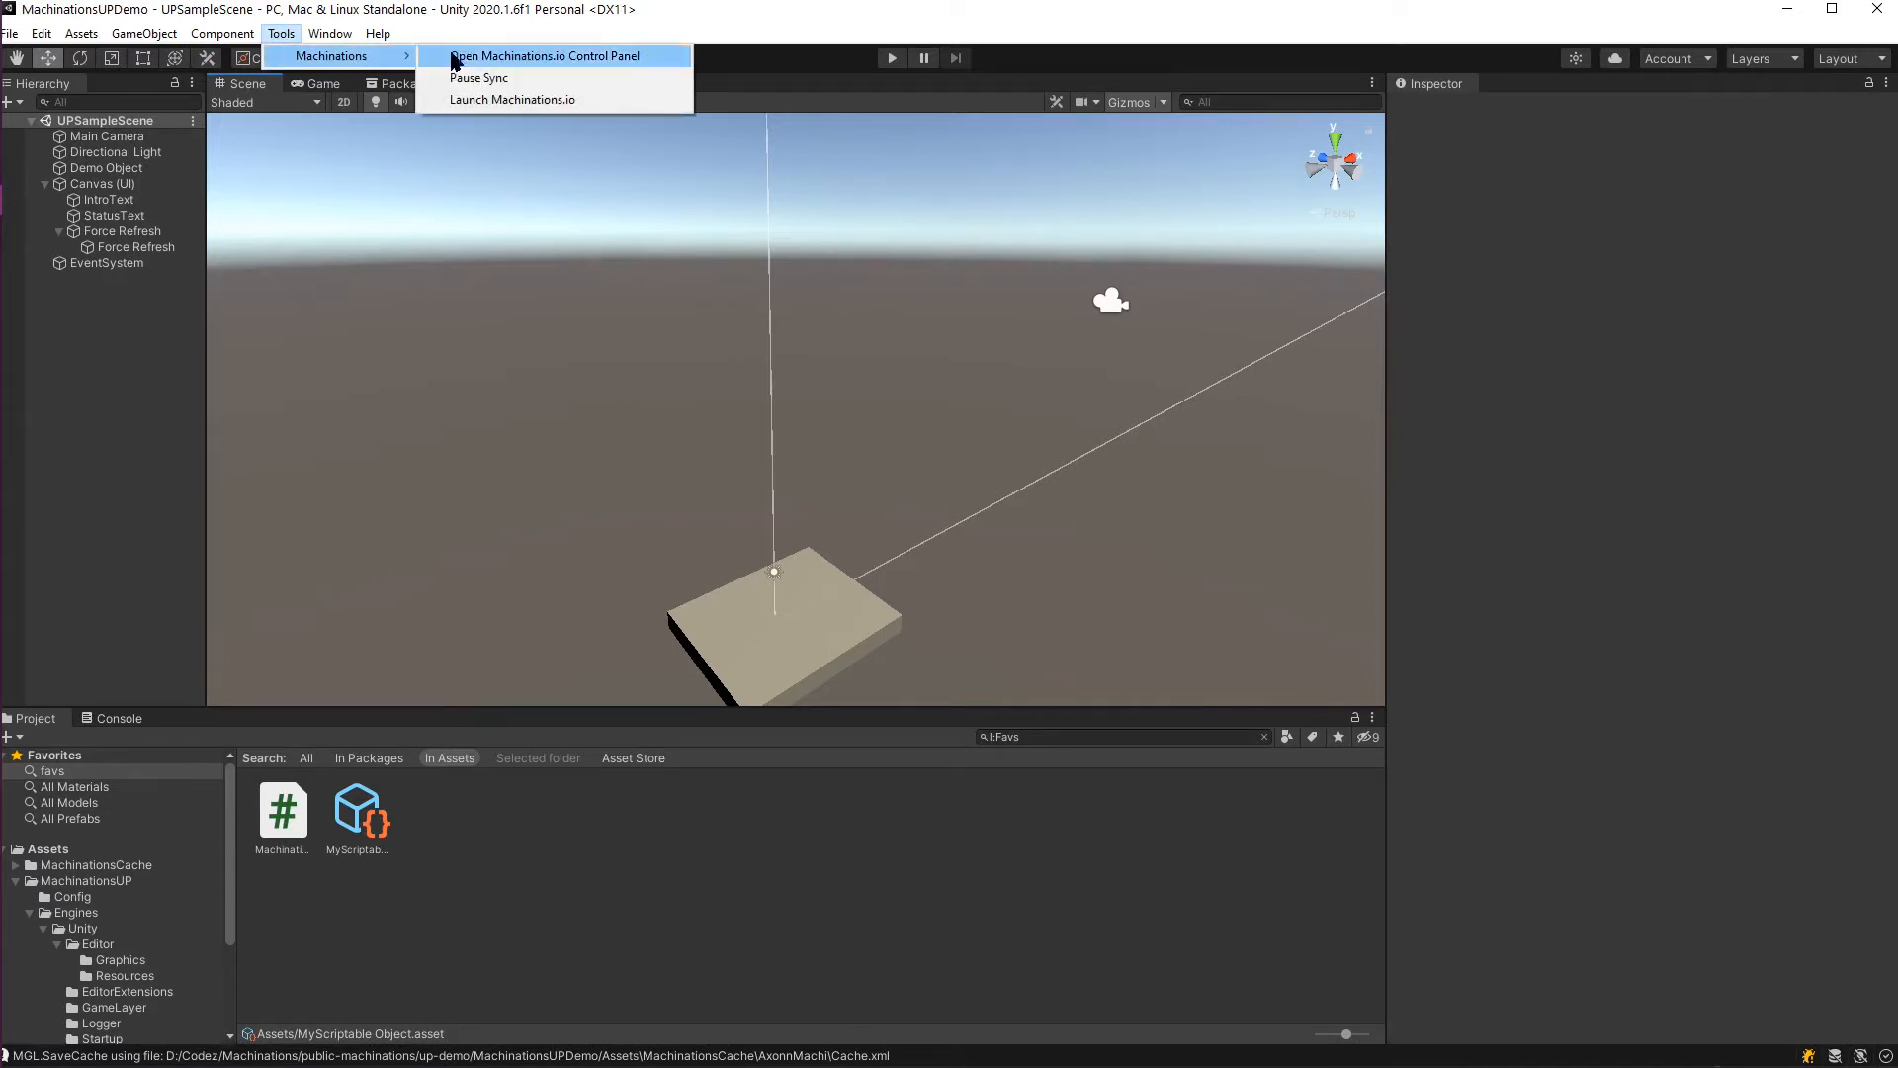
mouse_move(617, 65)
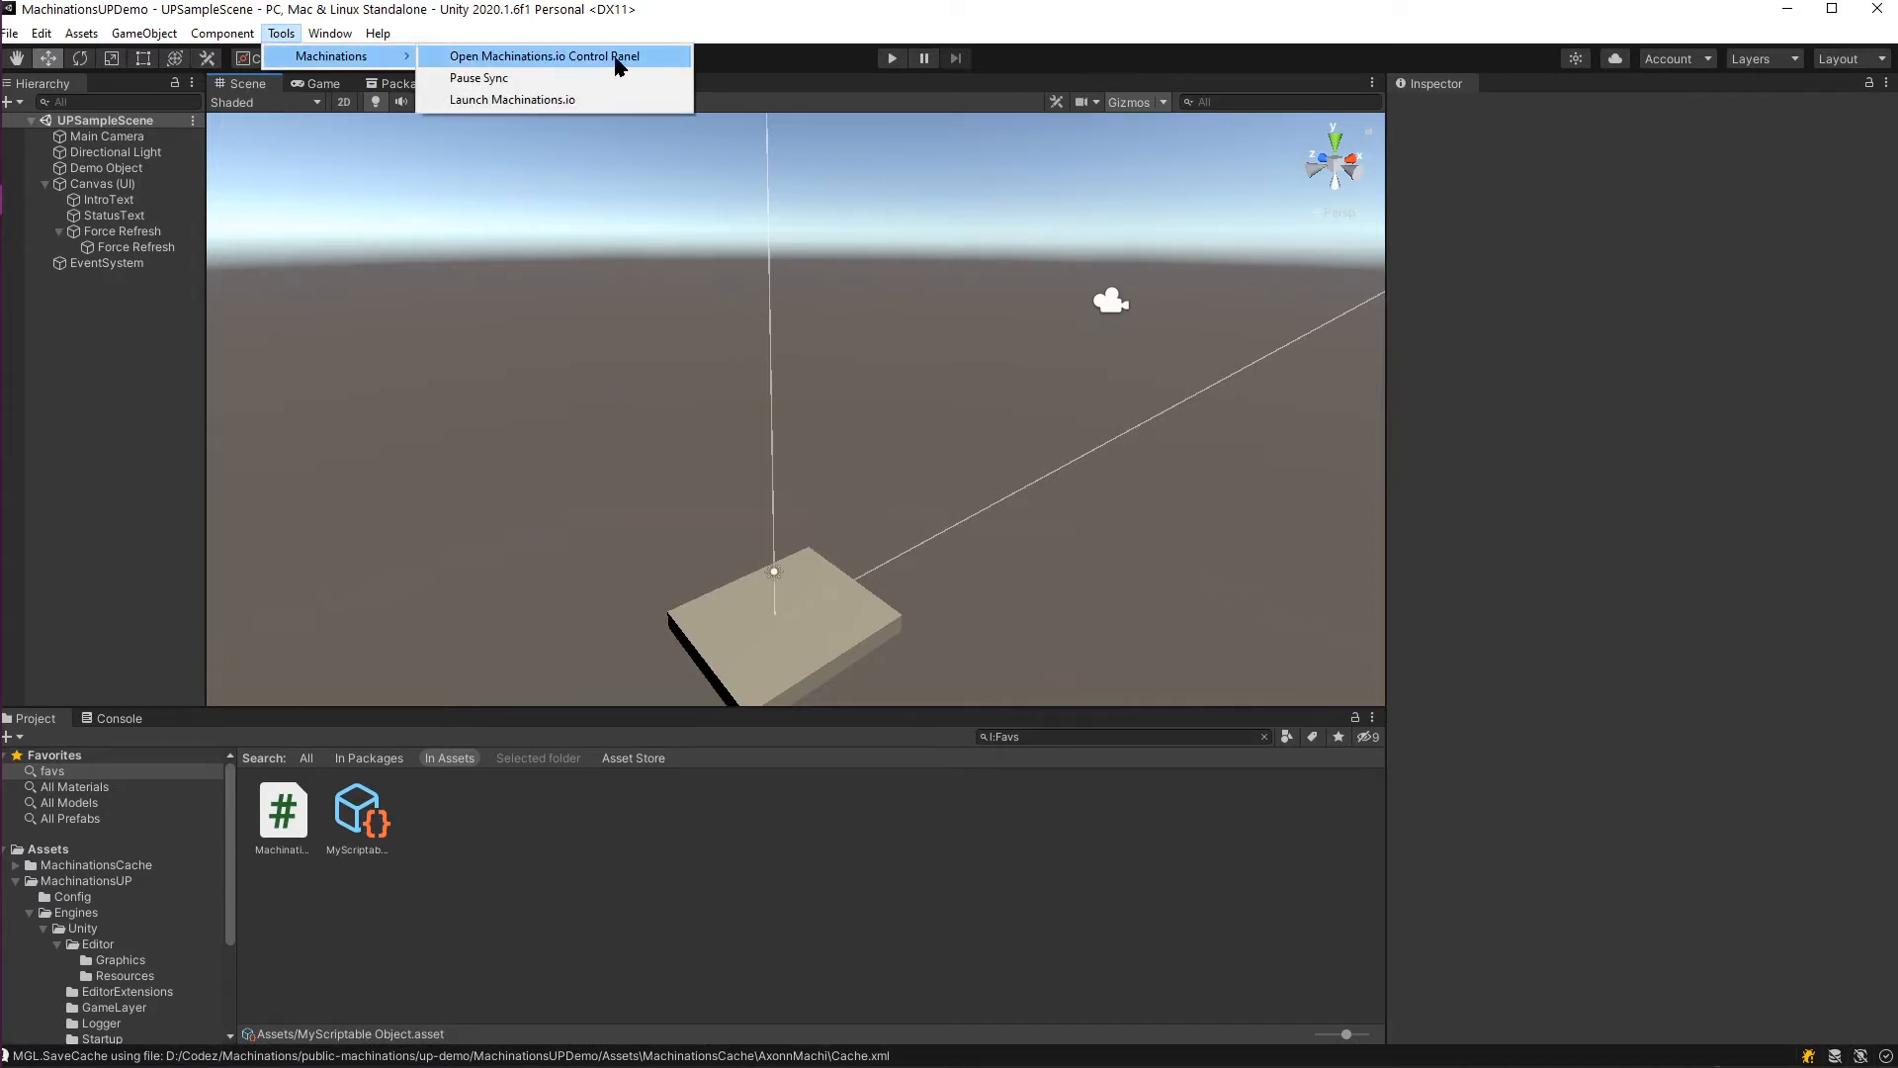
click(542, 55)
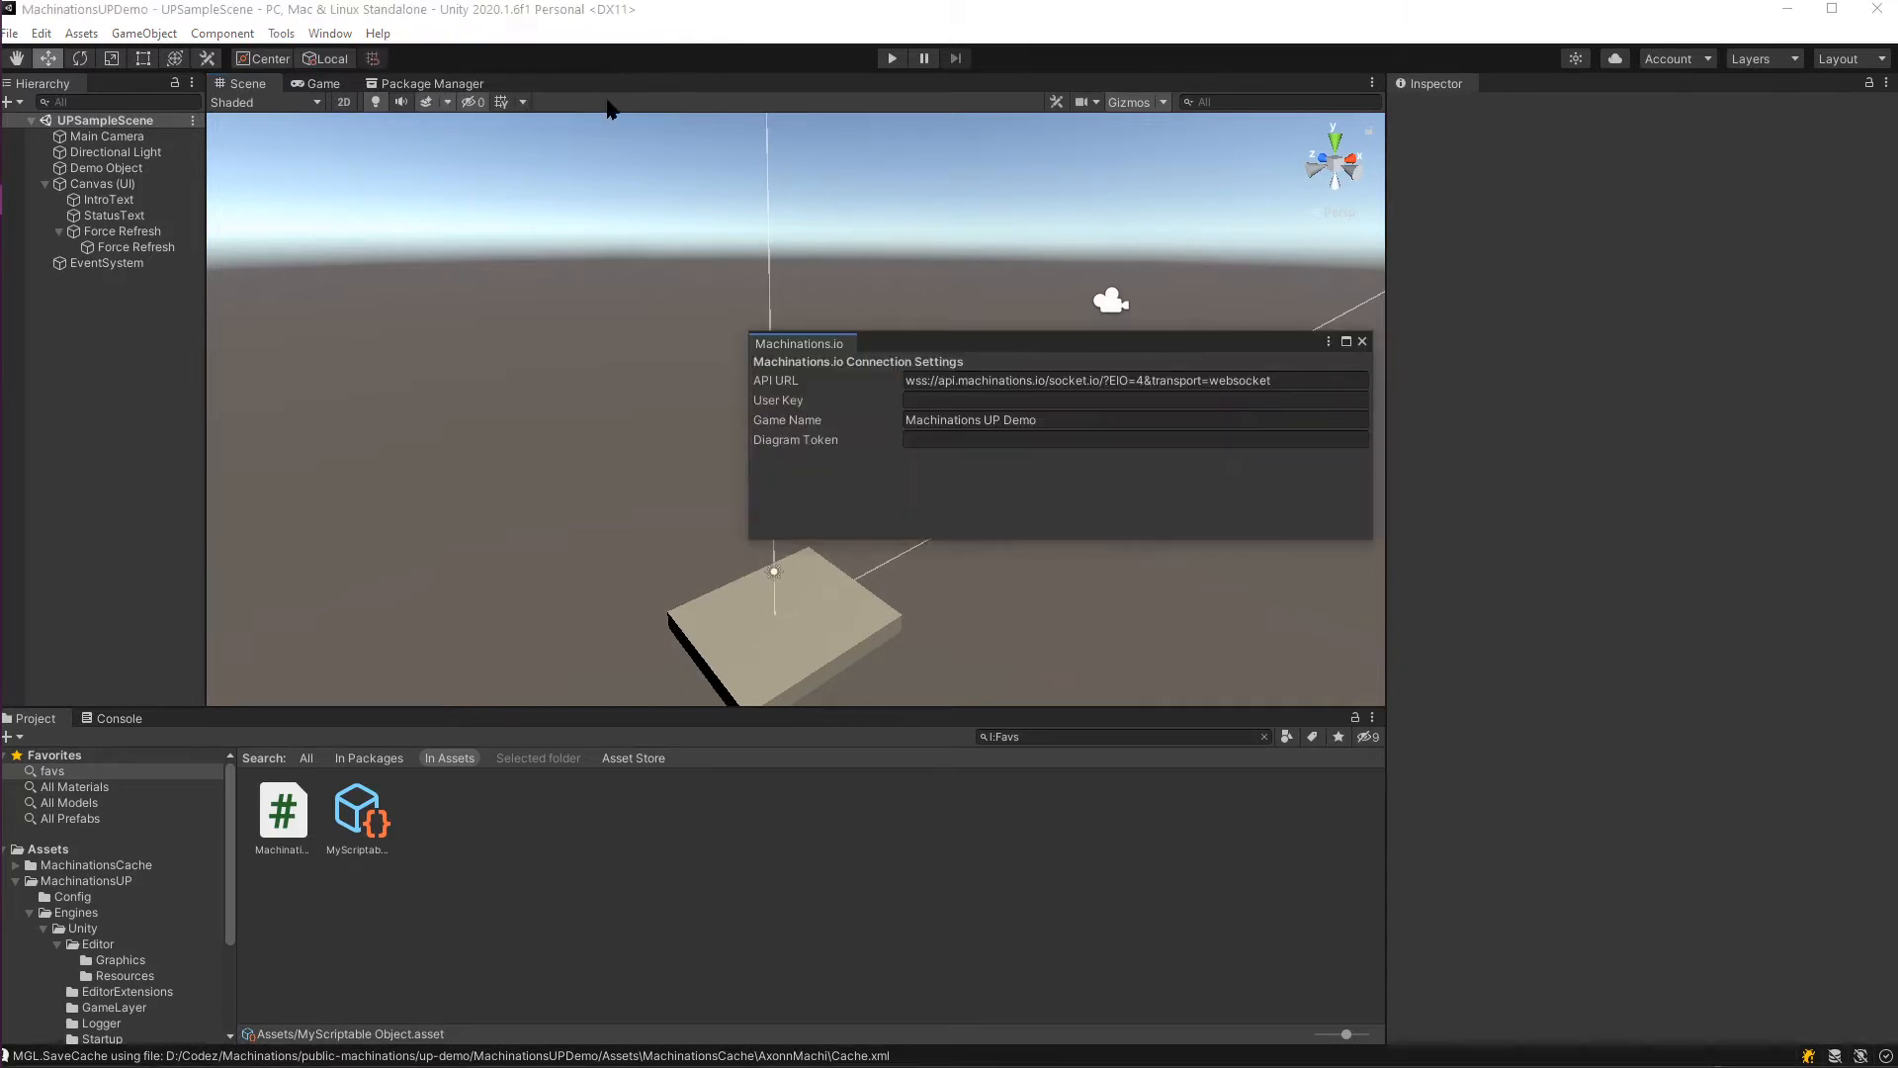
triple_click(1089, 379)
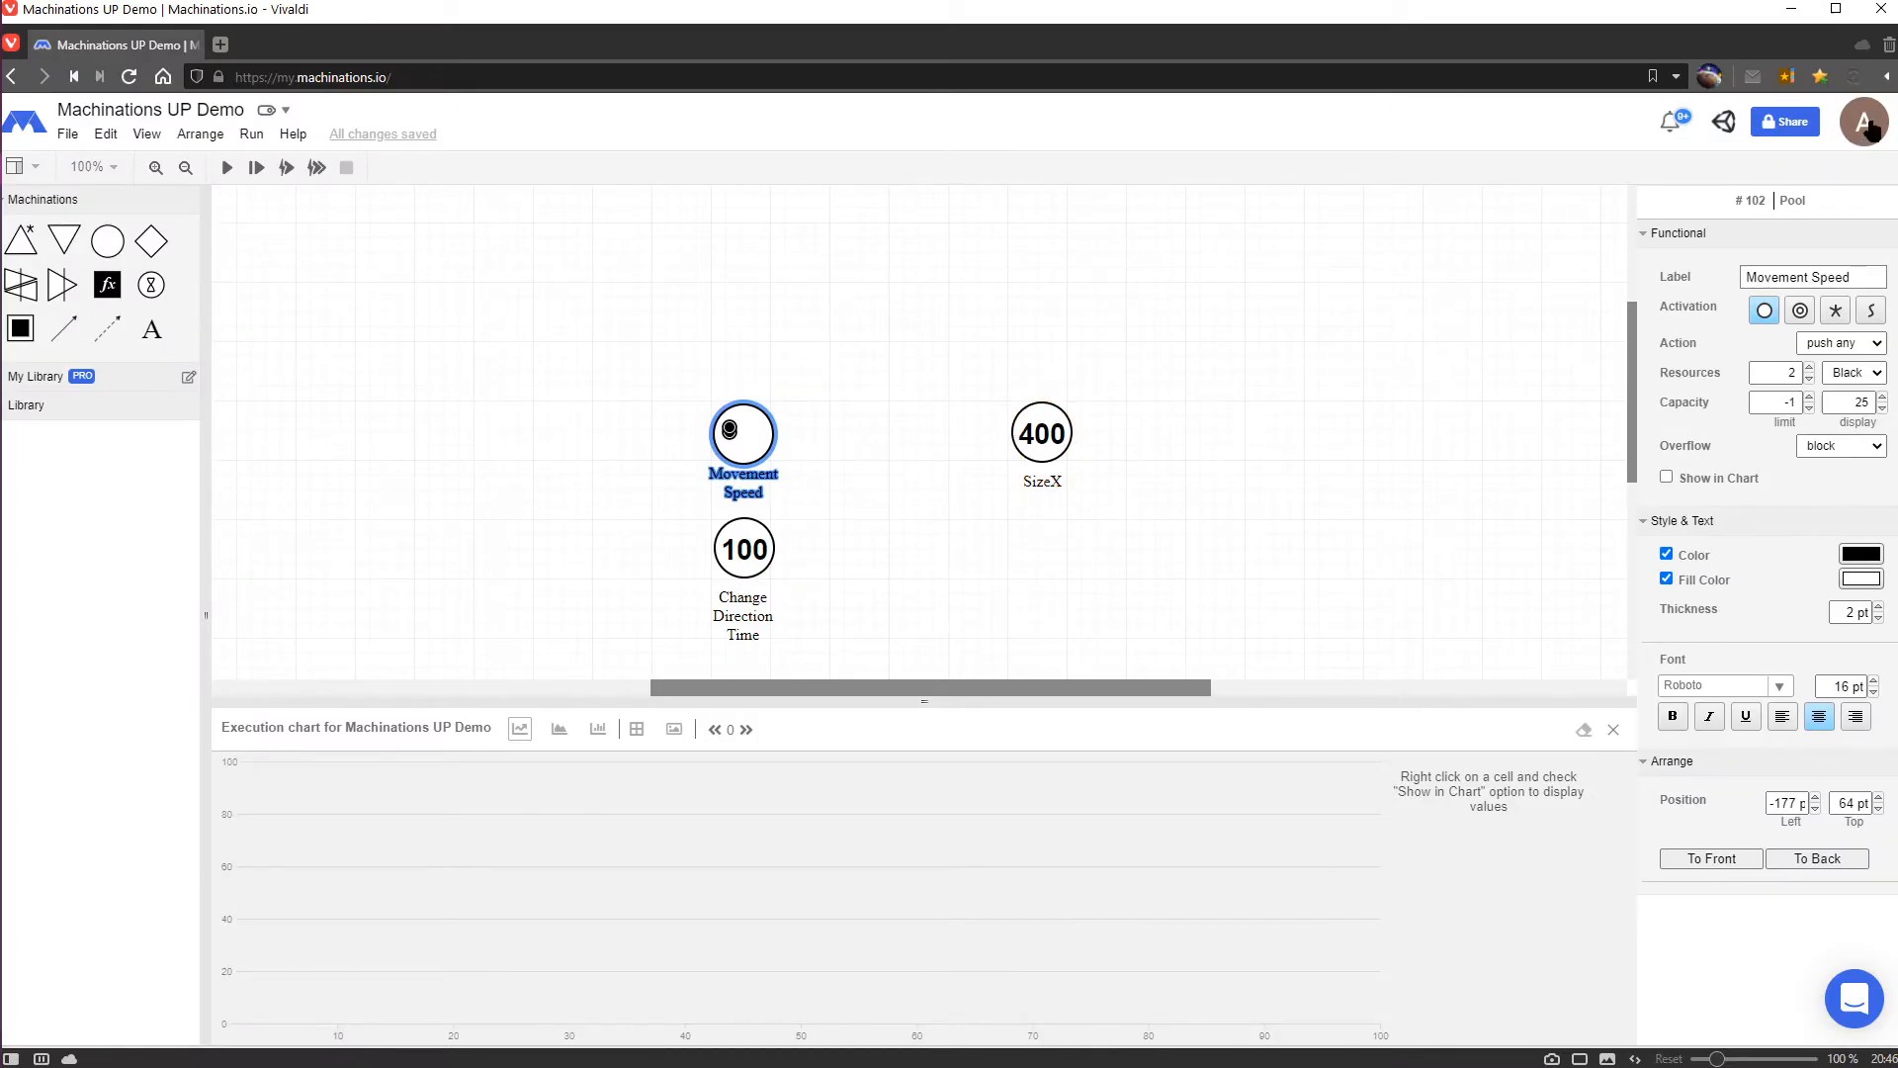
click(129, 78)
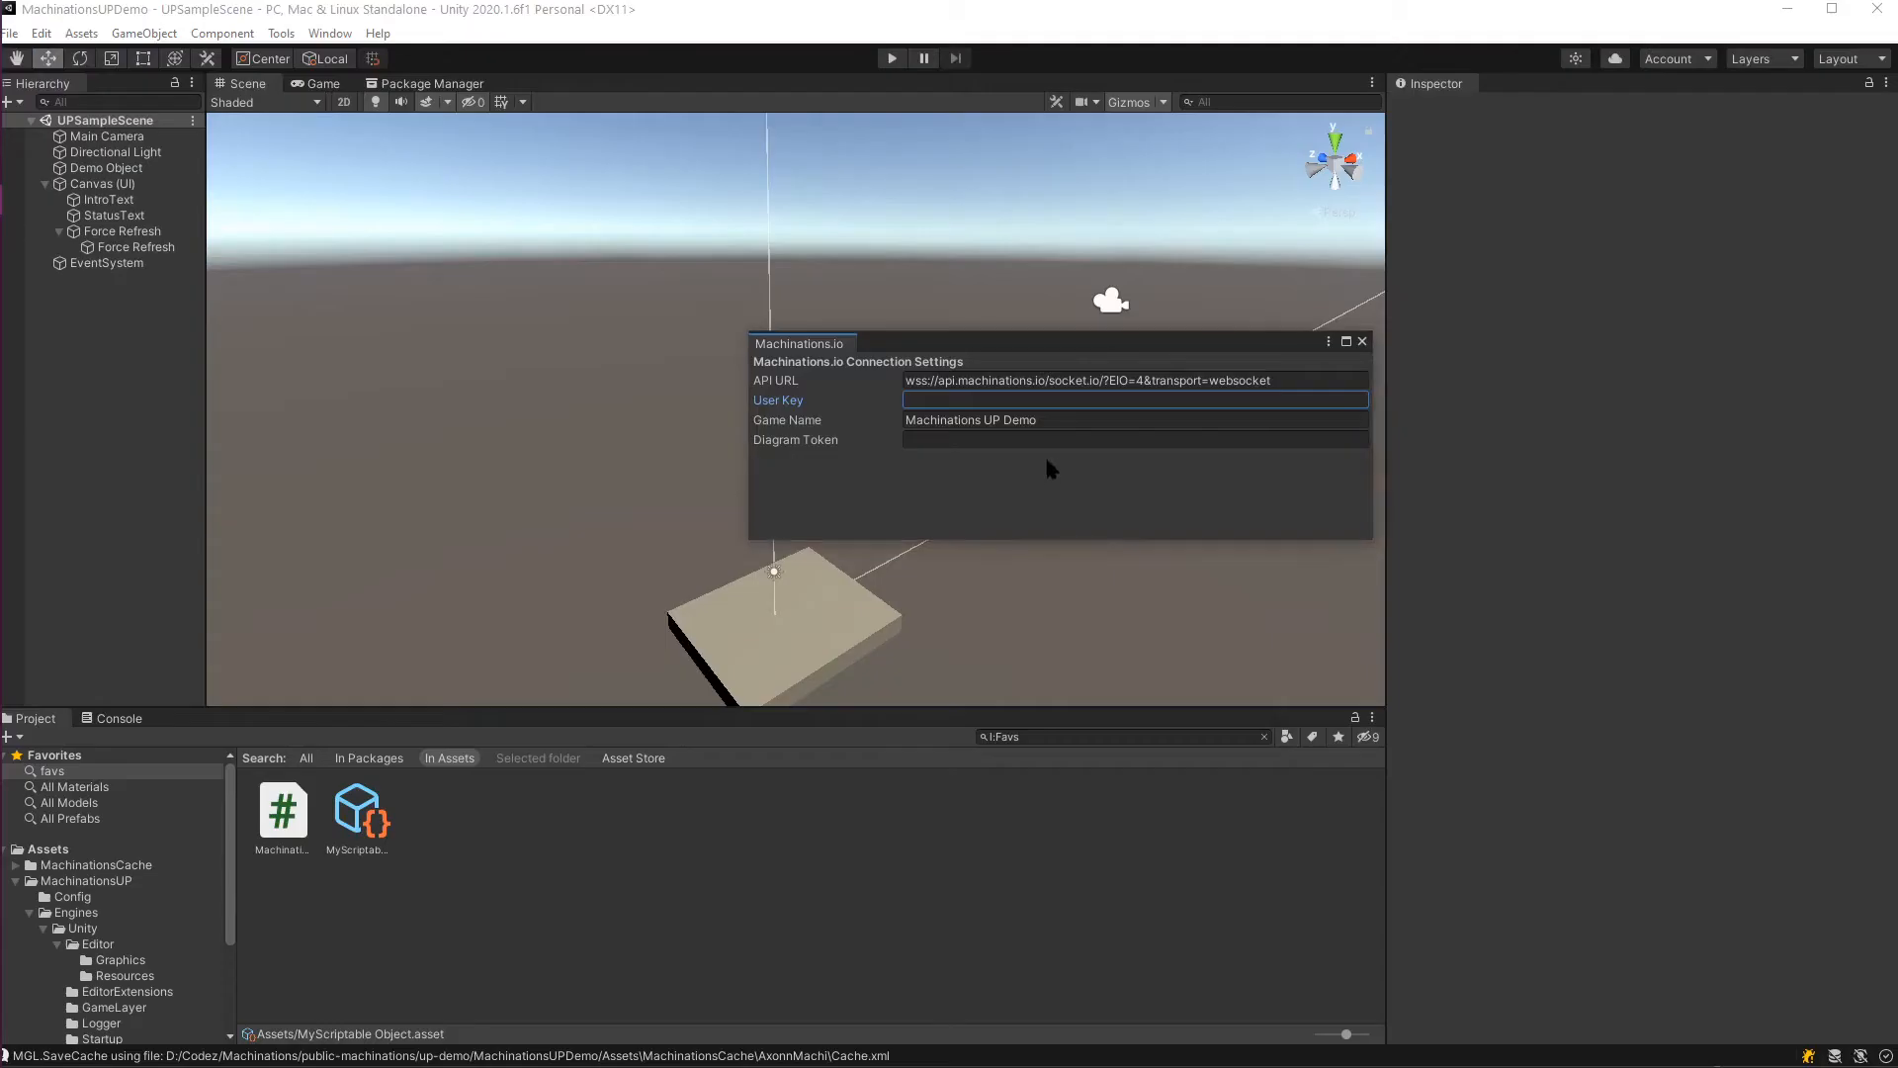
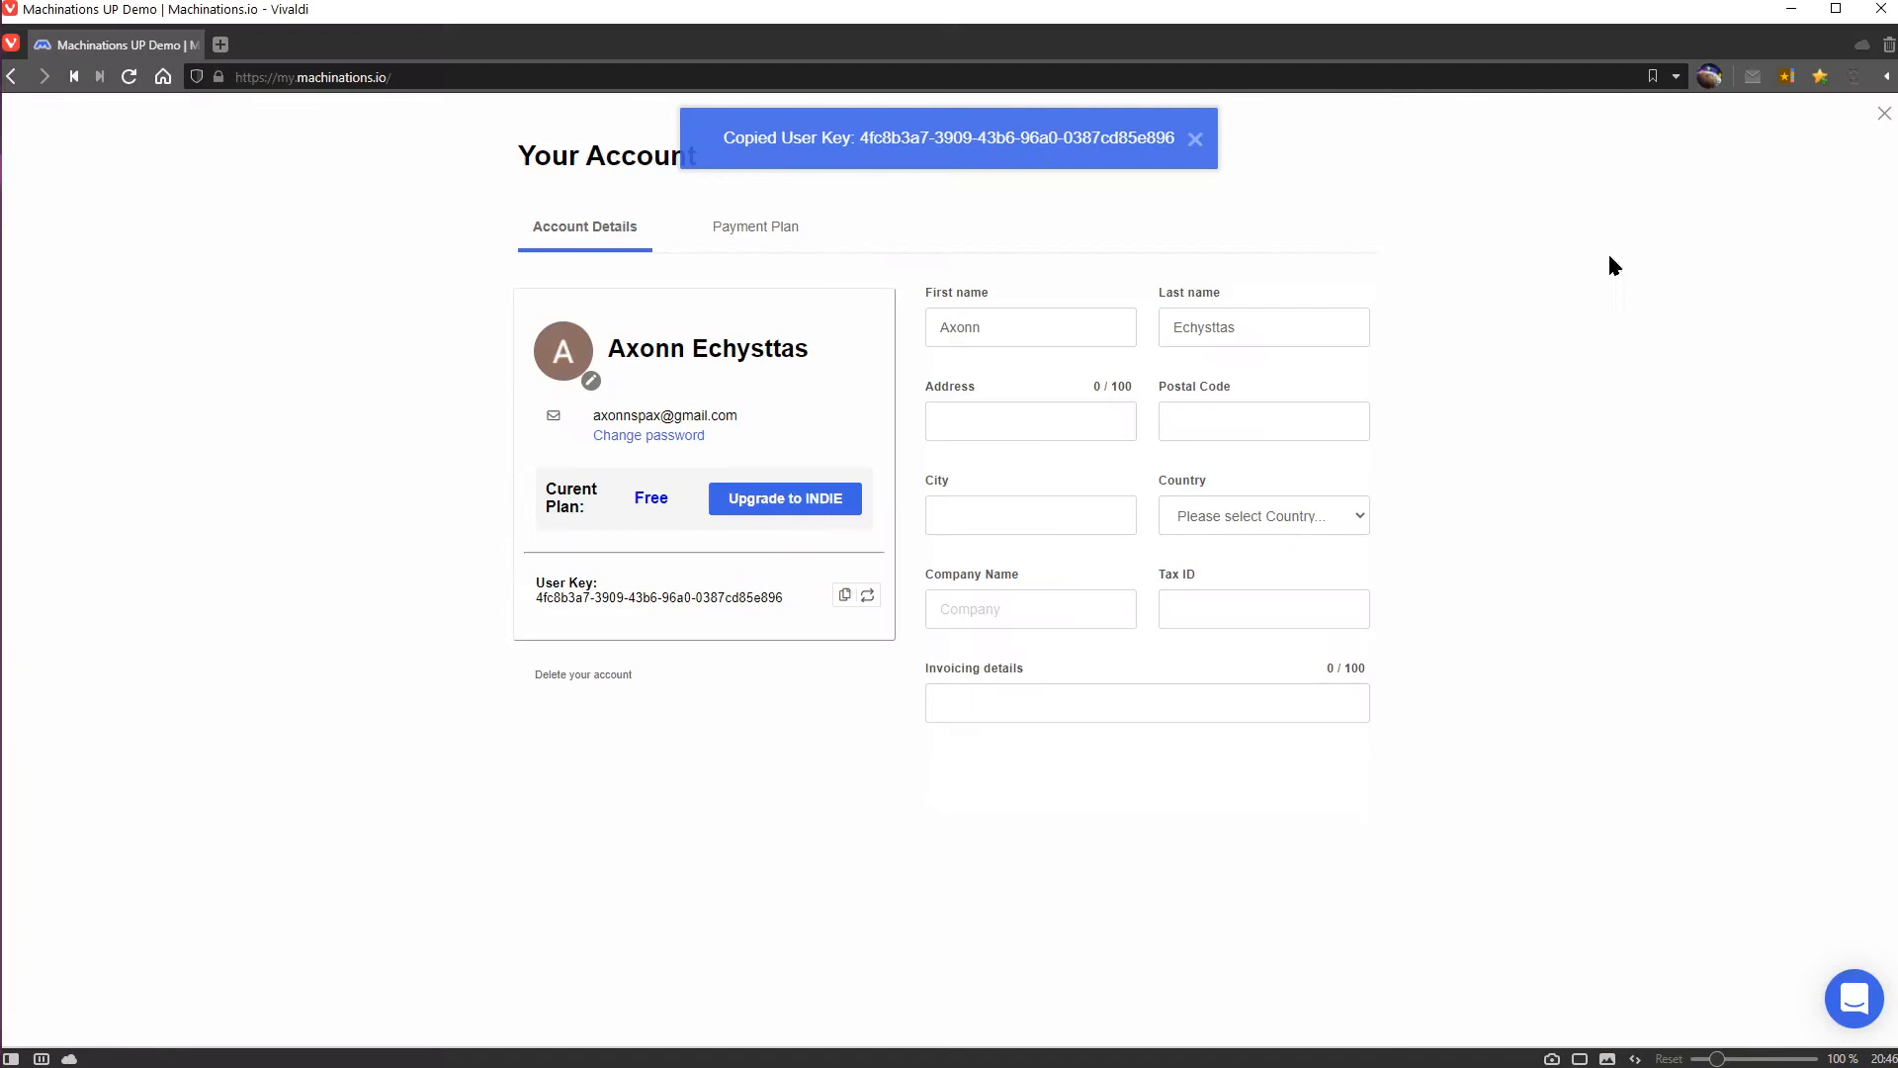
mouse_move(1881, 119)
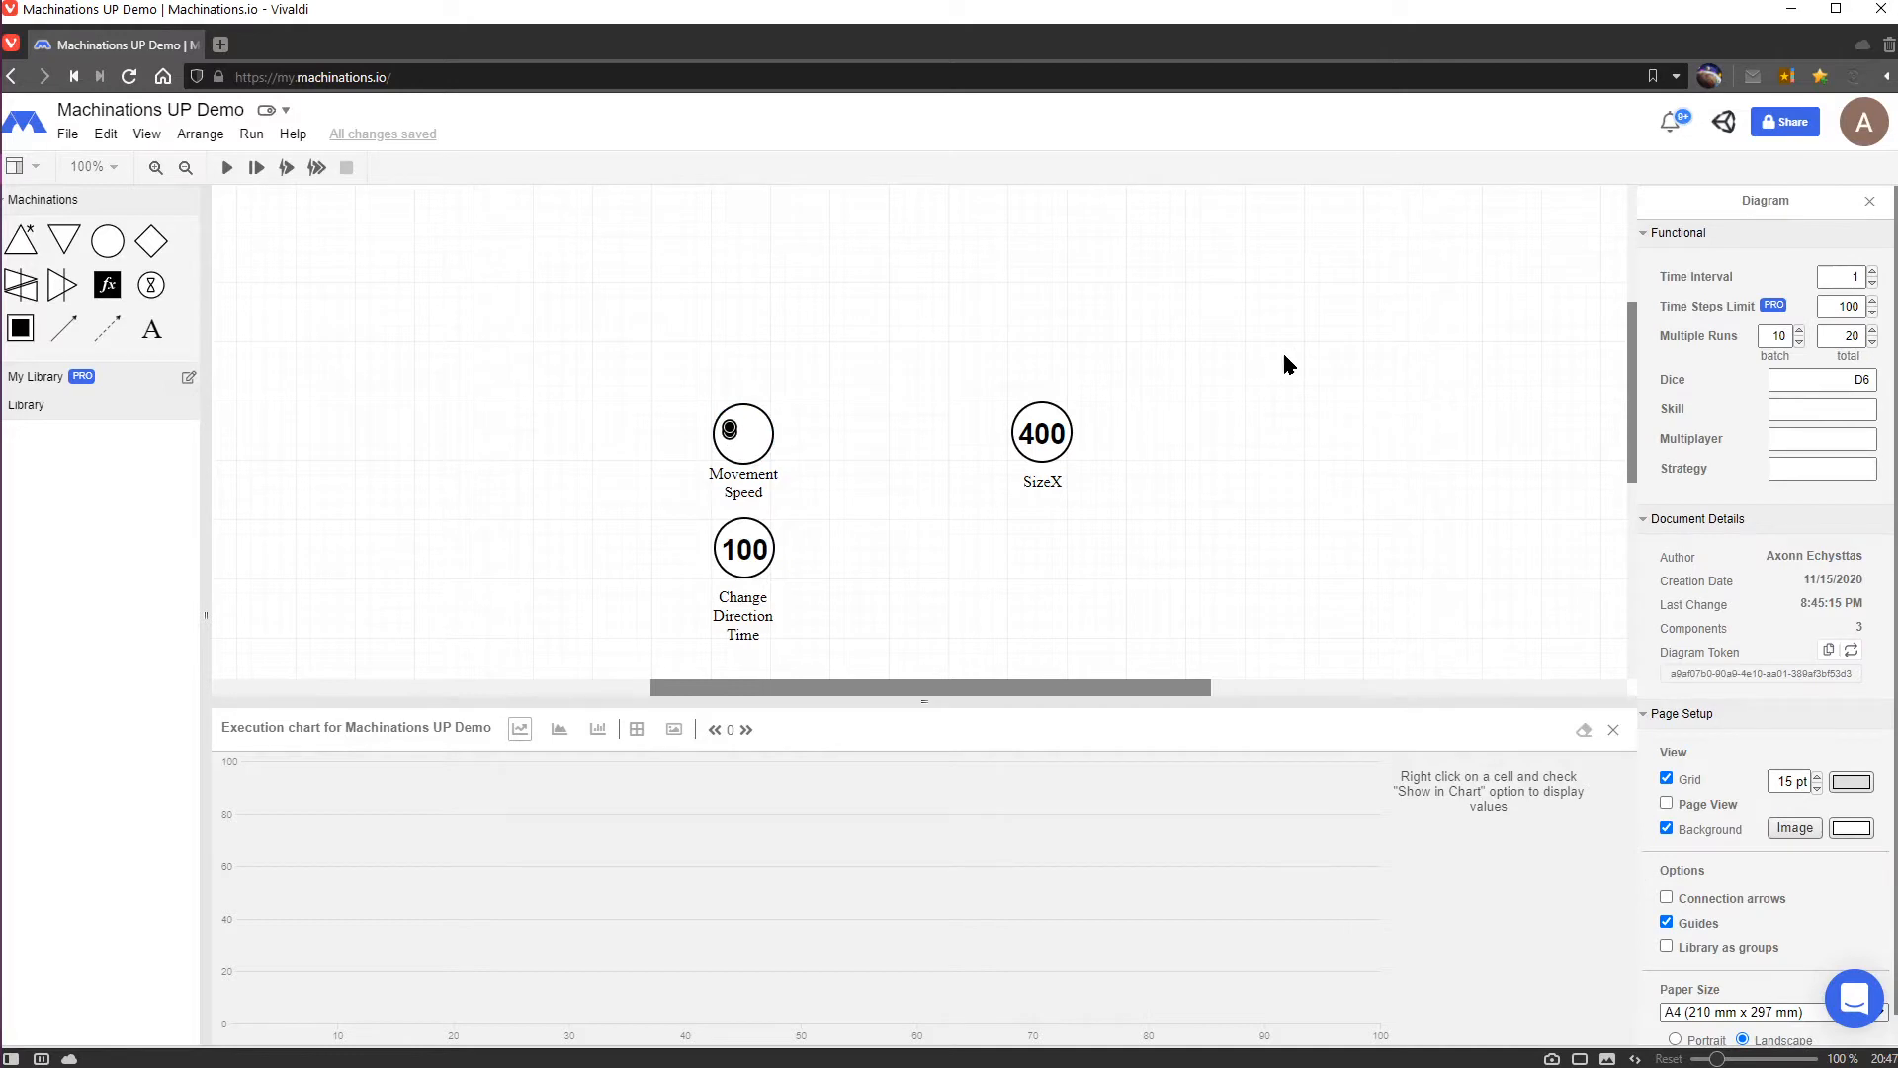
mouse_move(1297, 352)
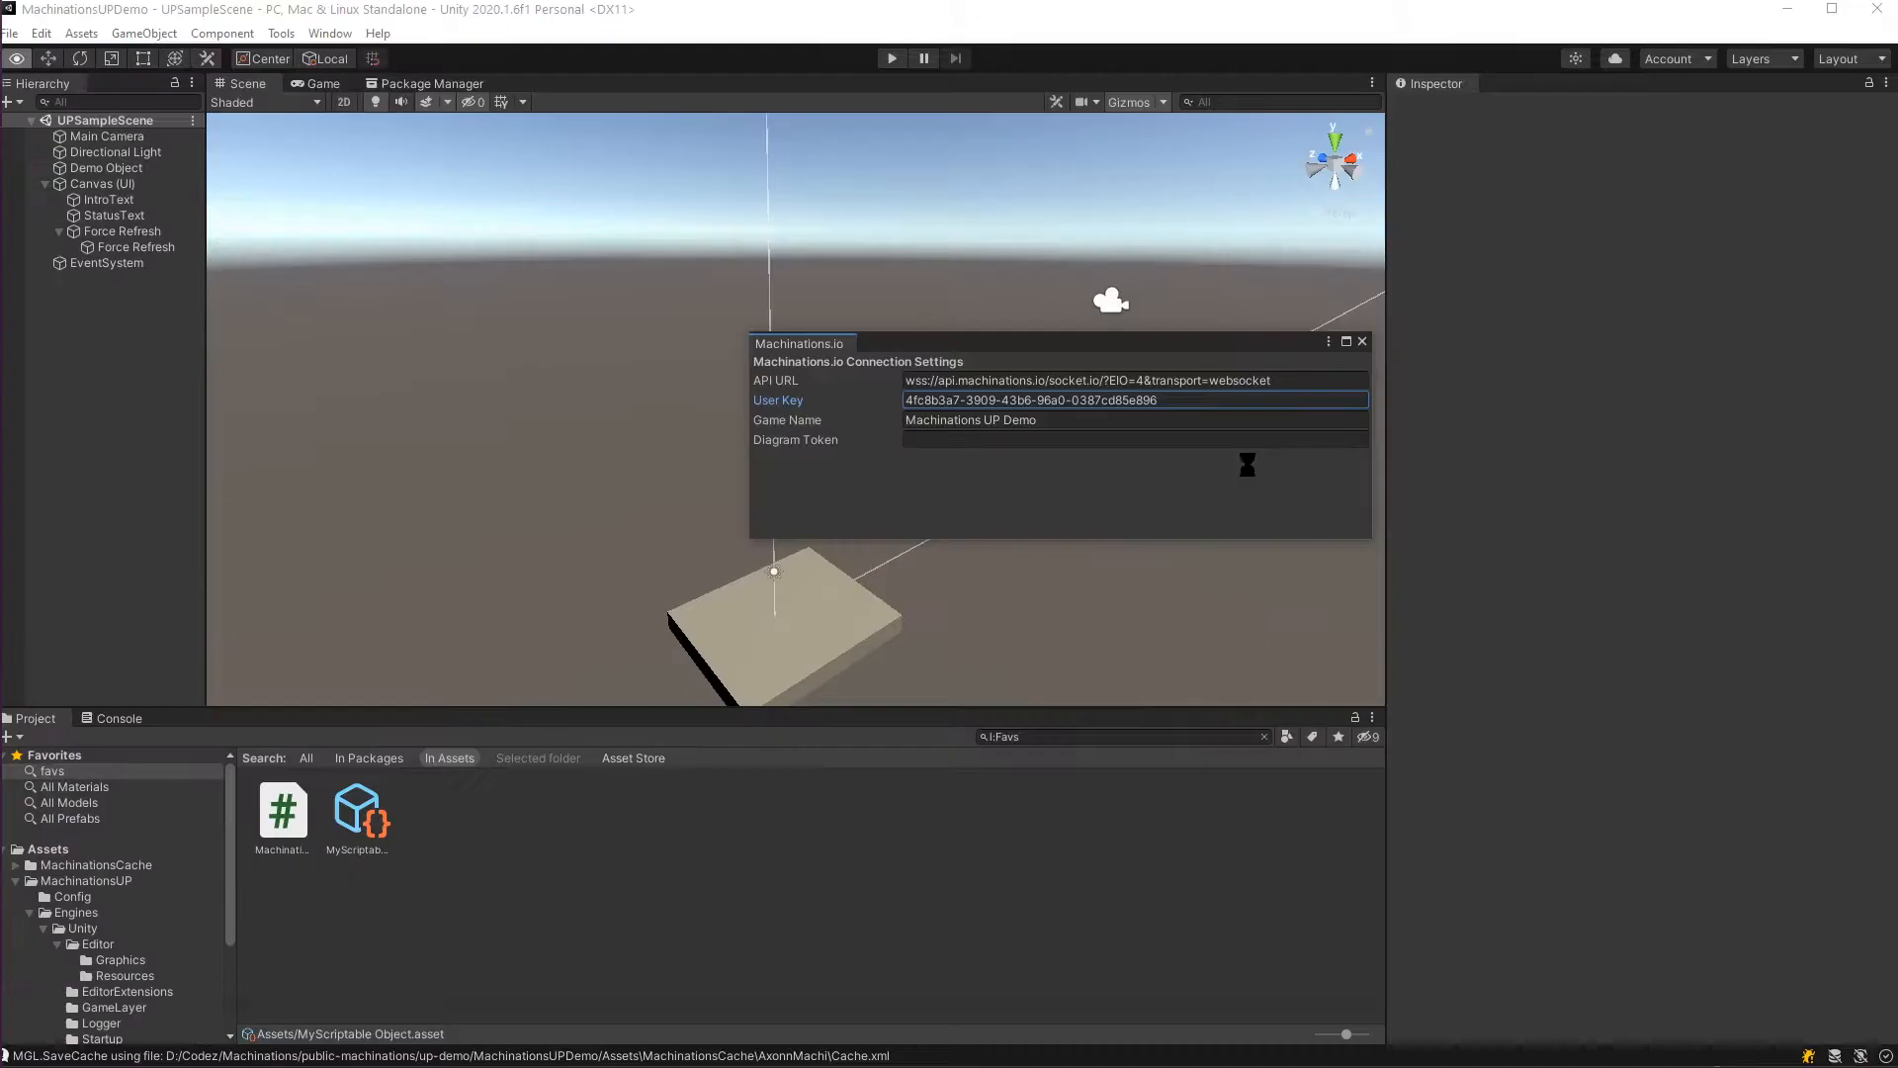
click(1135, 439)
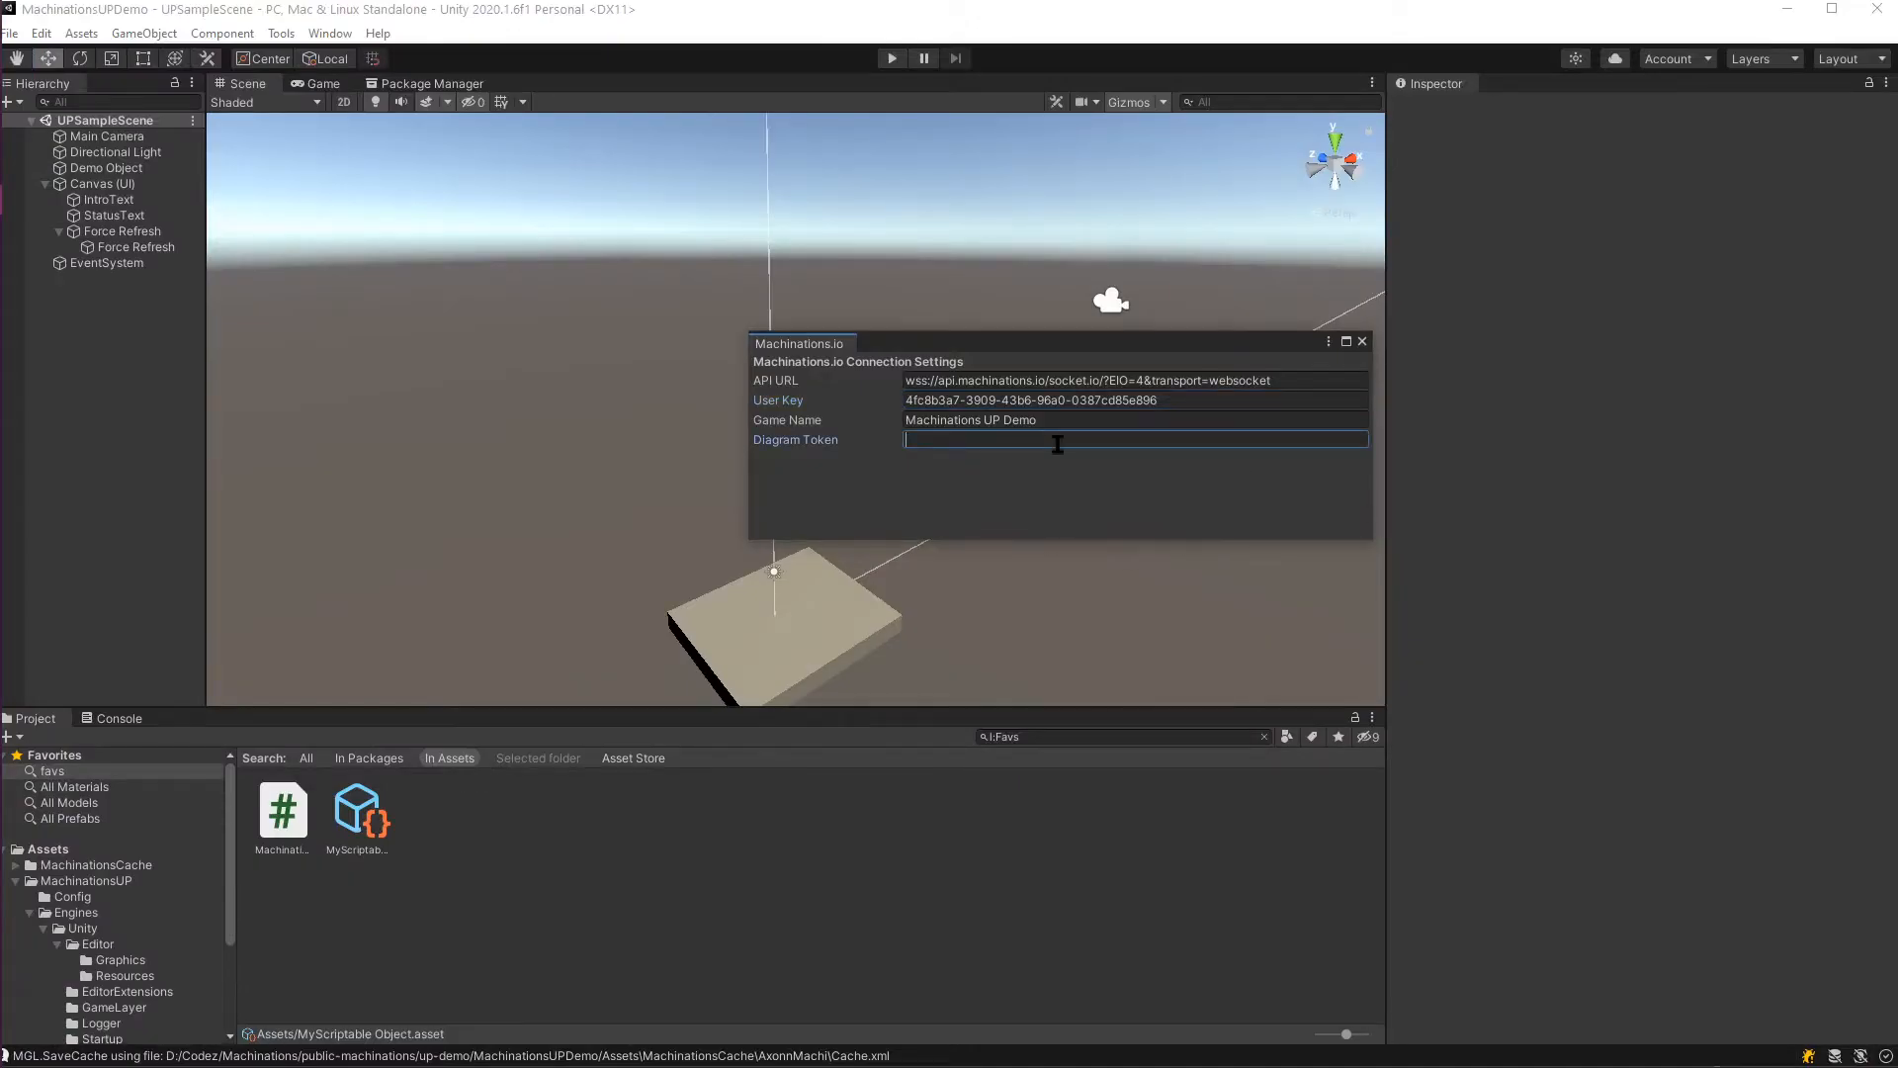
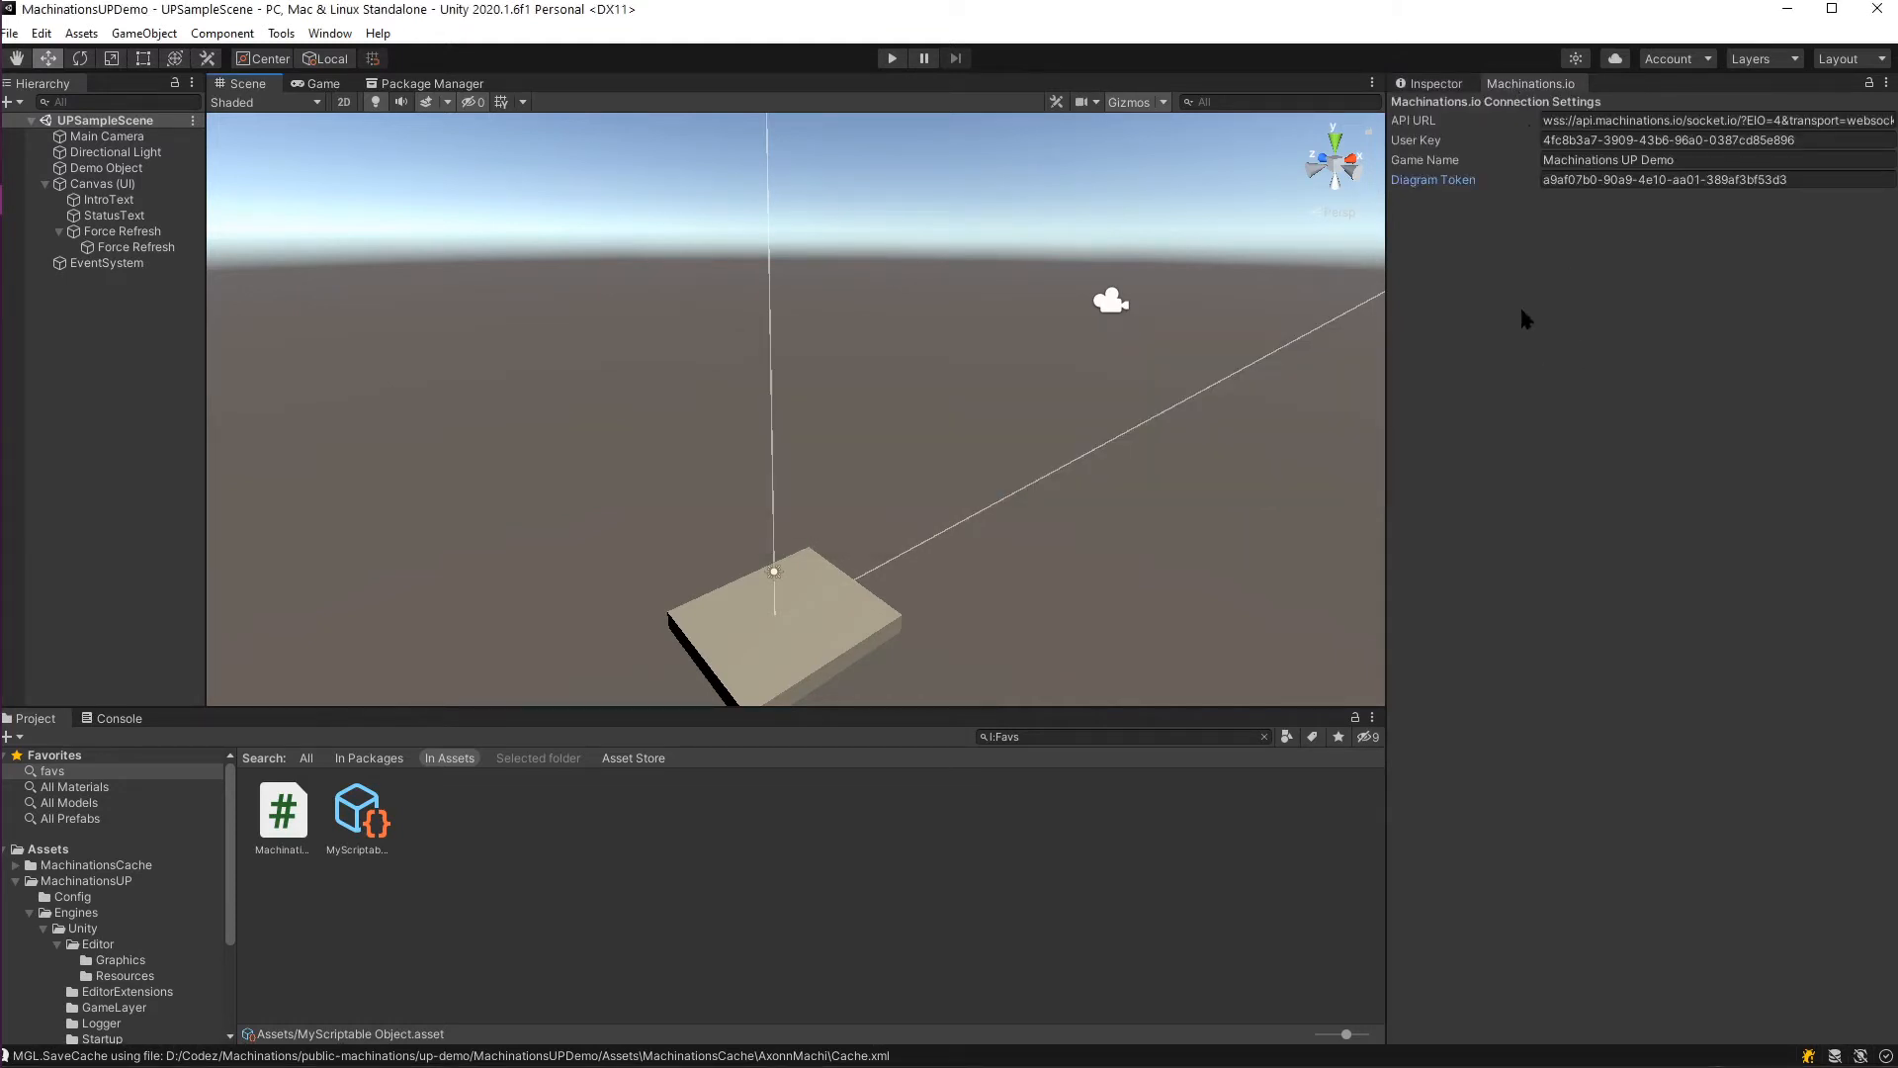
mouse_move(1444, 110)
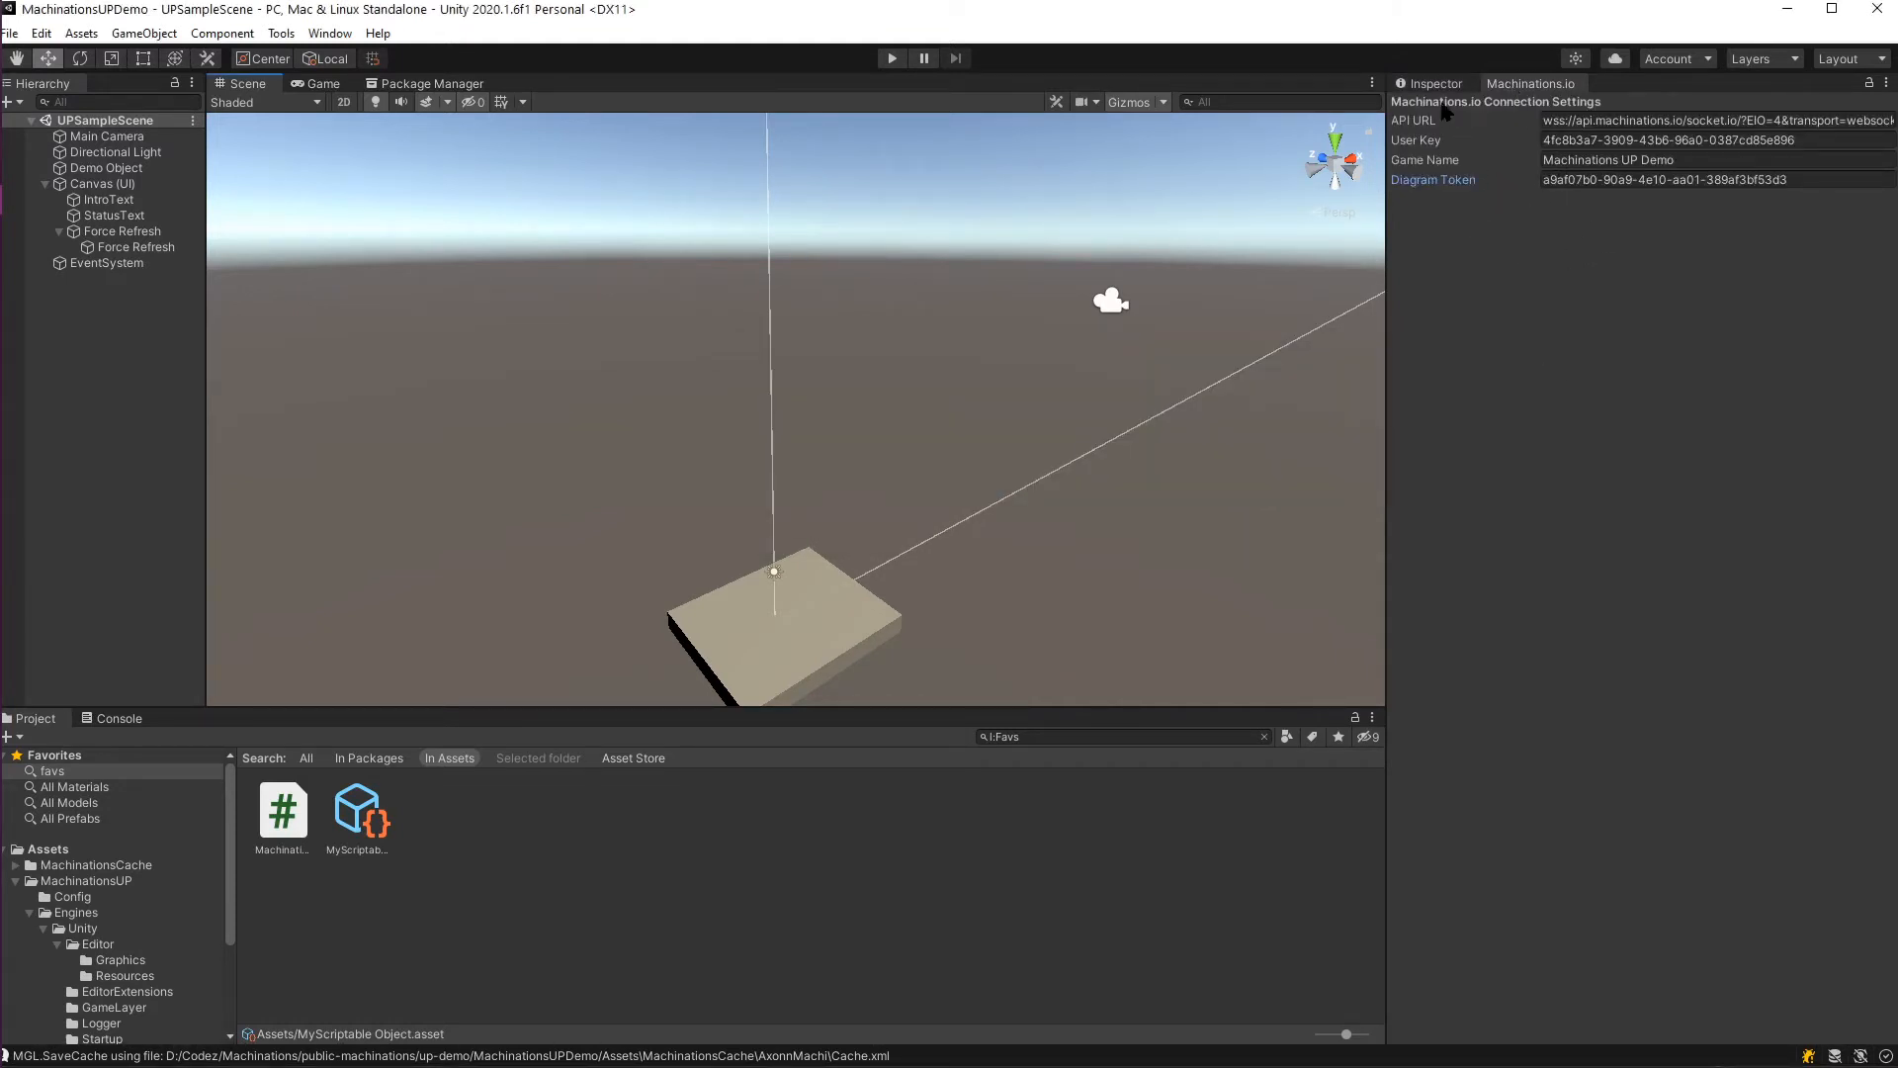
- Enter Play mode so the Game view shows the Machinations debug scene
click(1435, 84)
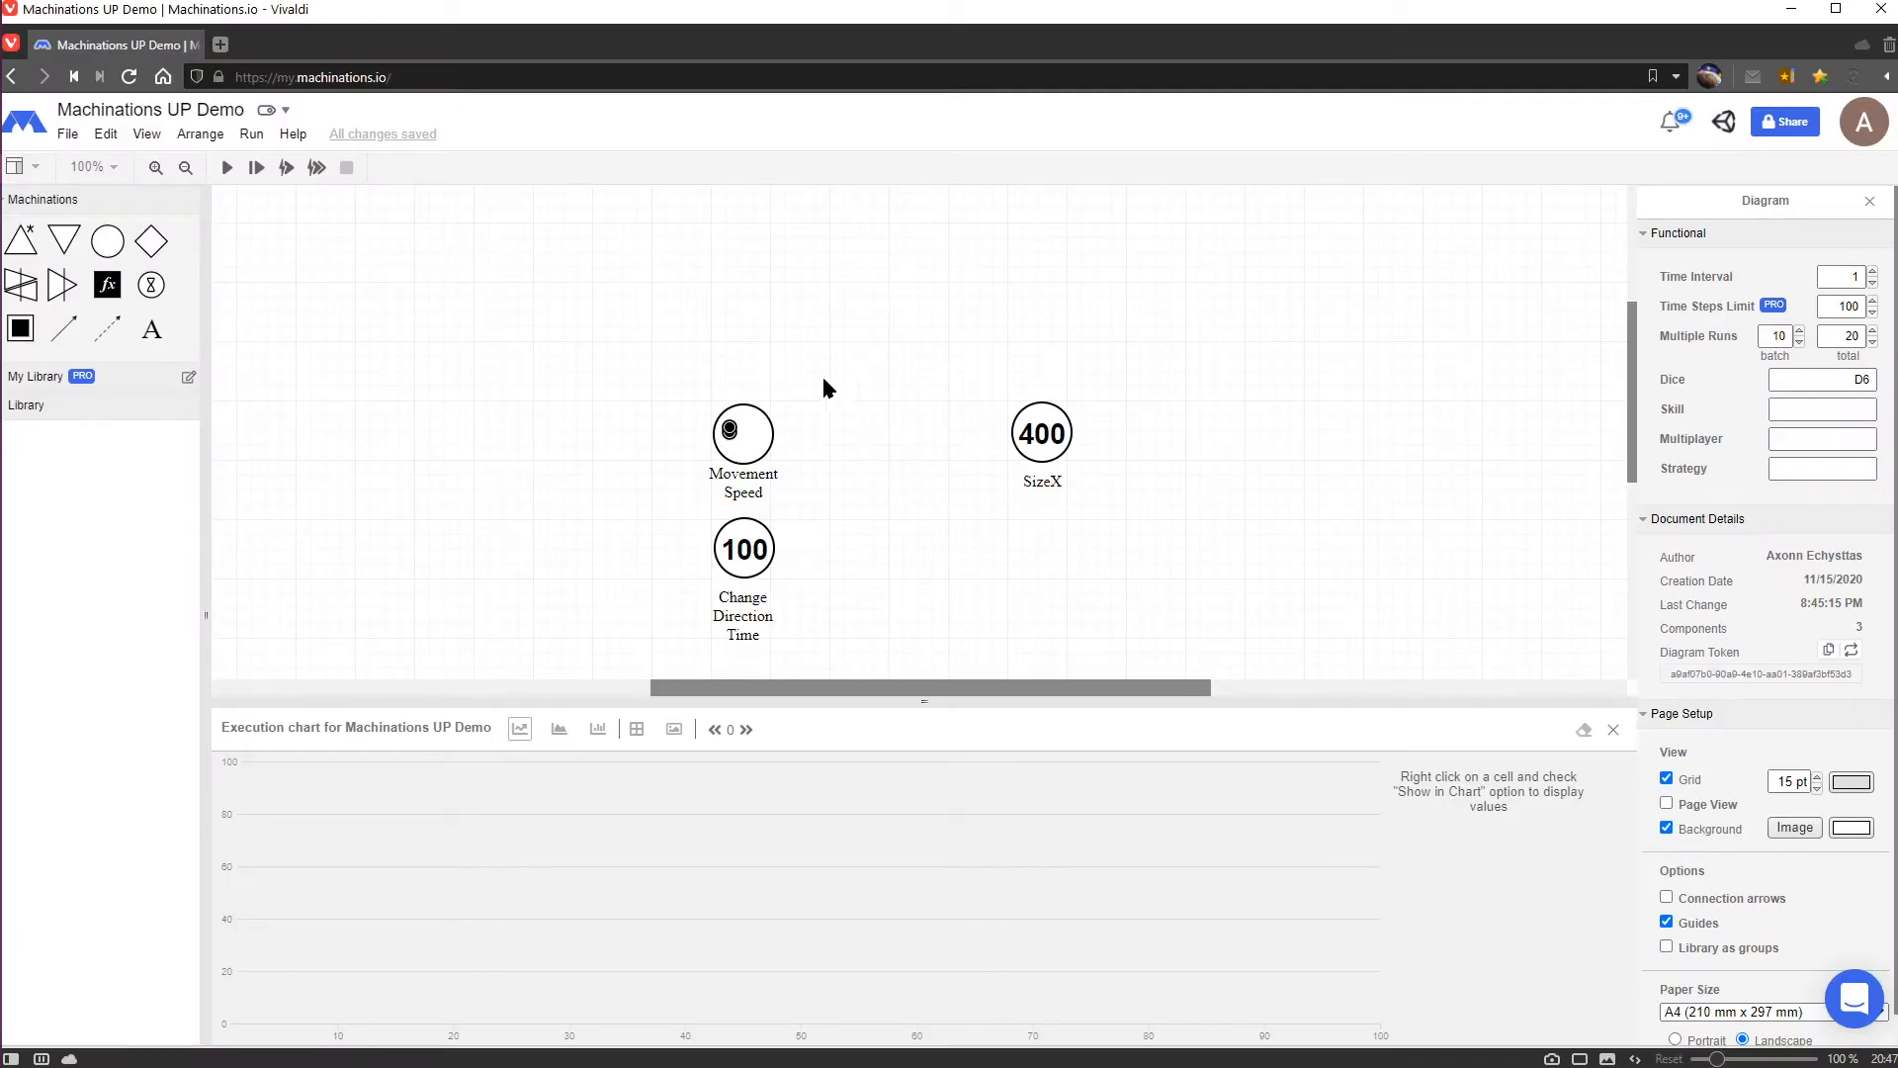
mouse_move(811, 318)
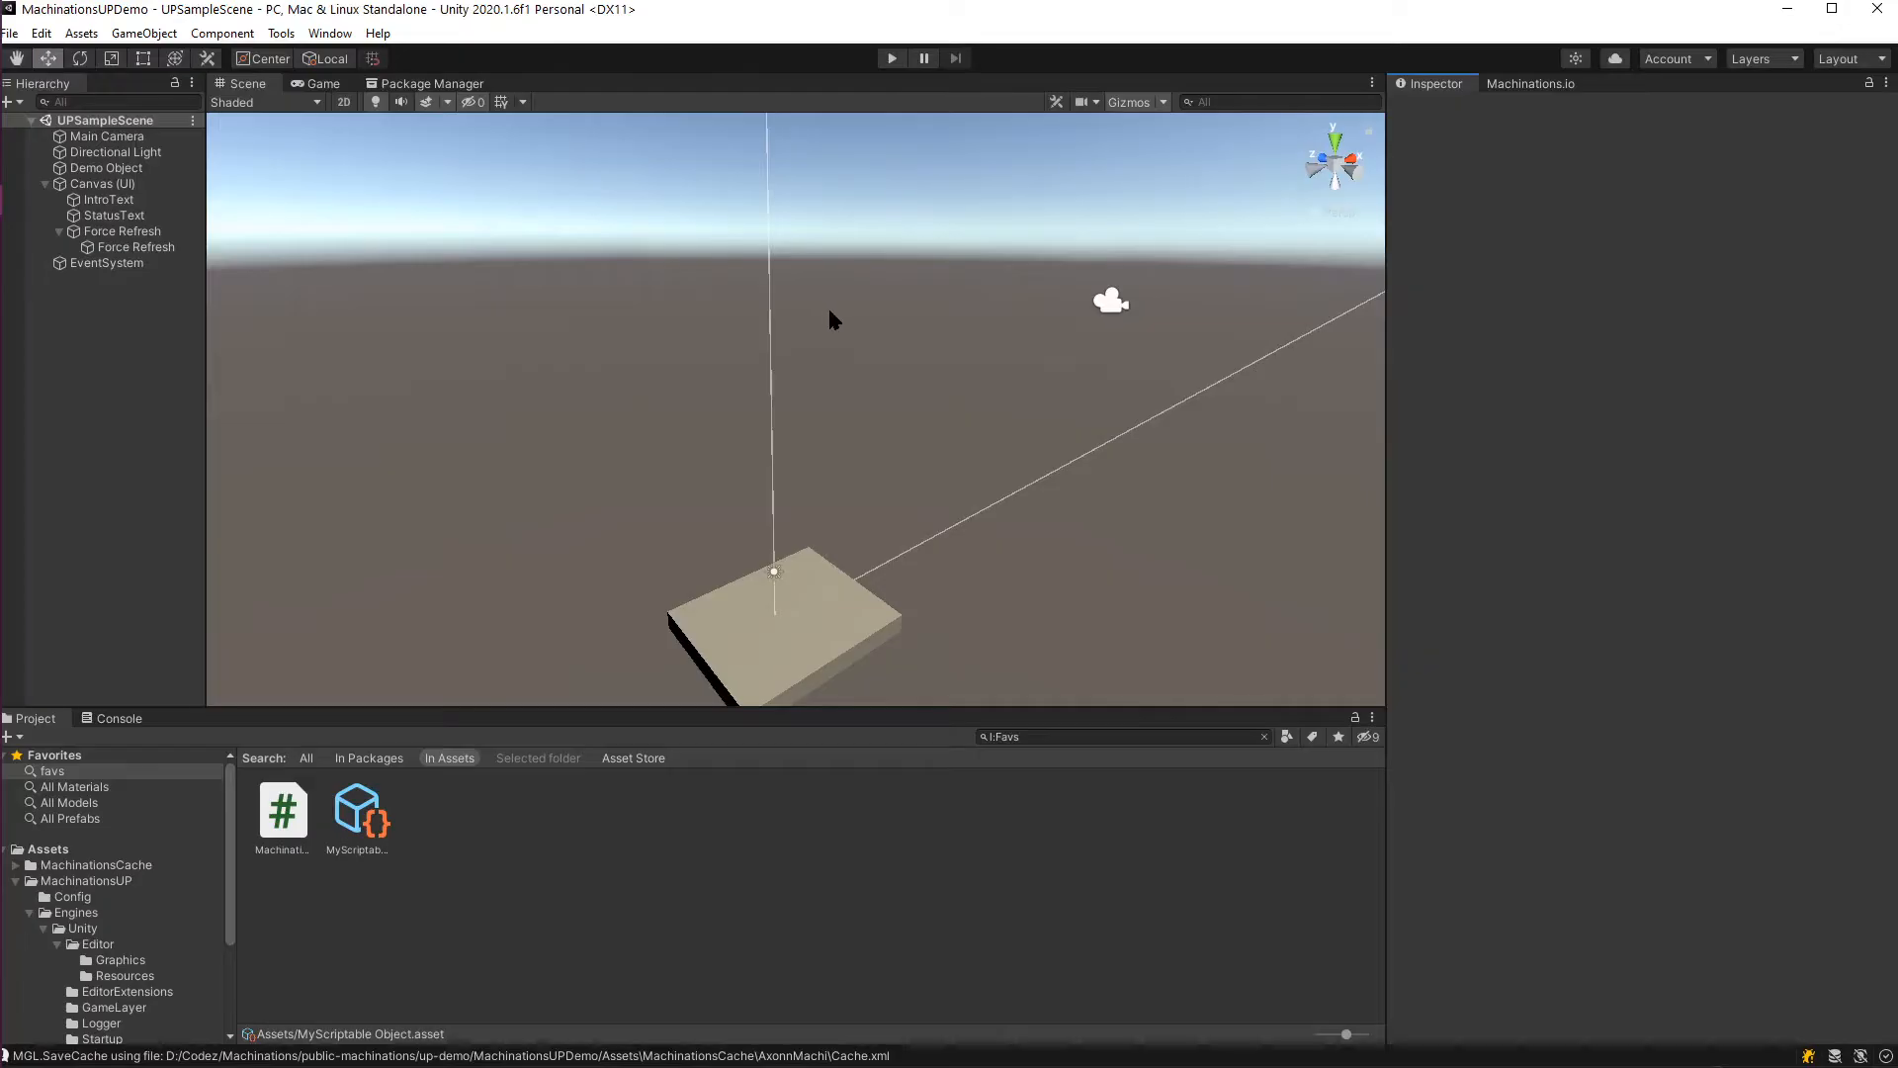
mouse_move(866, 651)
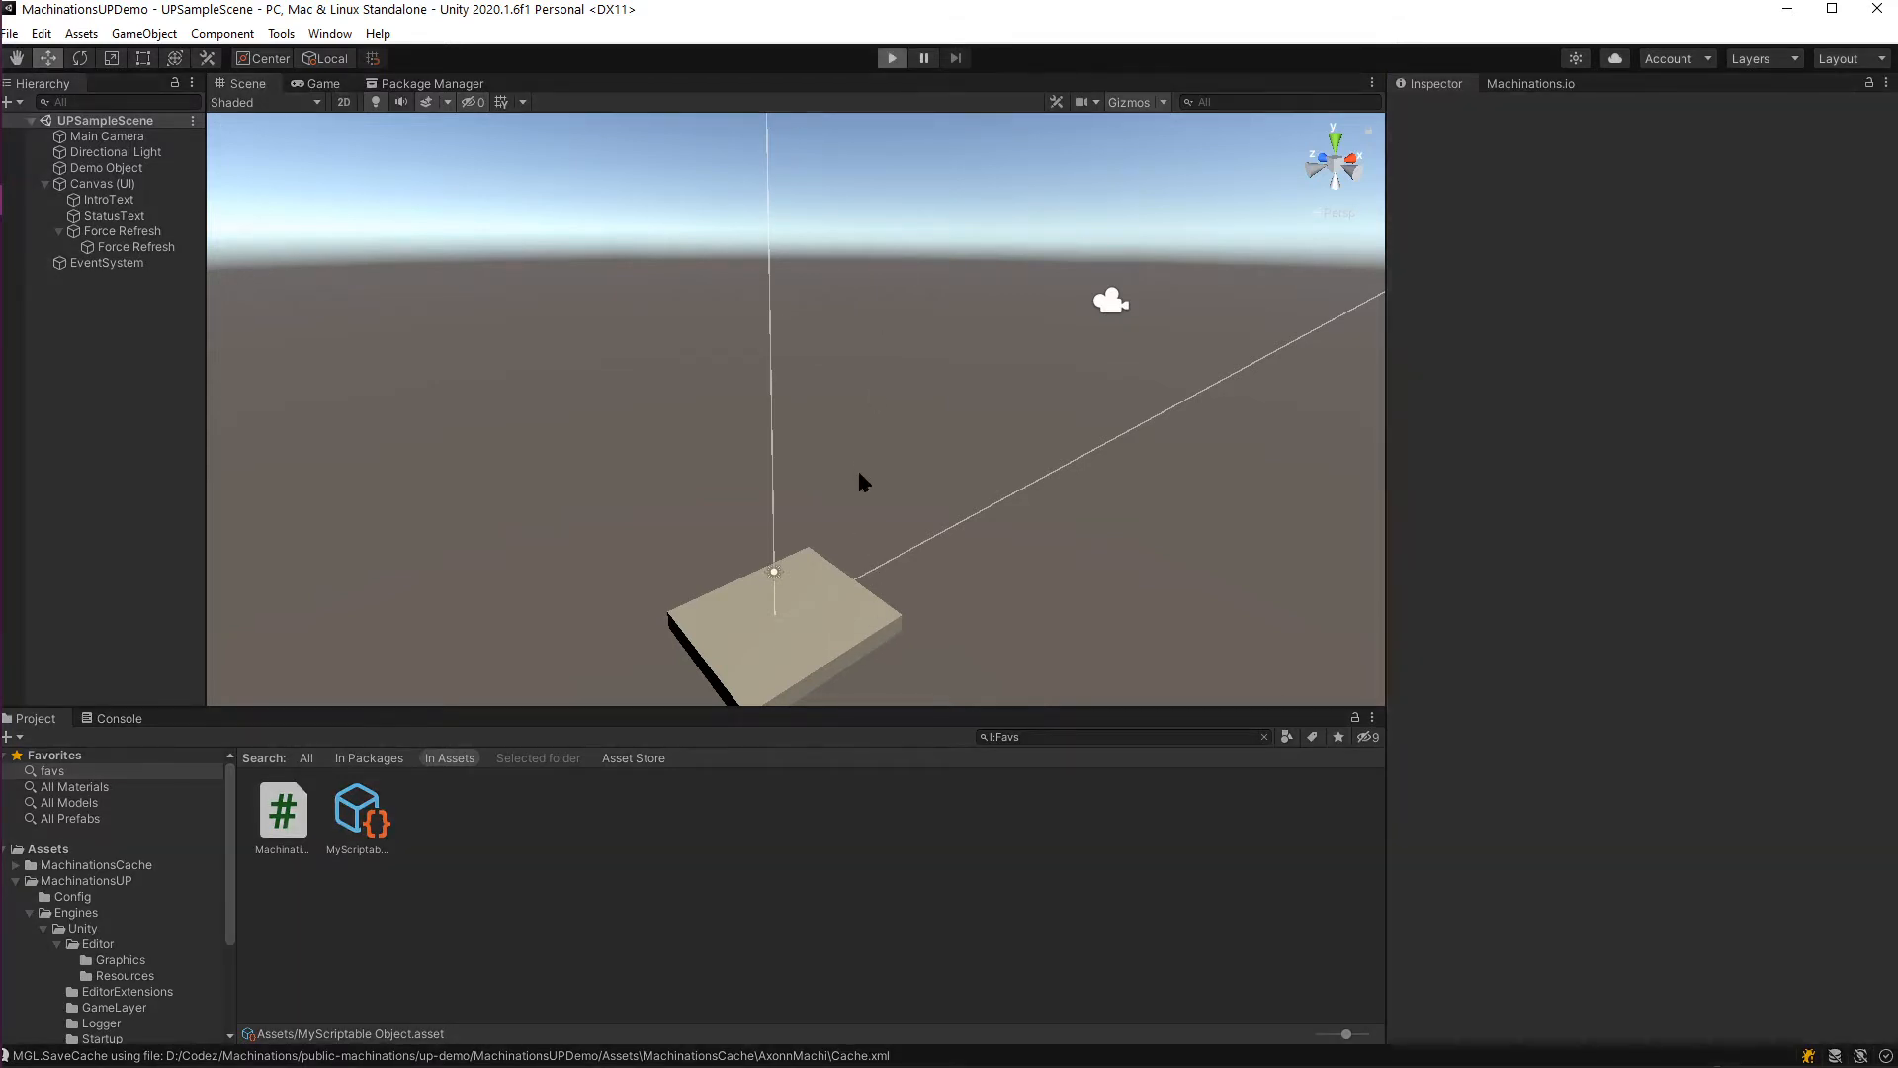
click(892, 57)
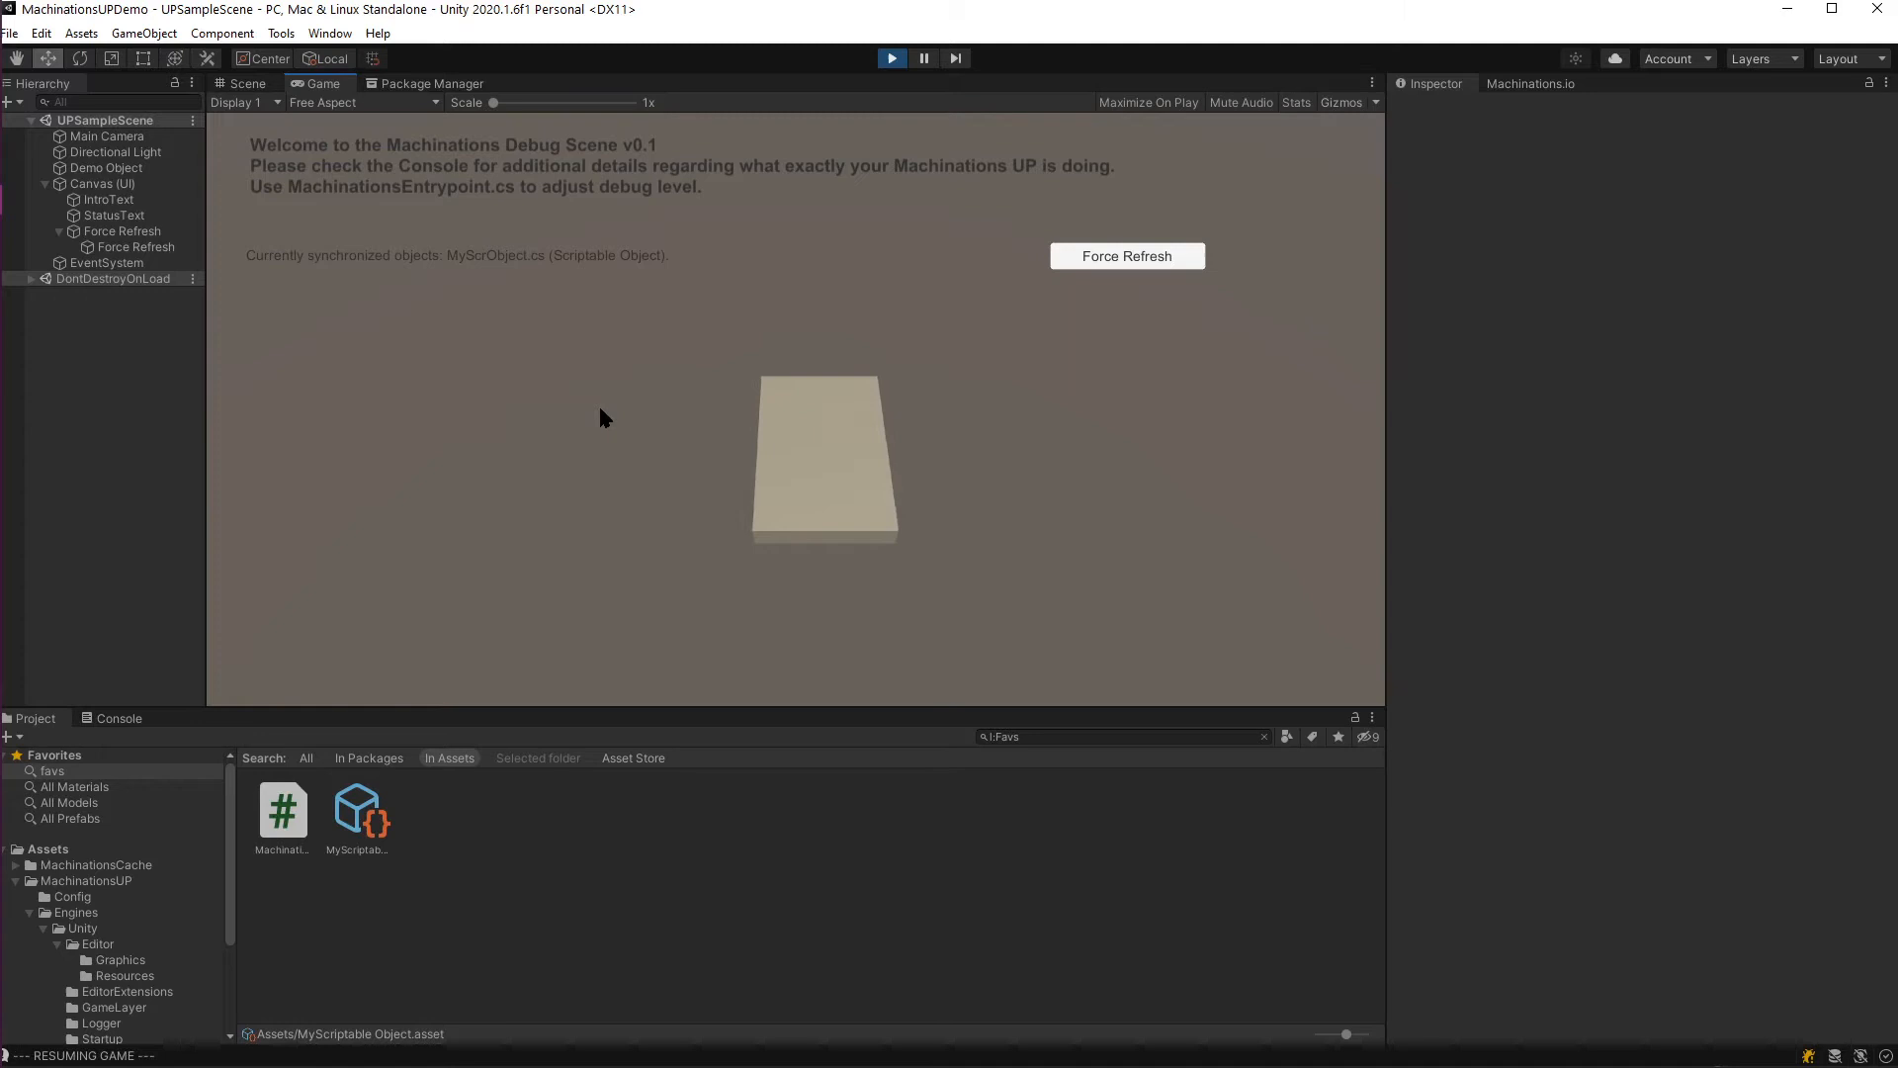
mouse_move(625, 399)
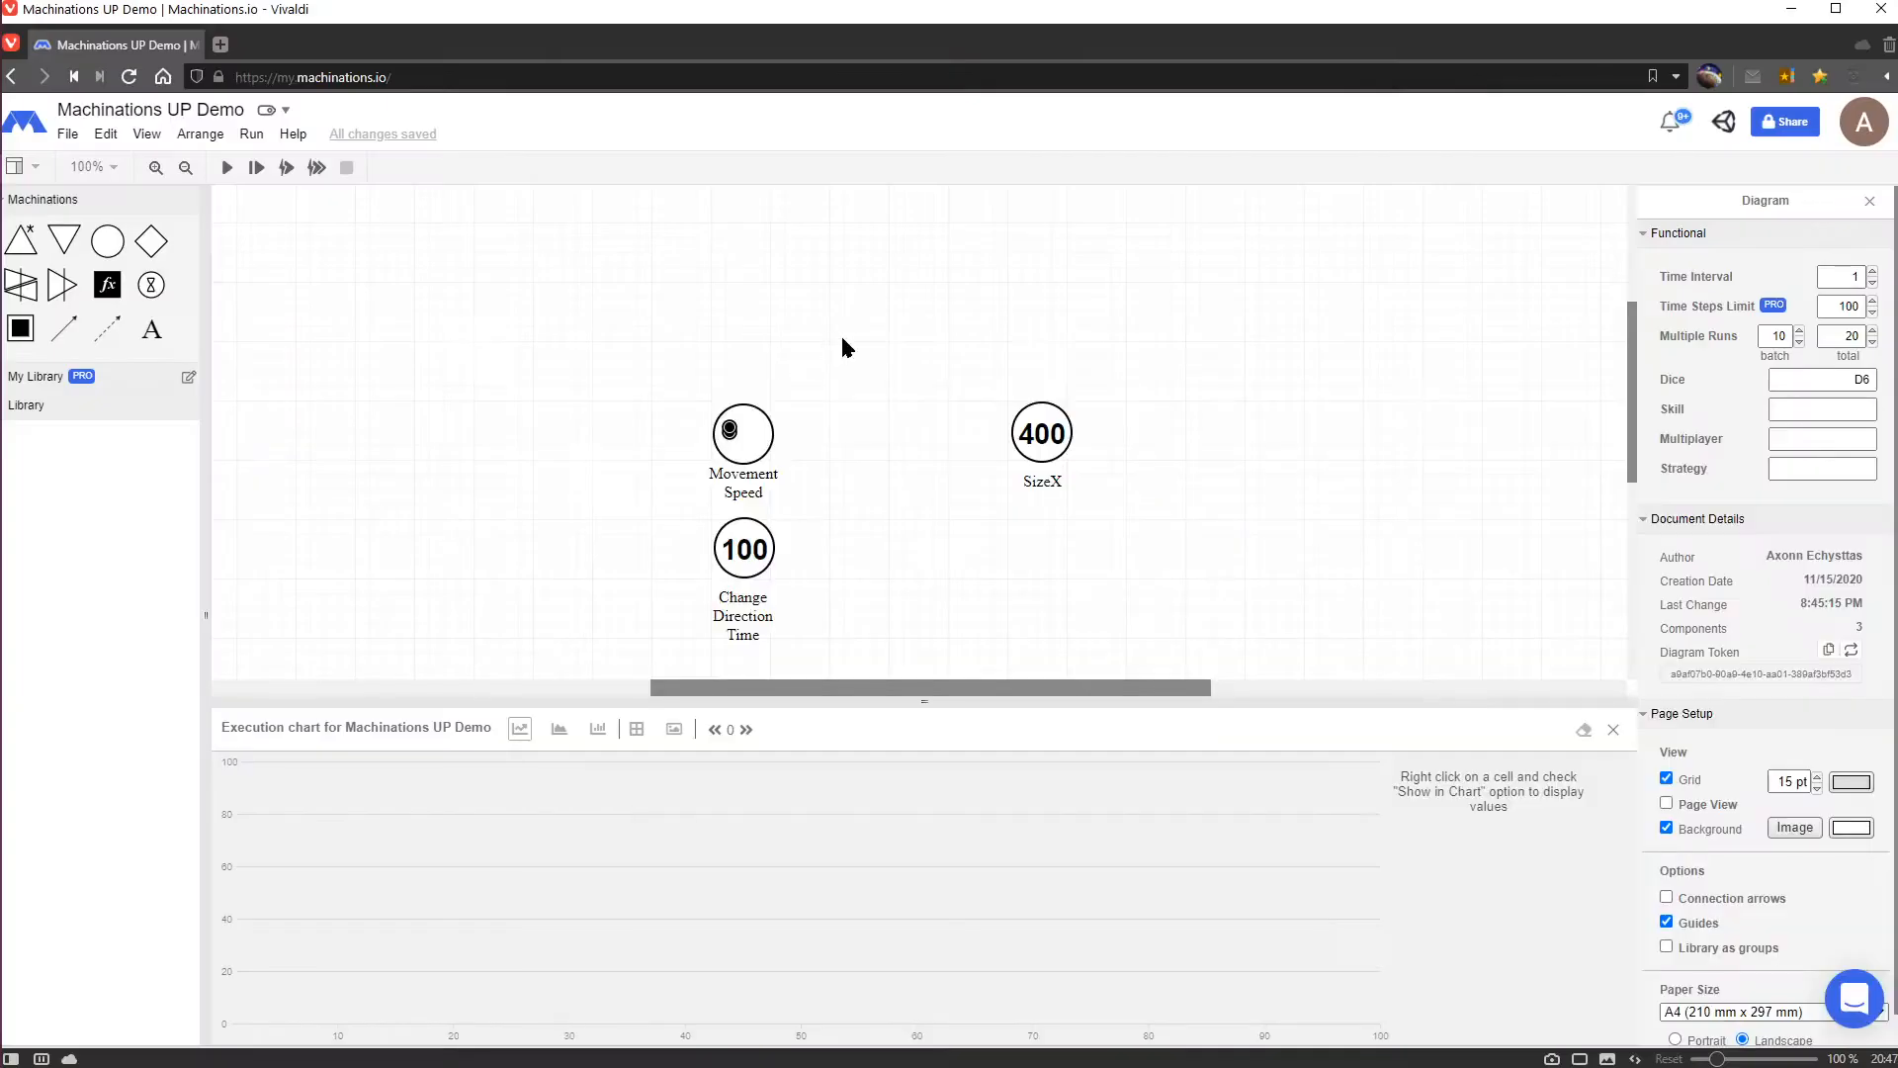
click(741, 433)
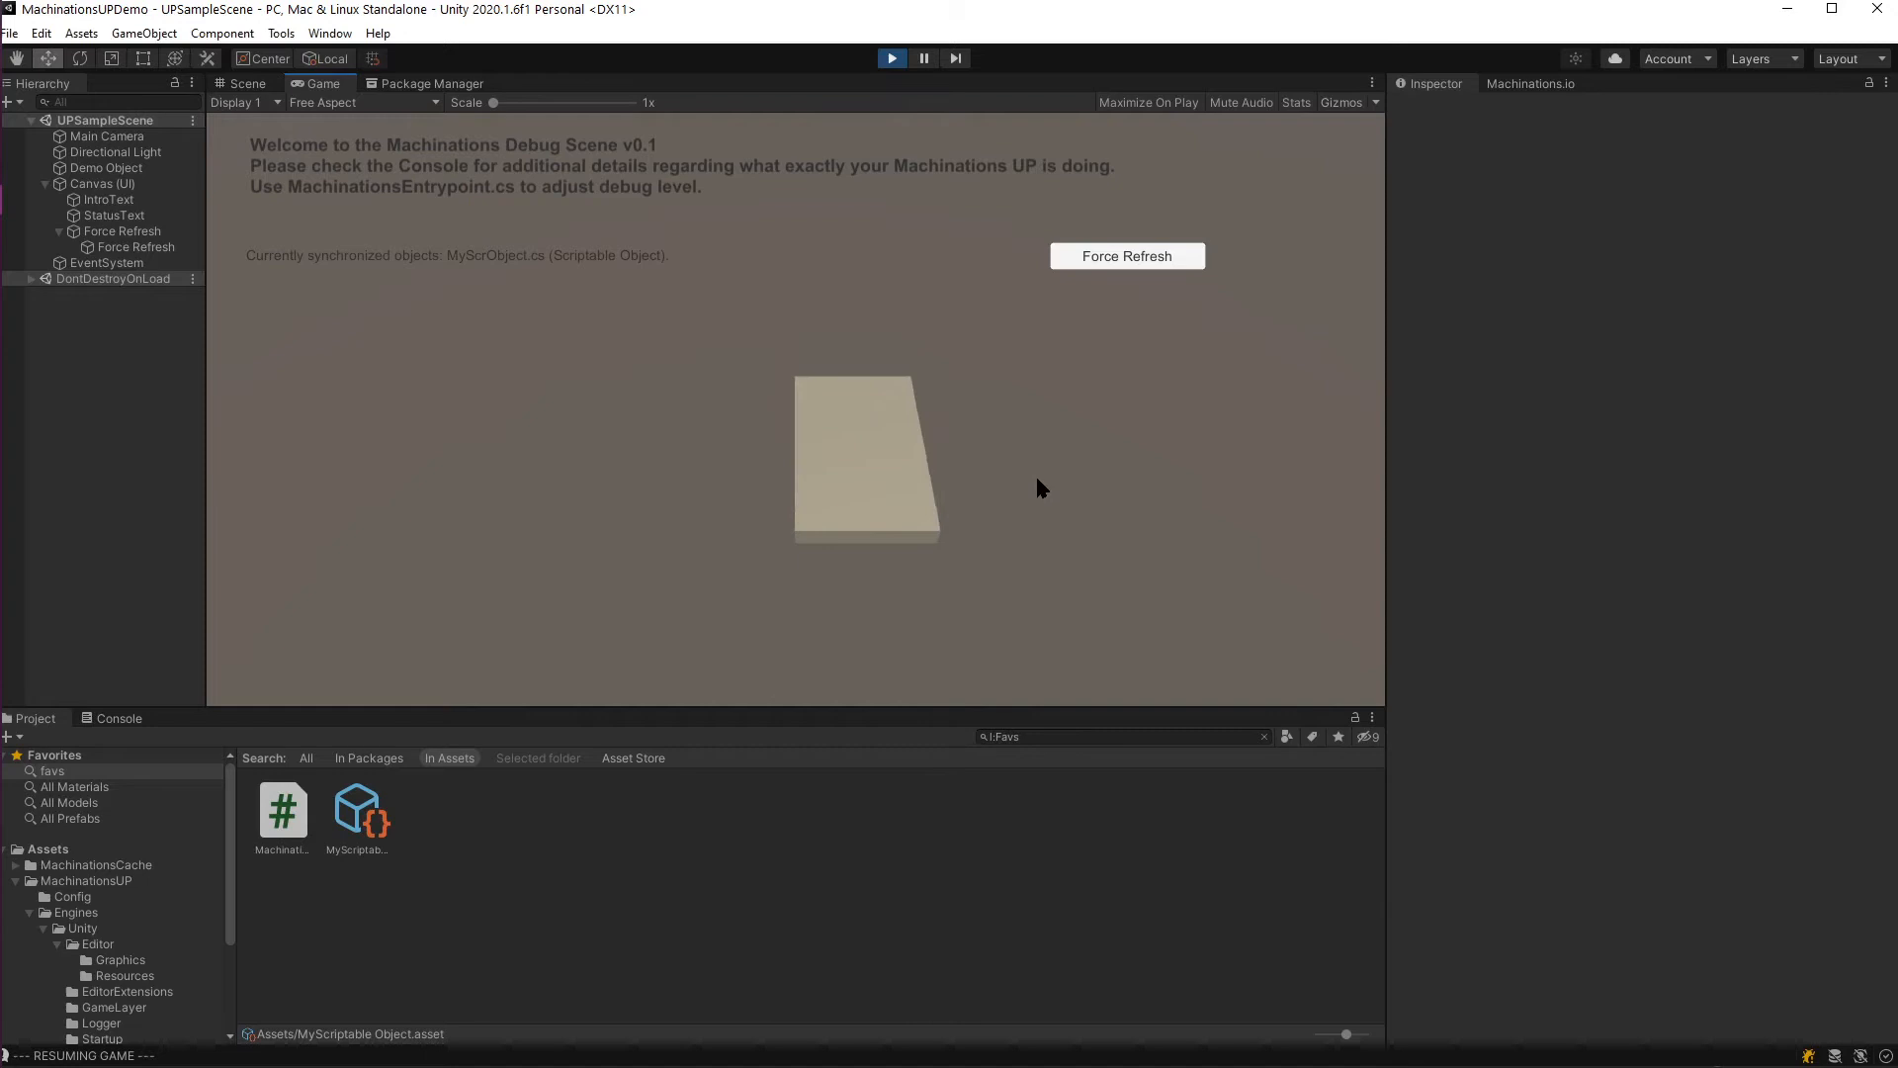
mouse_move(645, 286)
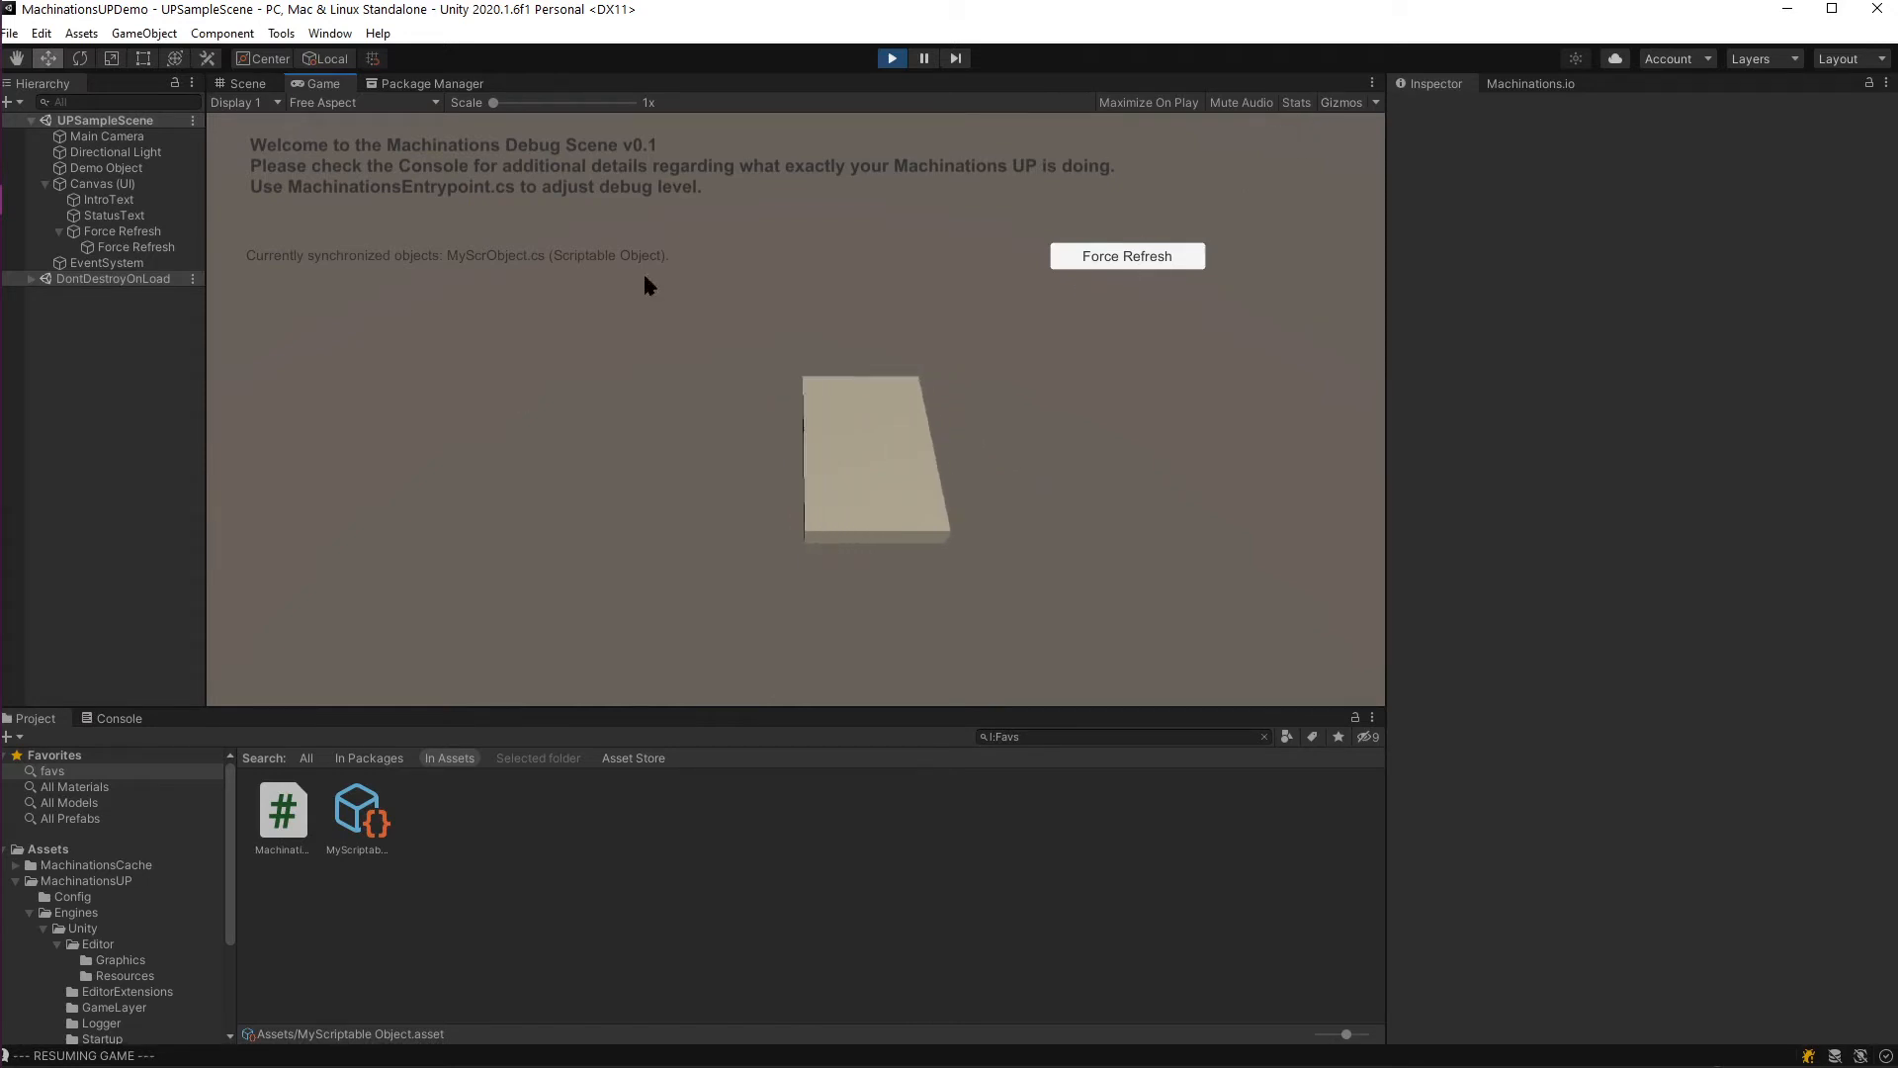
- Exit Play mode, leaving the scriptable object's linked values visible
click(356, 811)
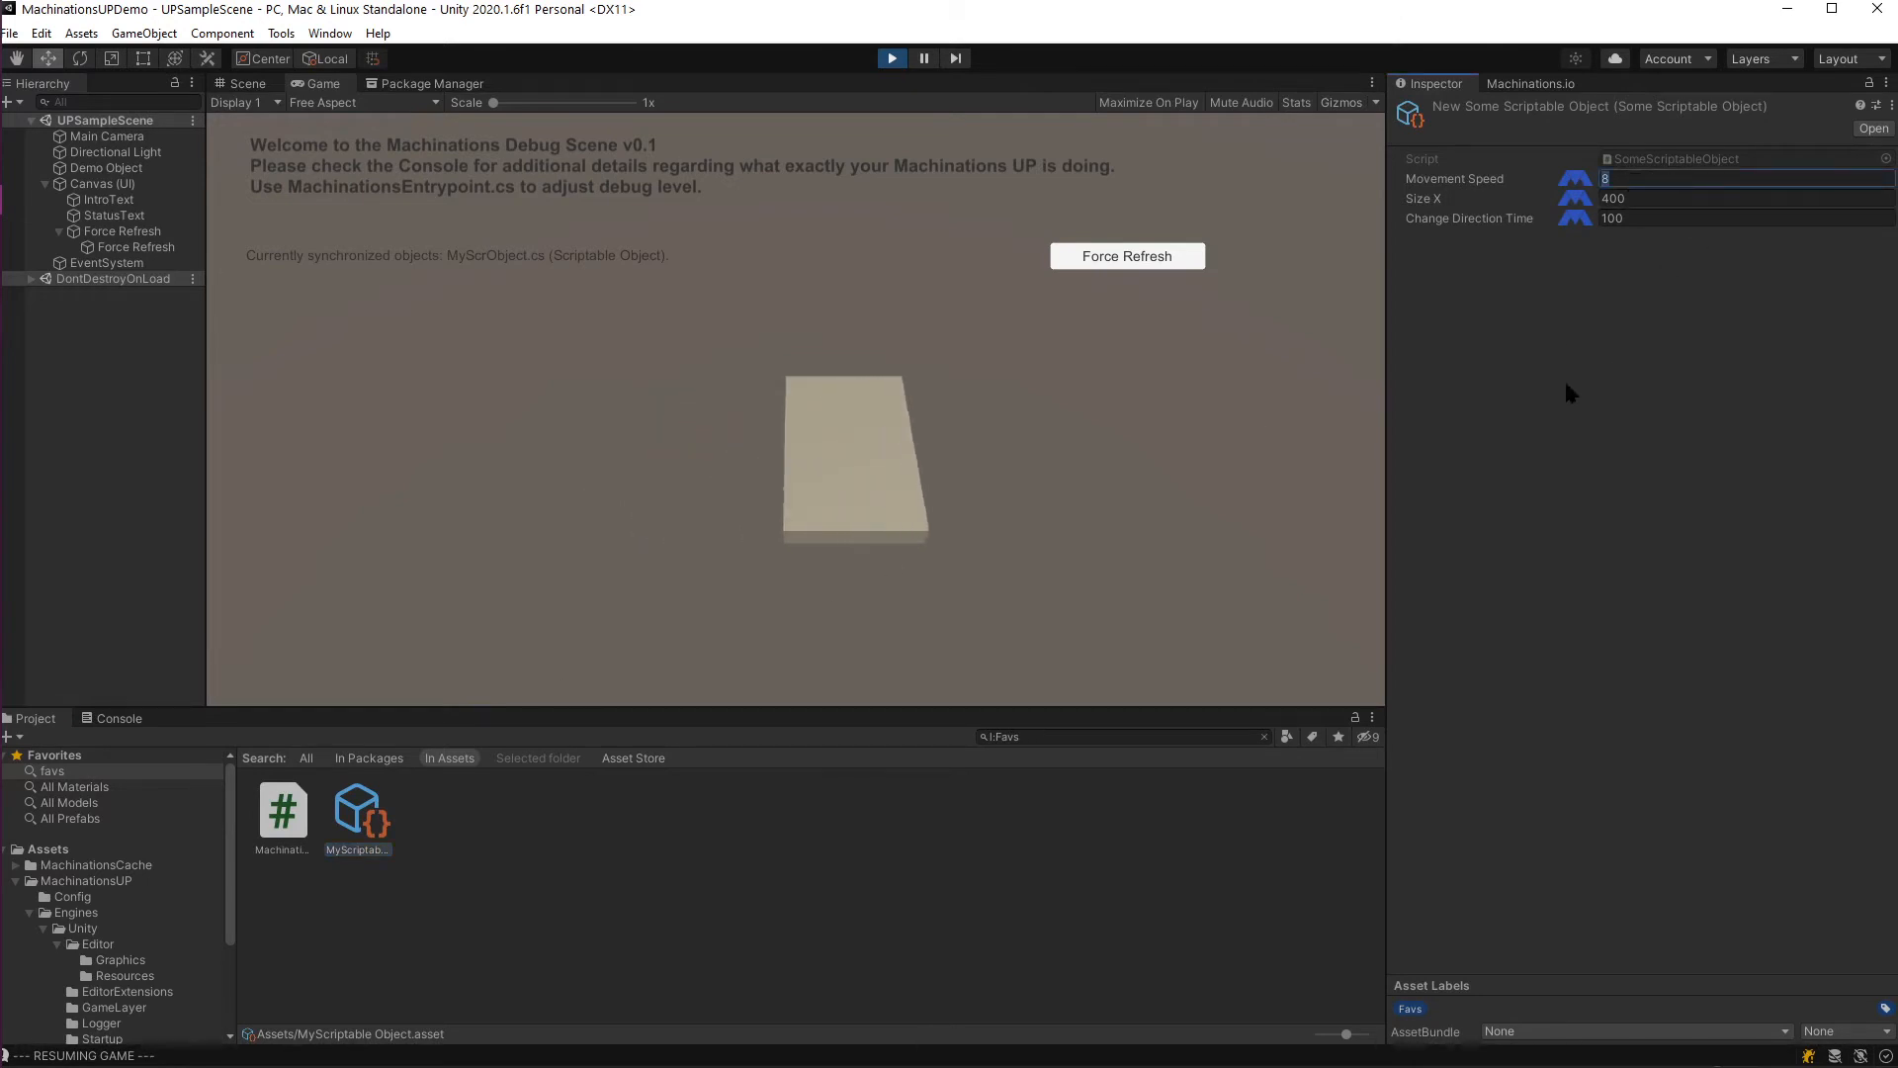
click(245, 83)
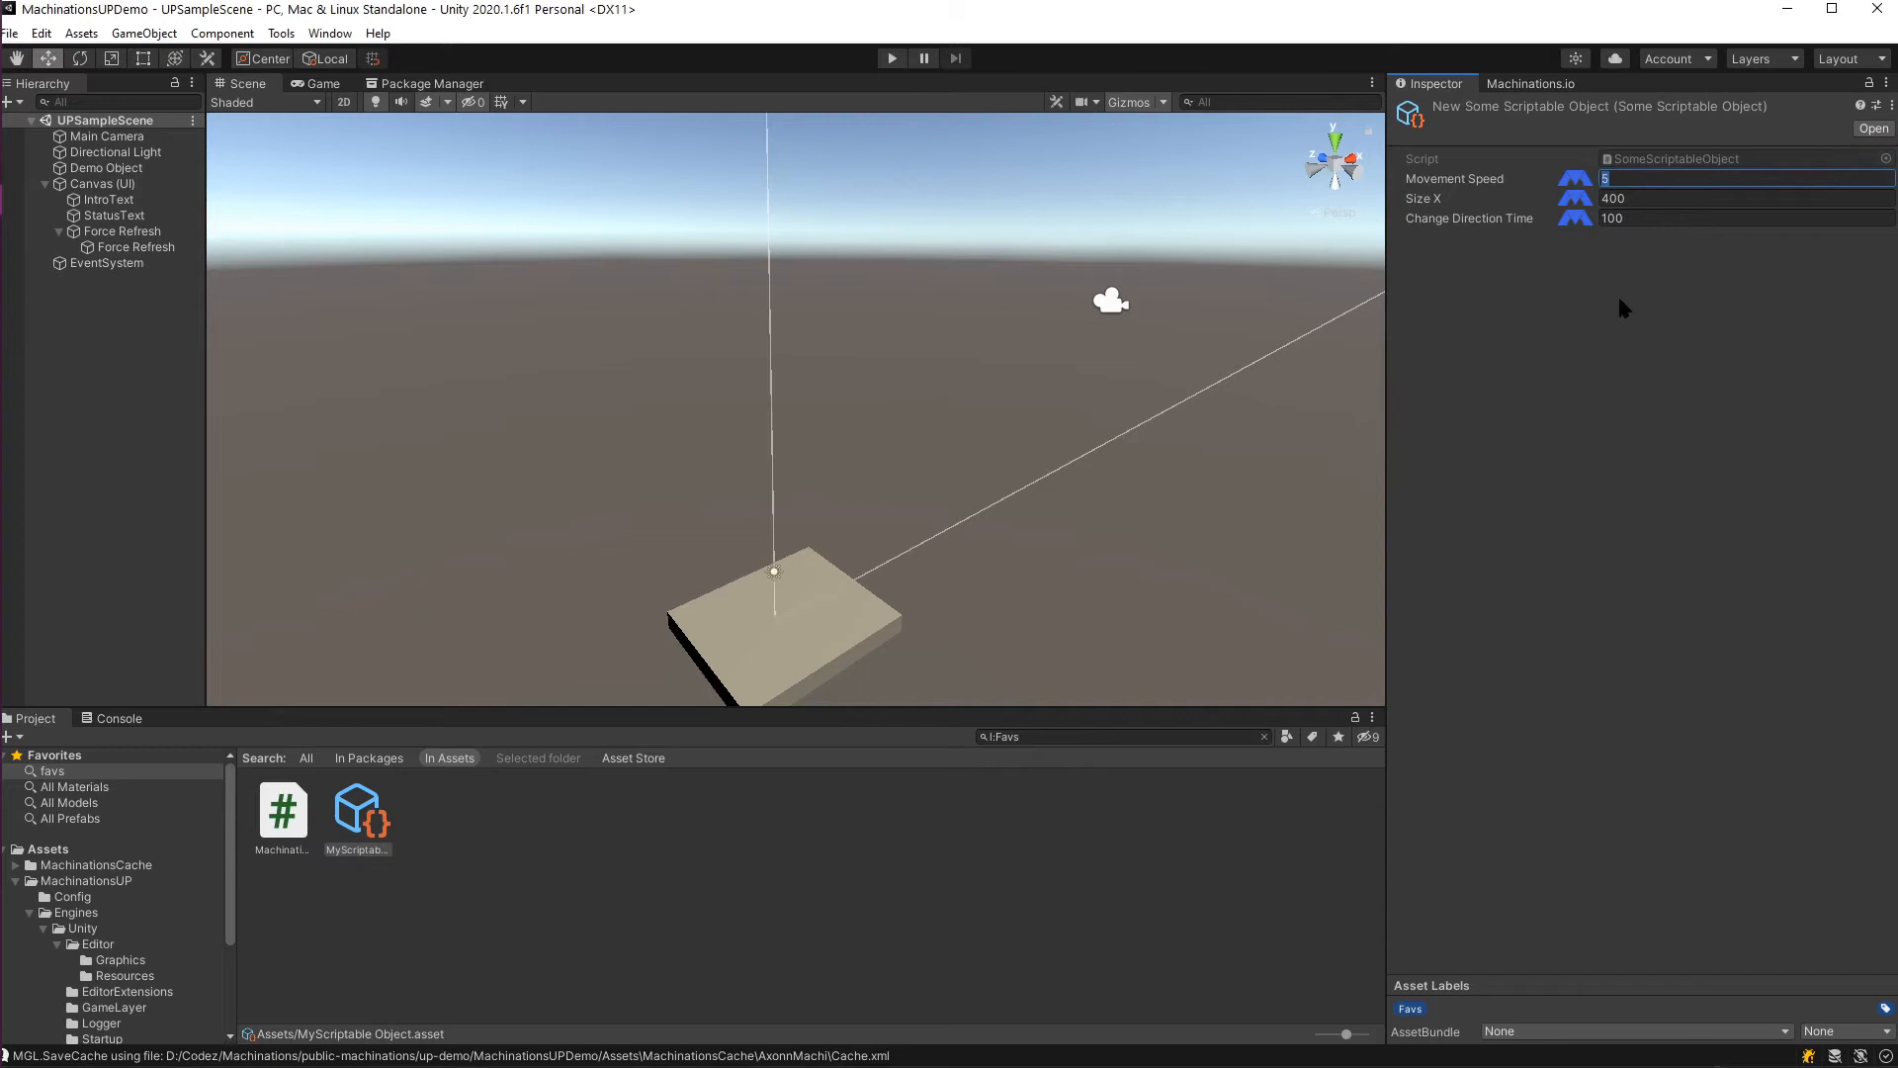
mouse_move(1598, 311)
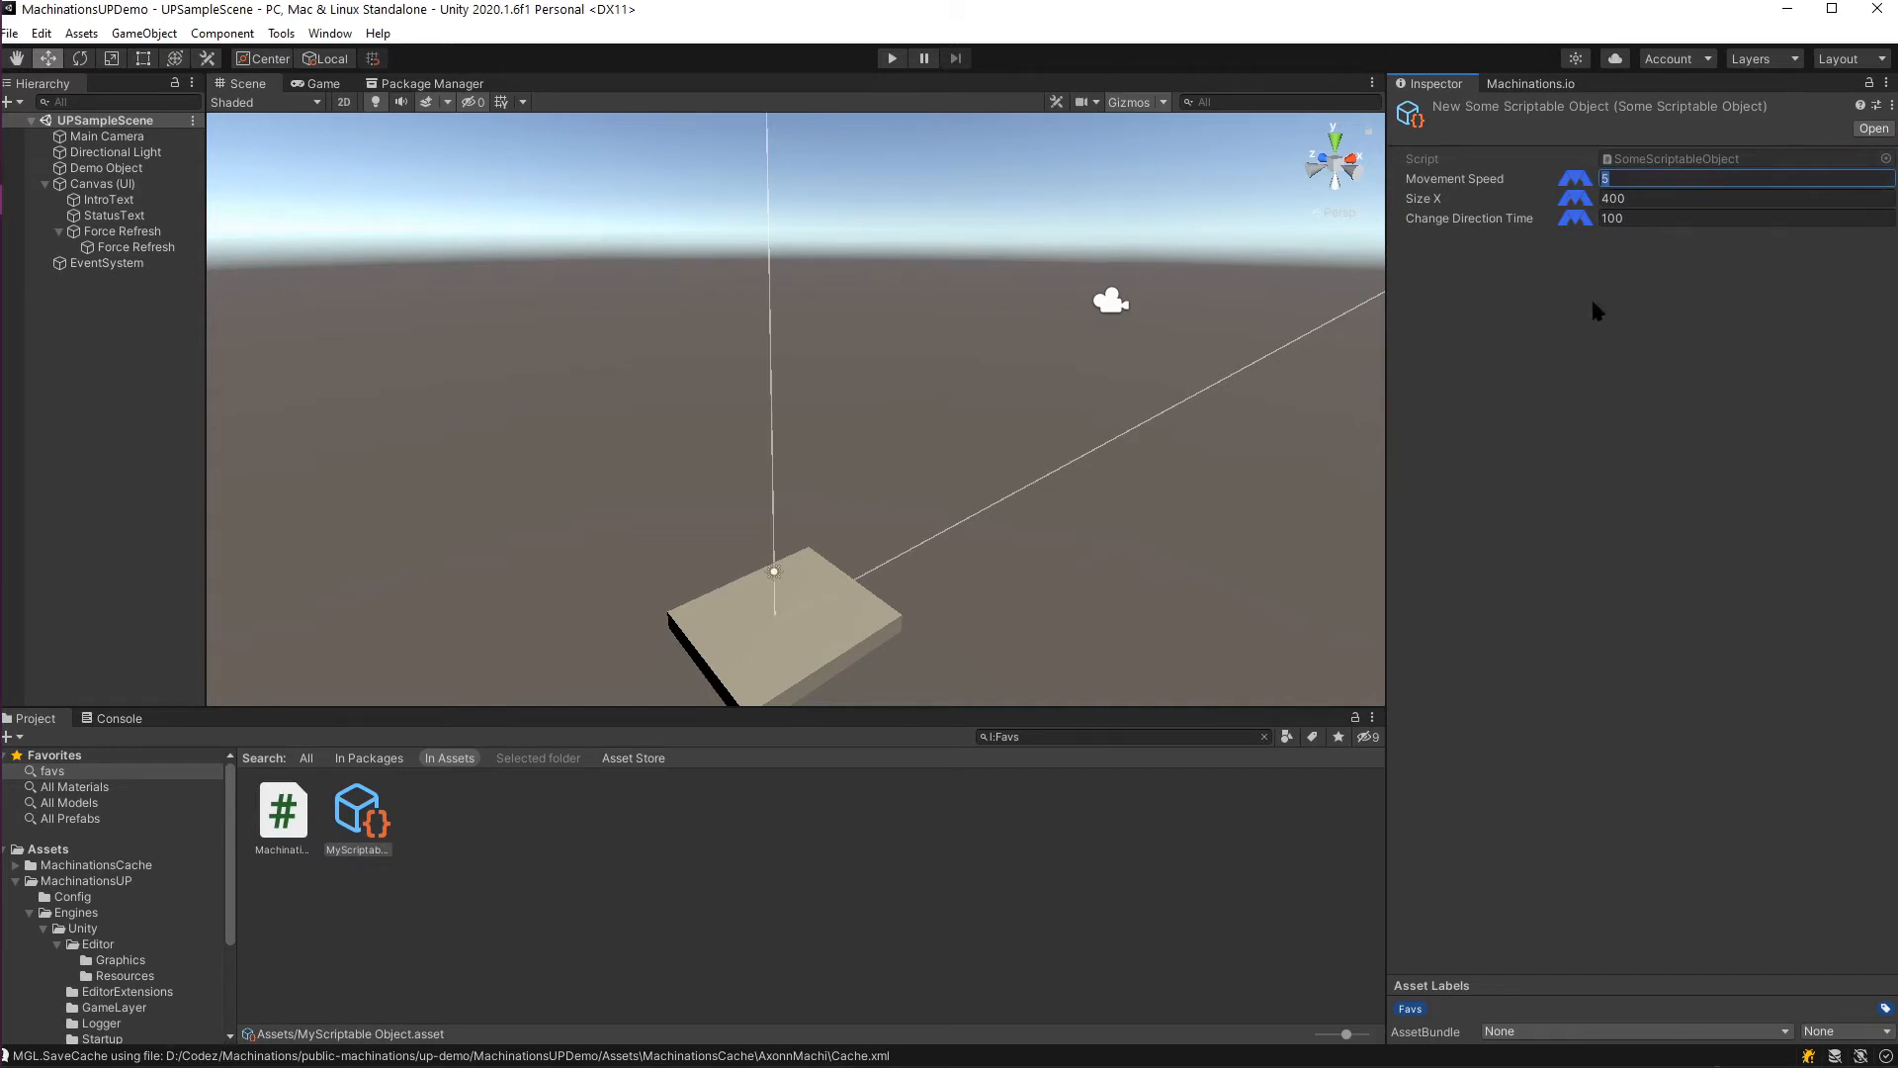
mouse_move(1603, 457)
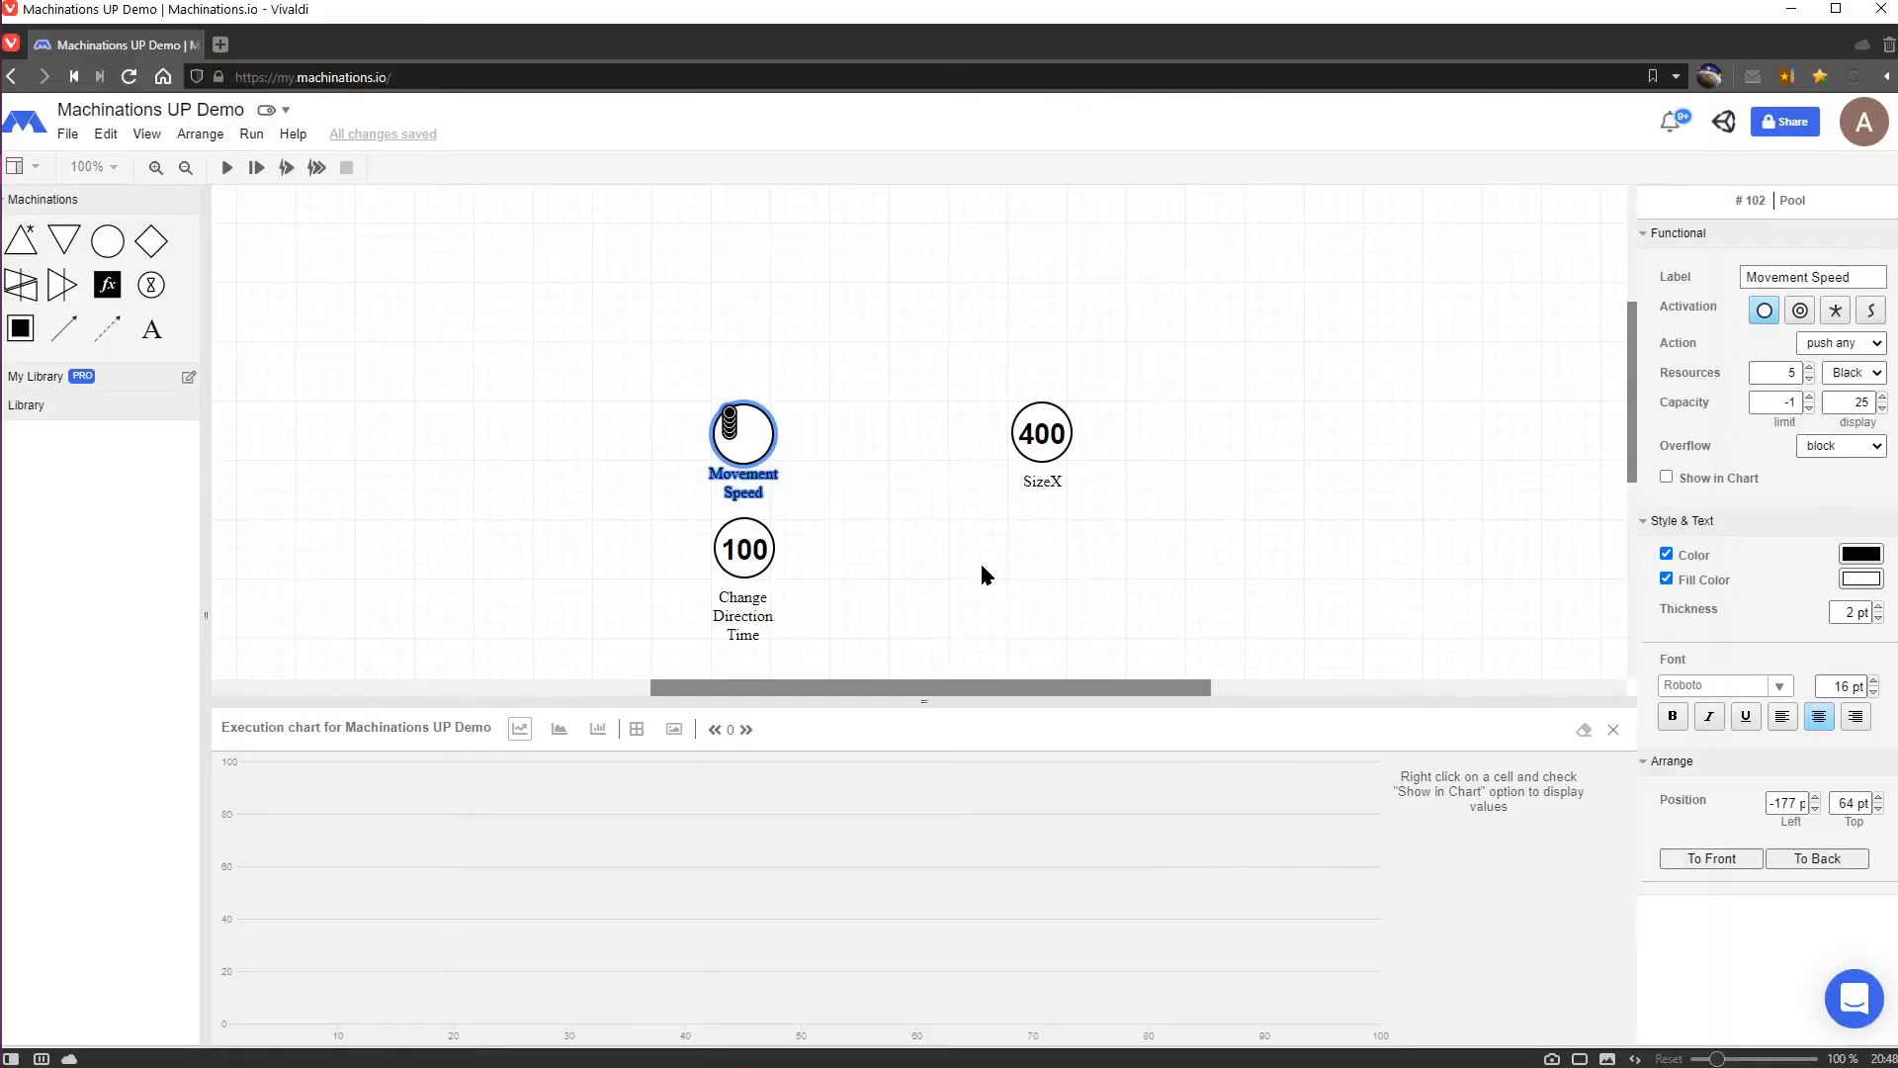
- Add a pool beneath SizeX and label it SizeY
click(1119, 577)
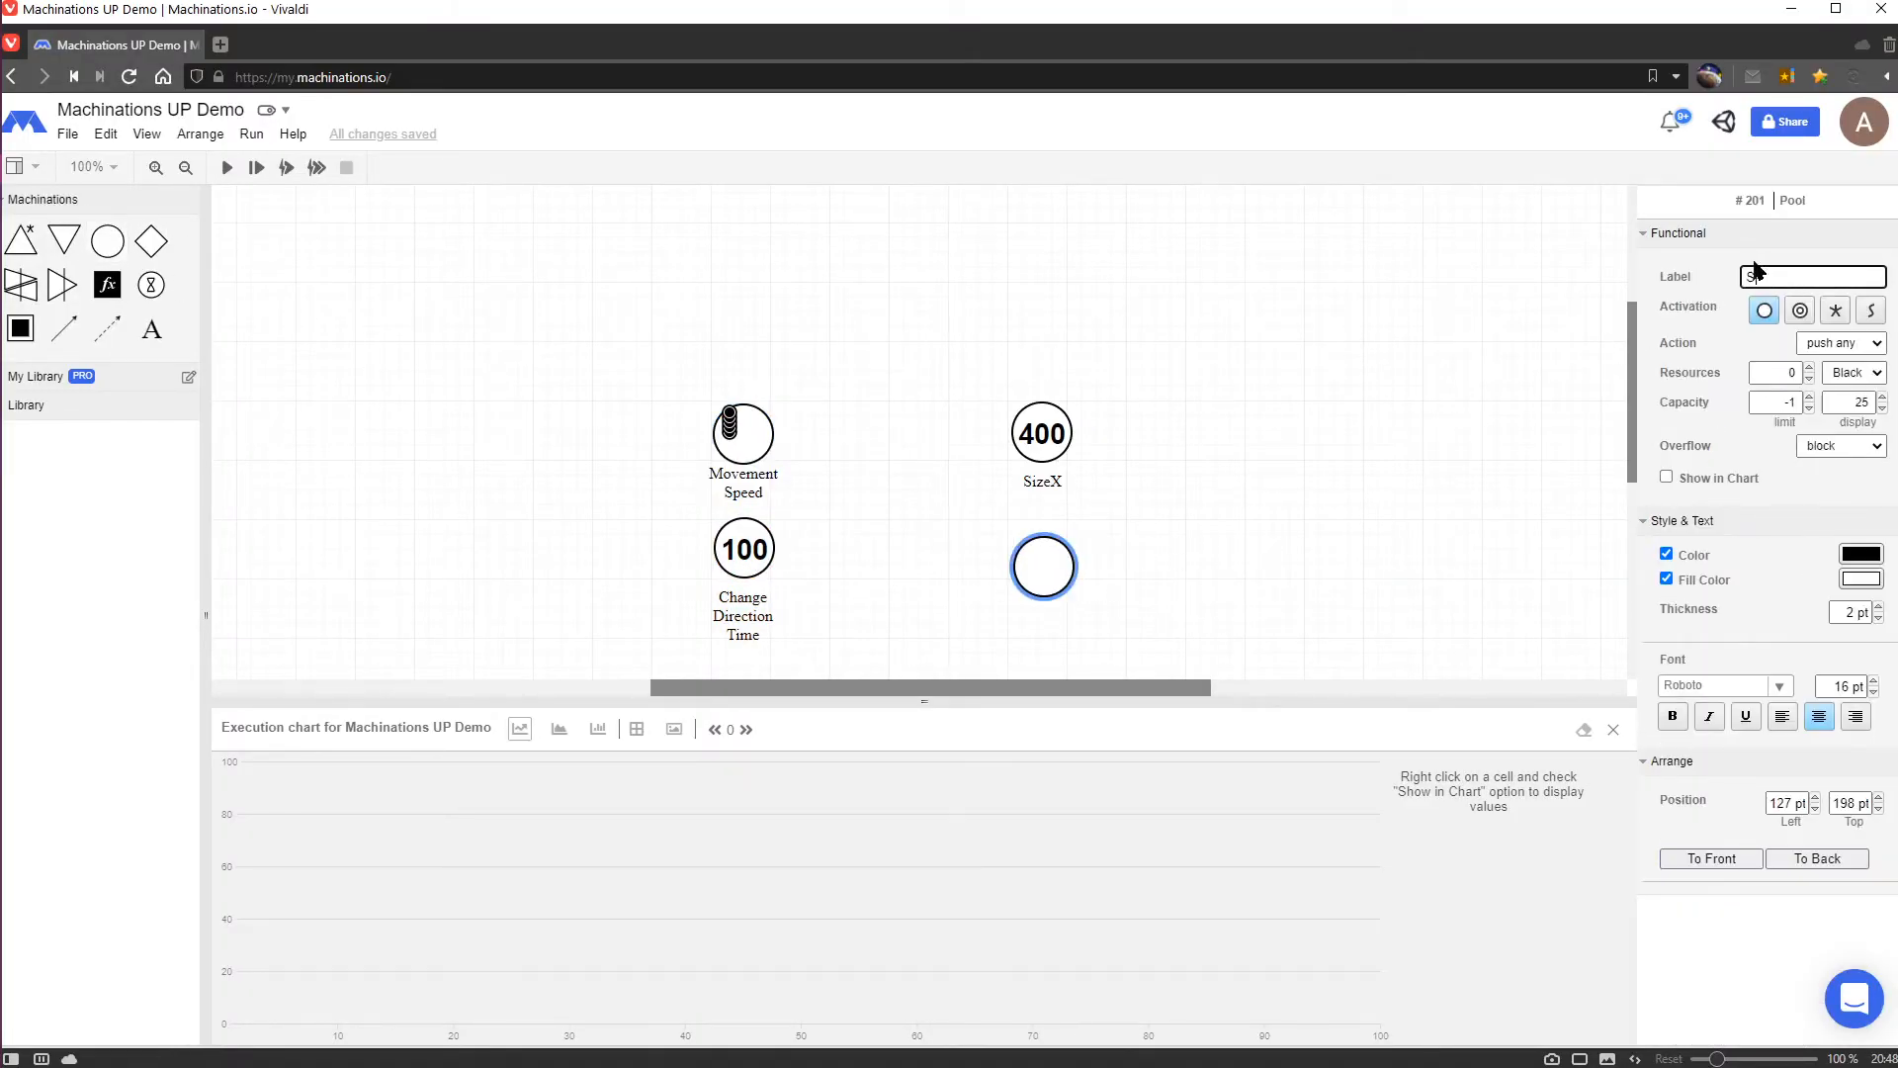
text(SizeY)
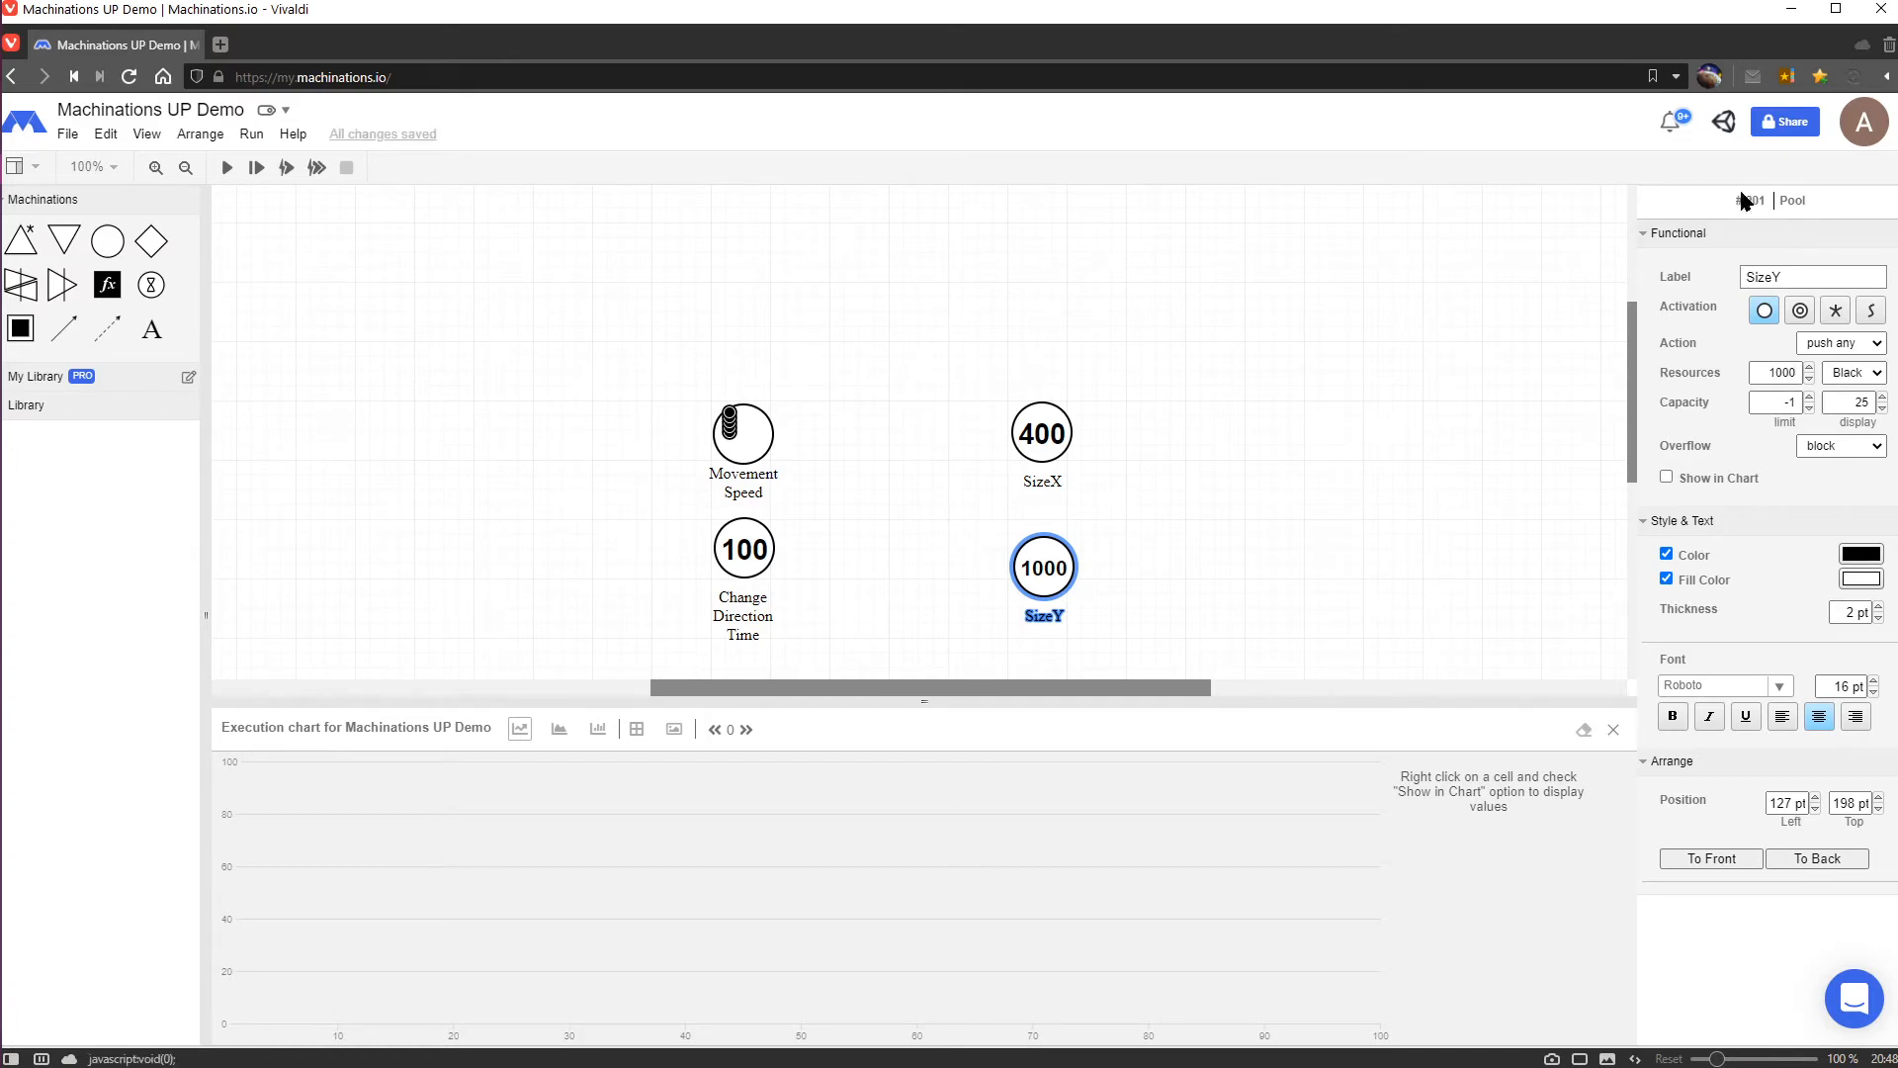
mouse_move(1400, 235)
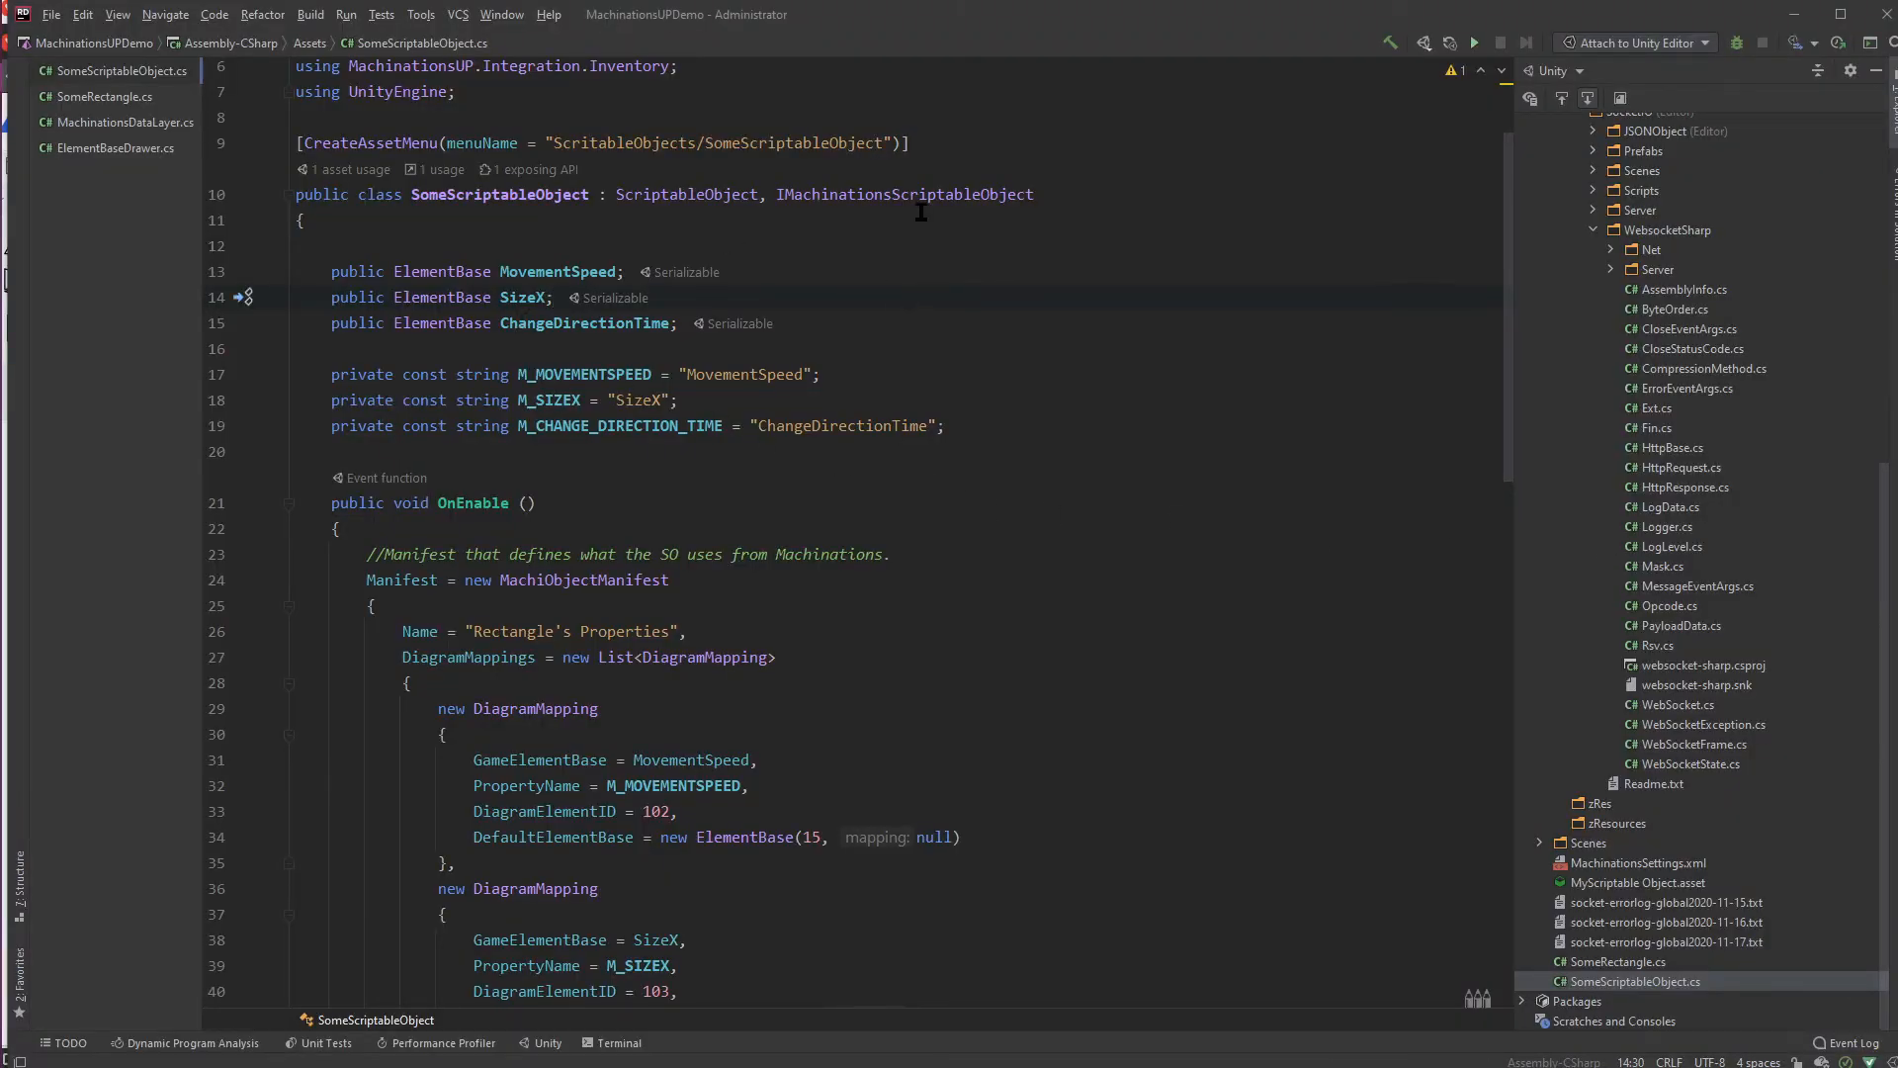
mouse_move(775, 164)
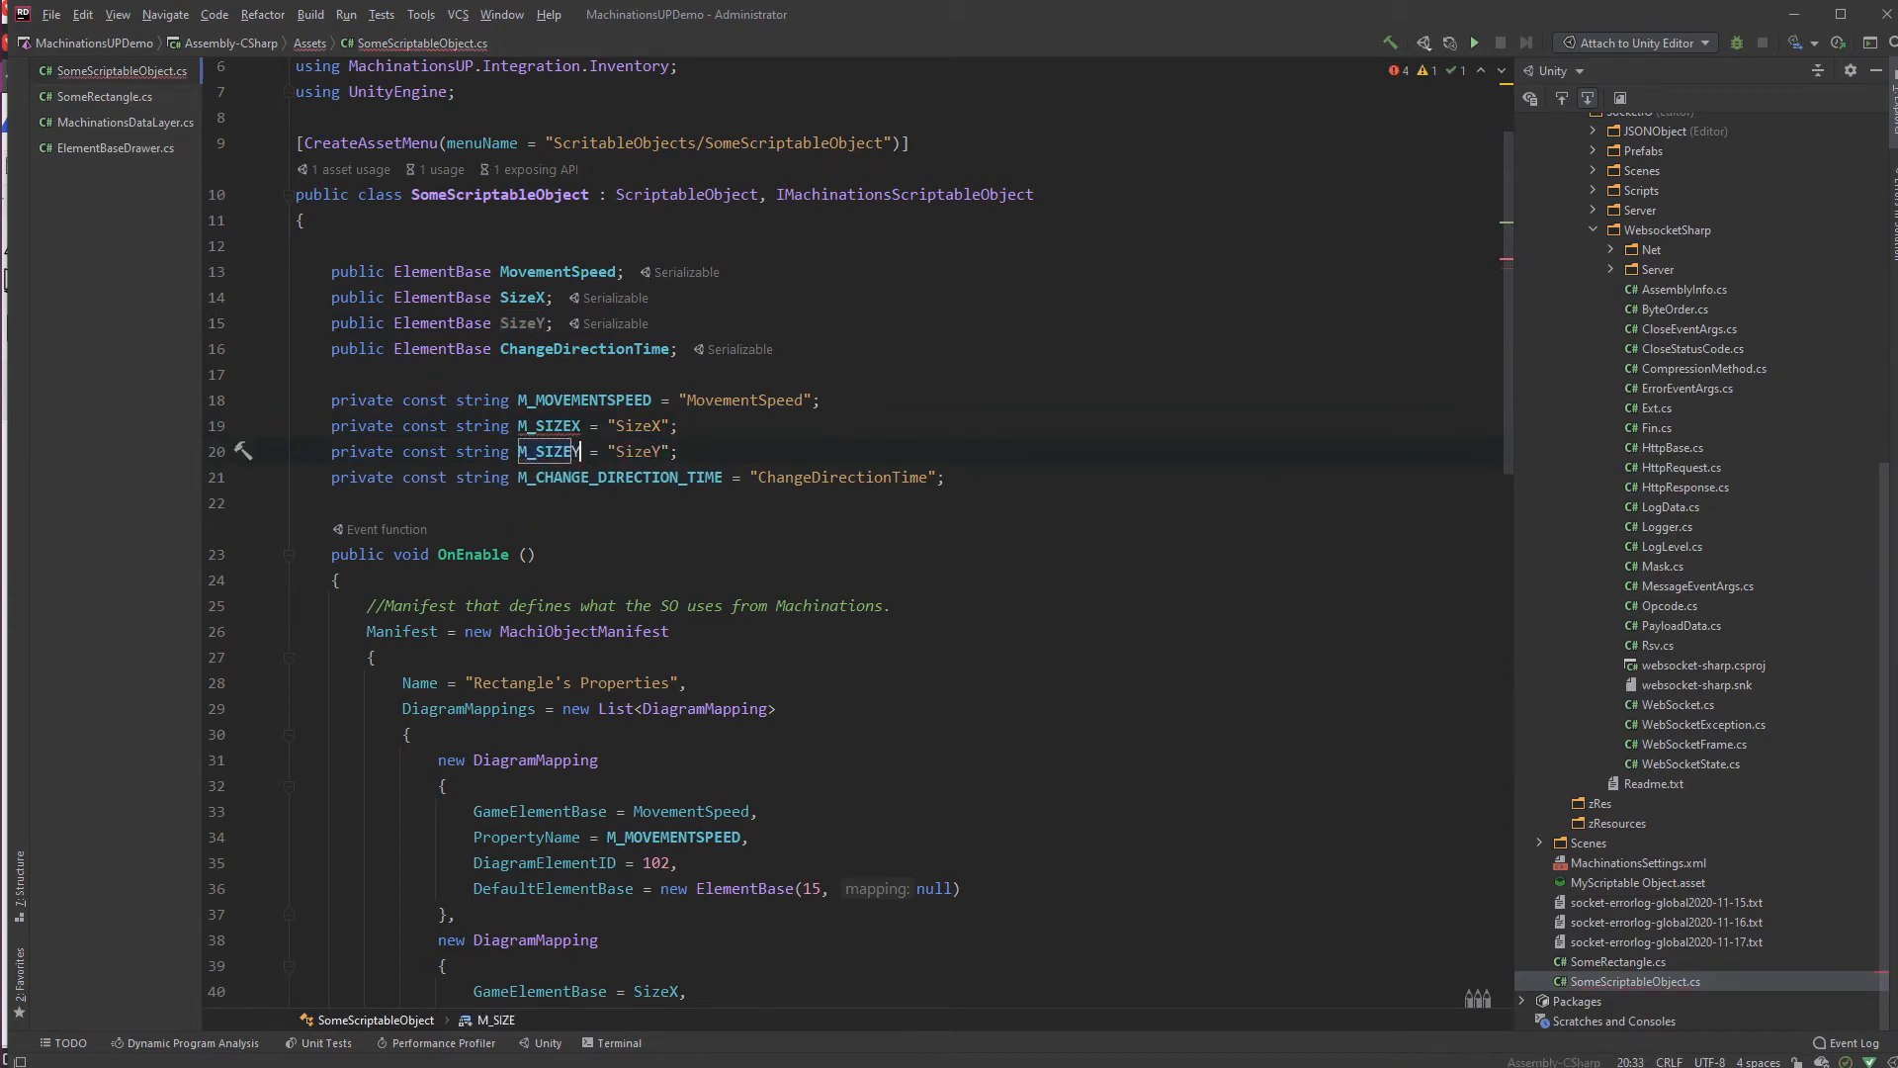
- Scroll down the SomeScriptableObject script to the diagram mapping blocks
scroll(down, 3)
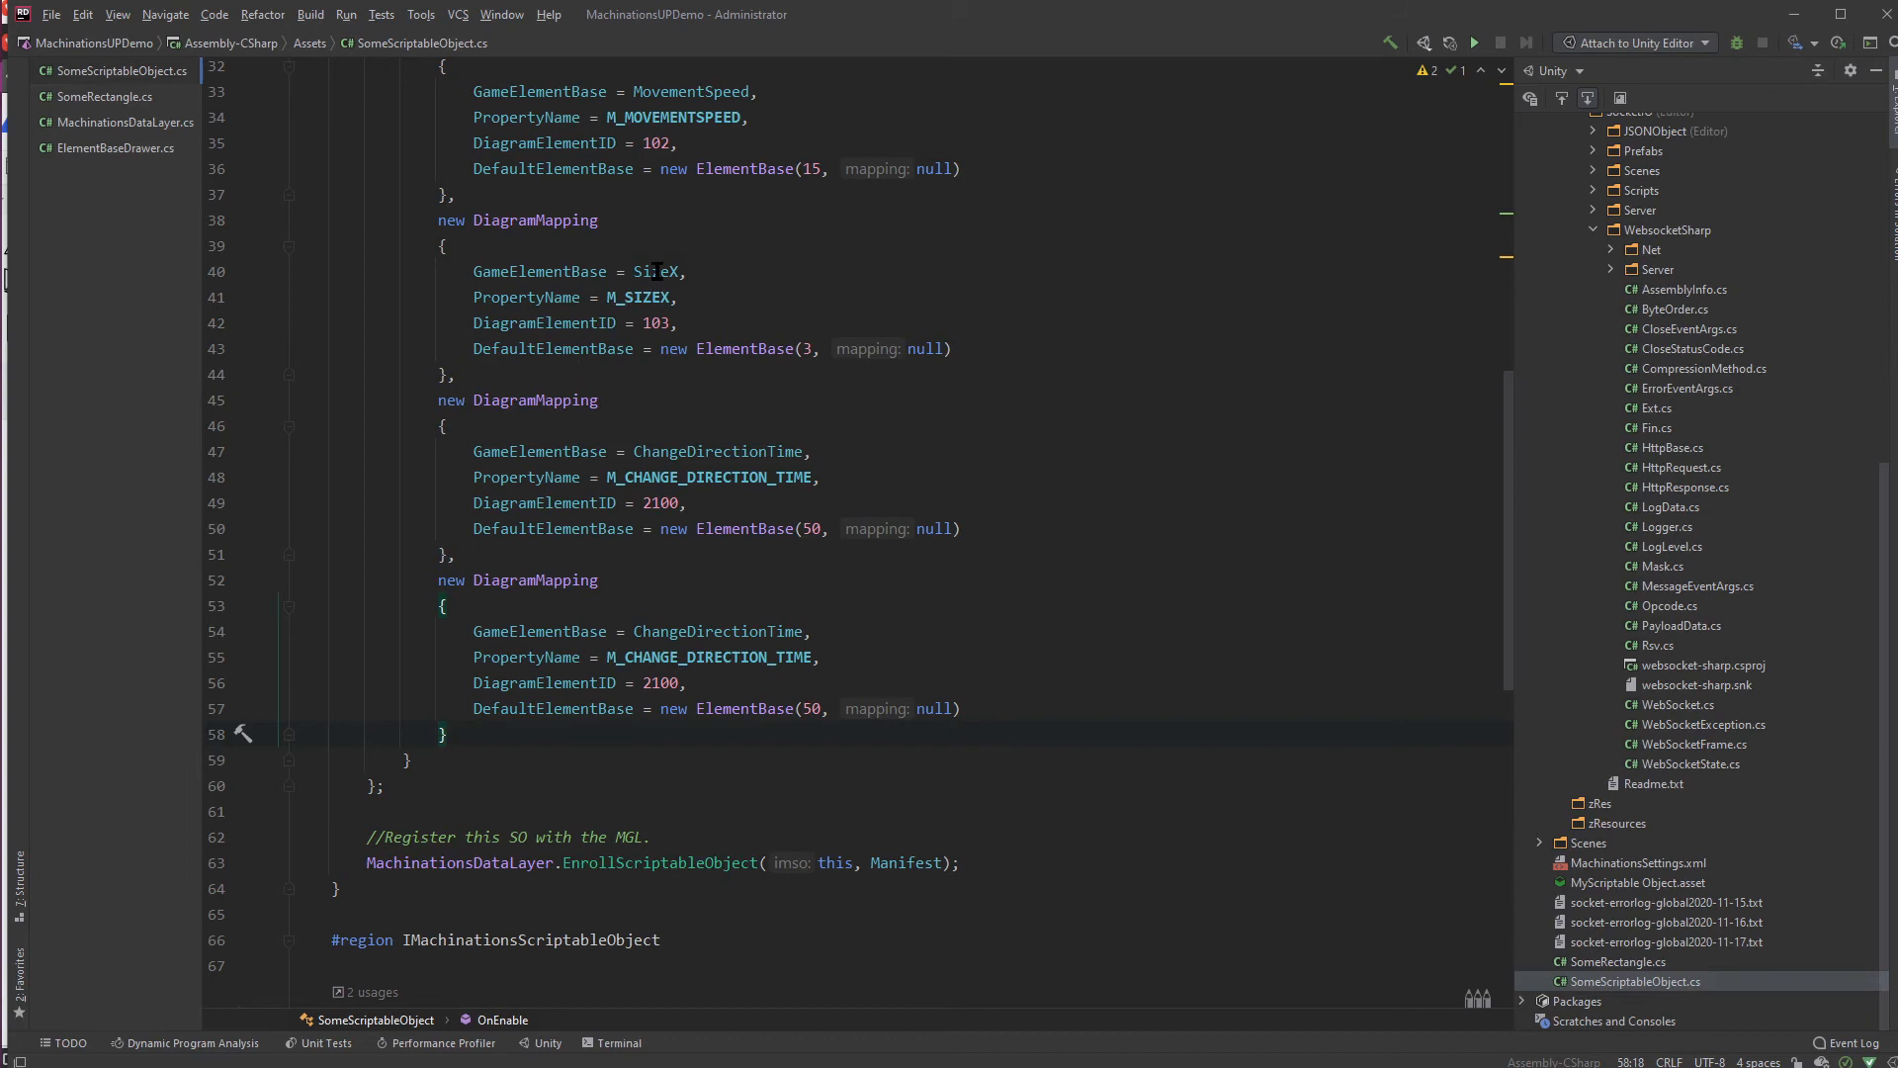
- Retarget the copied mapping block to SizeY with constant M_SIZEY and element ID 201
text(SizeY)
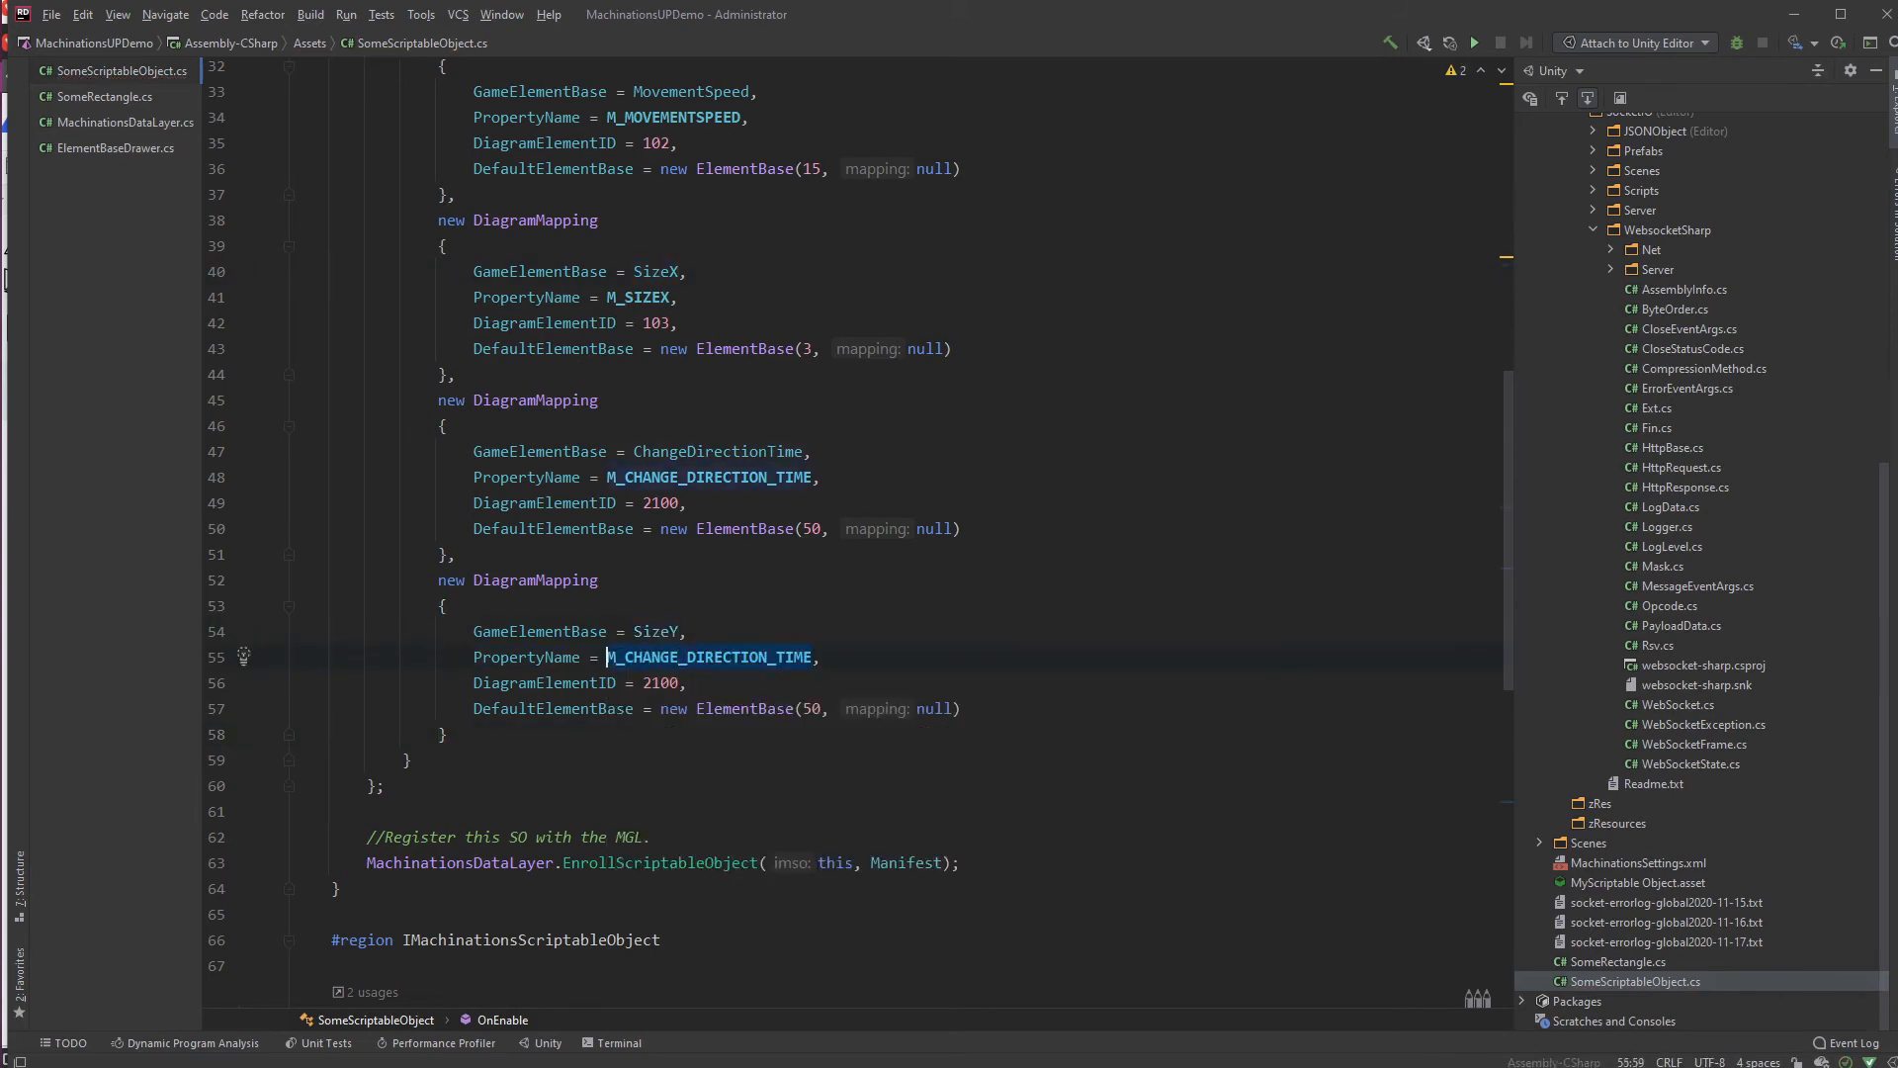
text(M_SIZEY,)
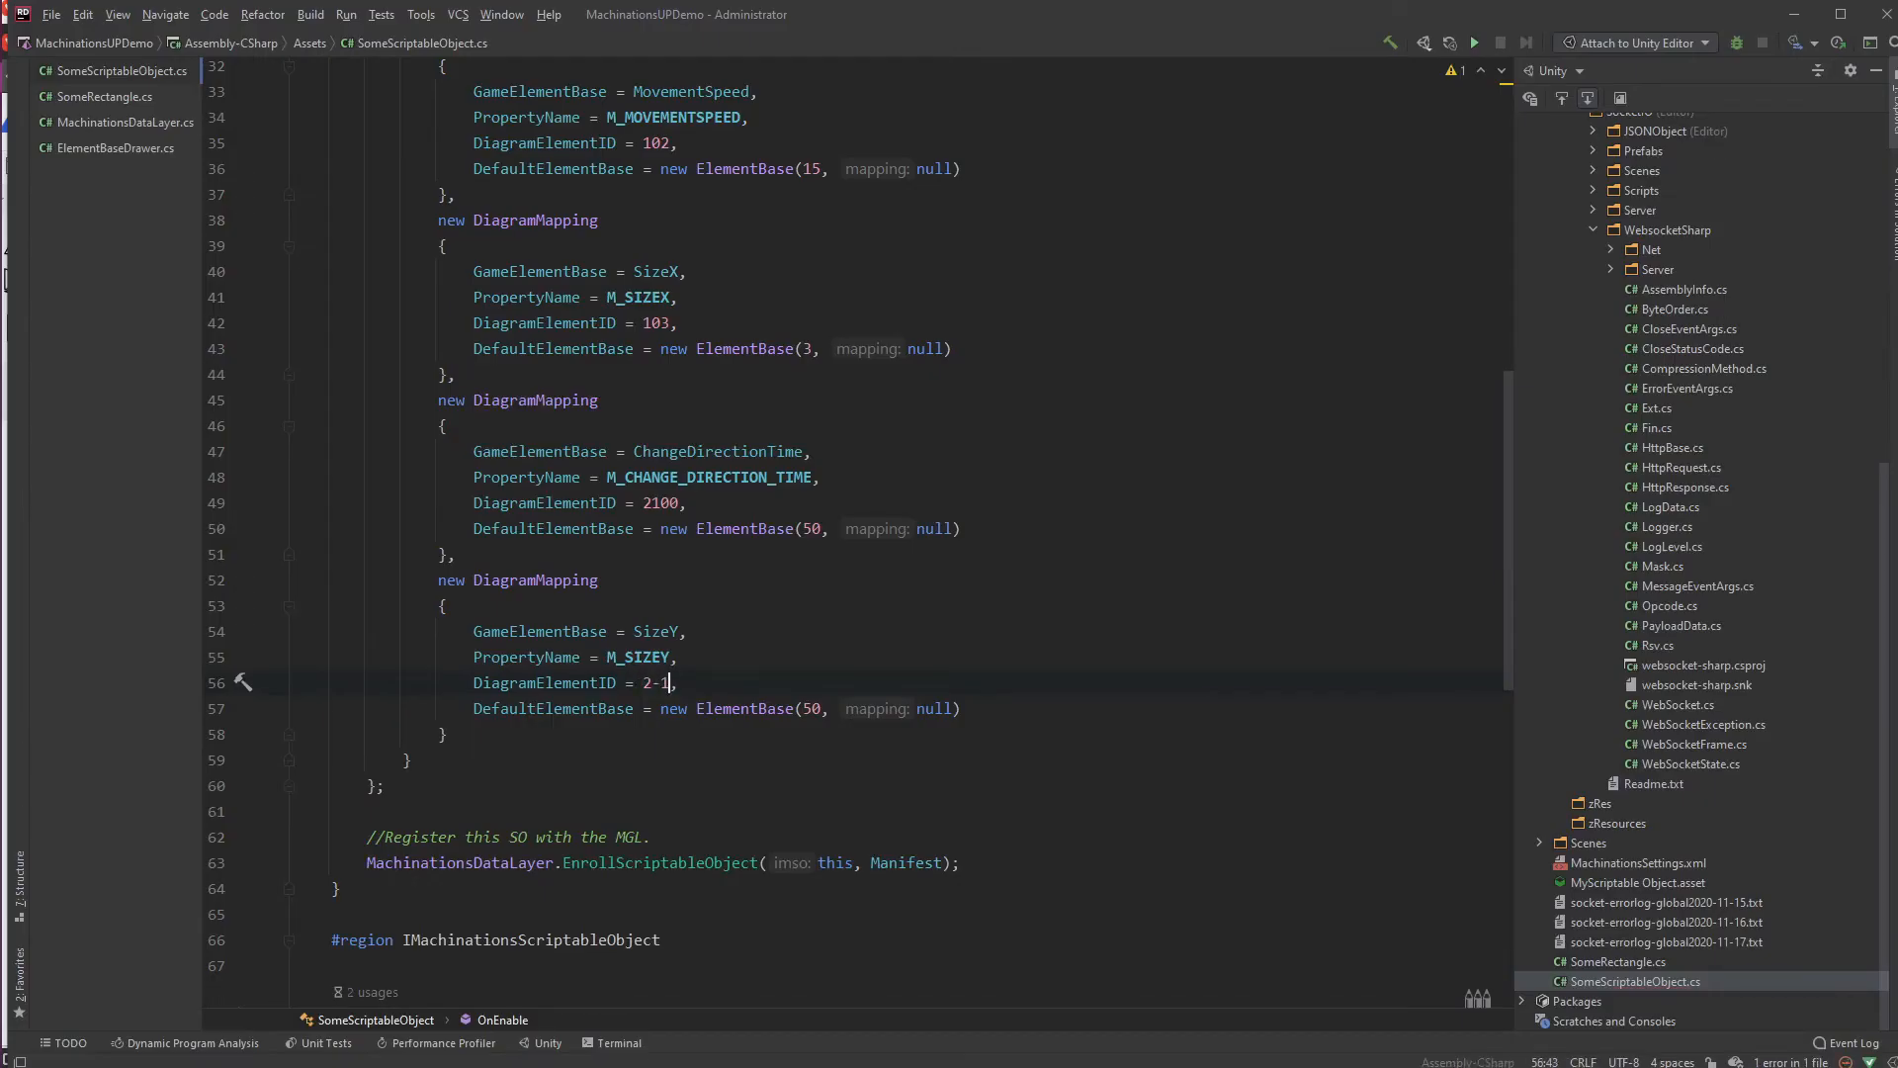
text(0)
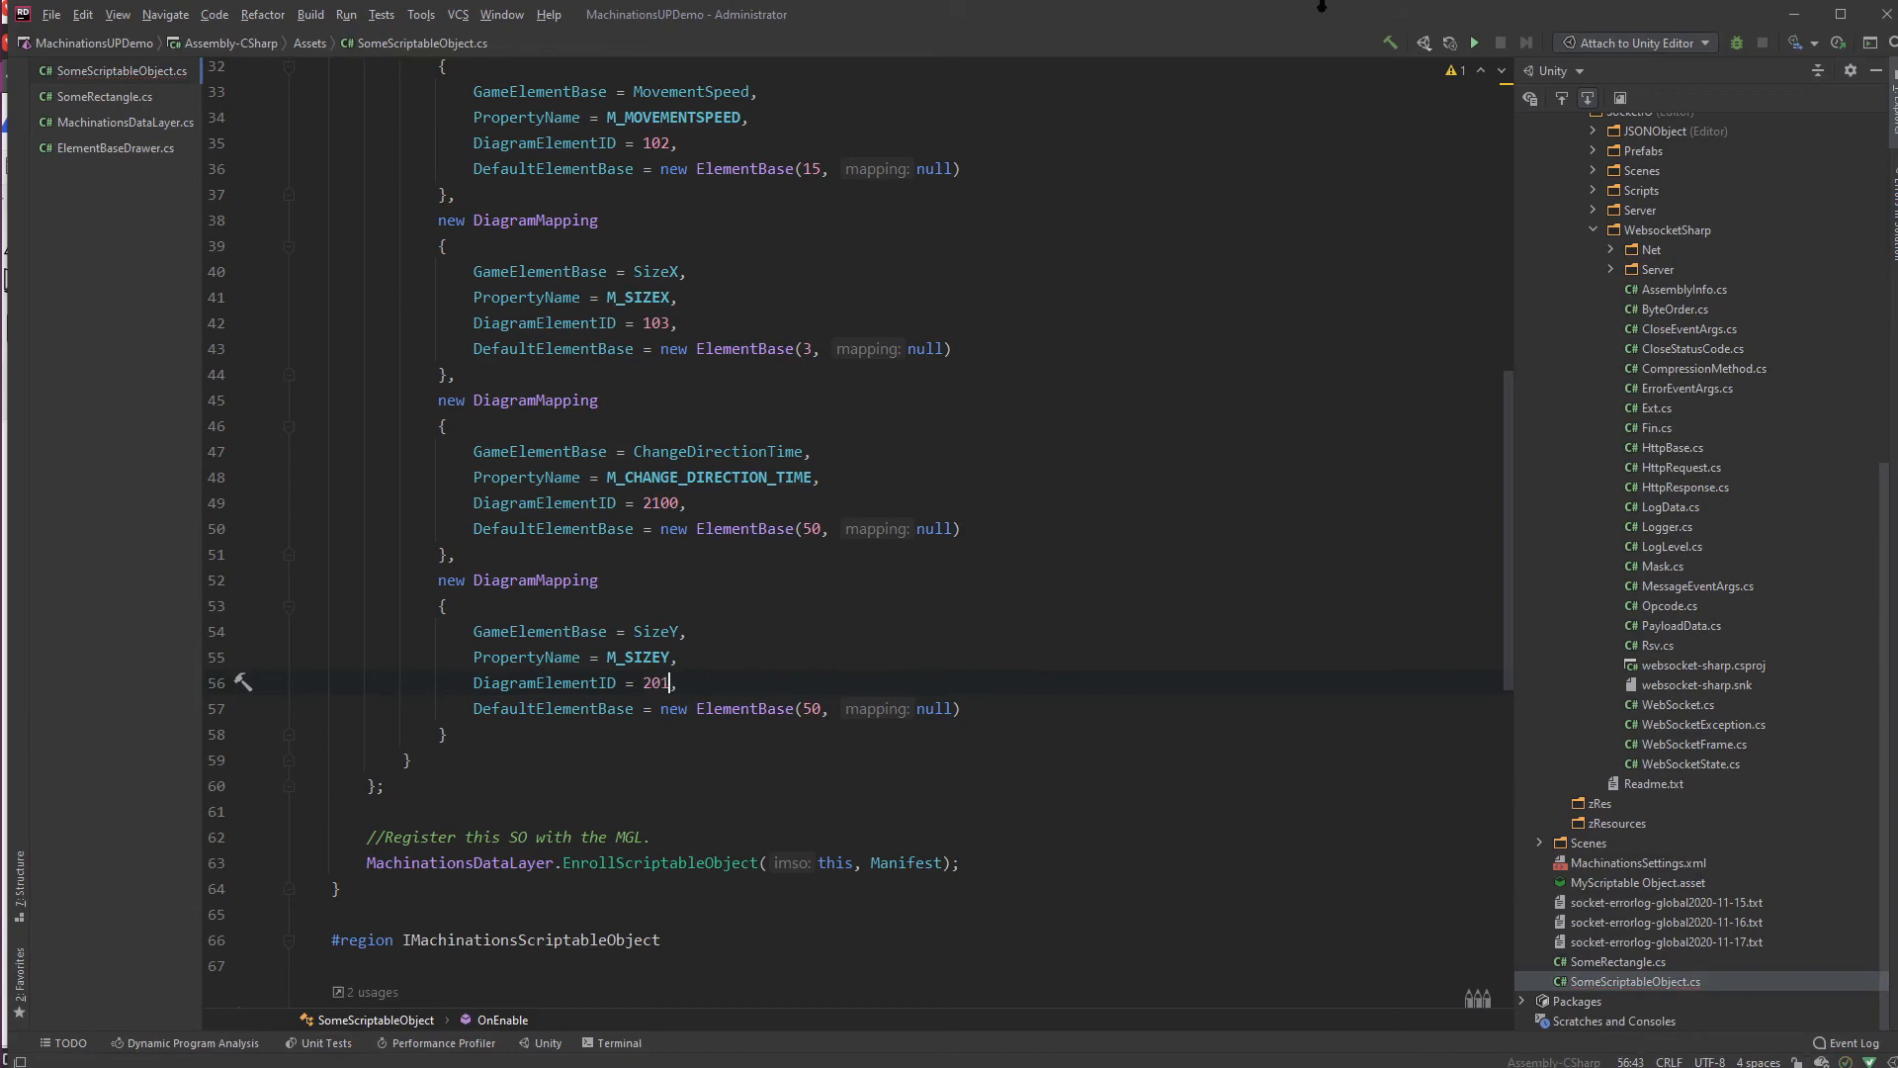
- Add a SizeY binder assignment in MGLInitCompleteSO alongside SizeX
scroll(down, 3)
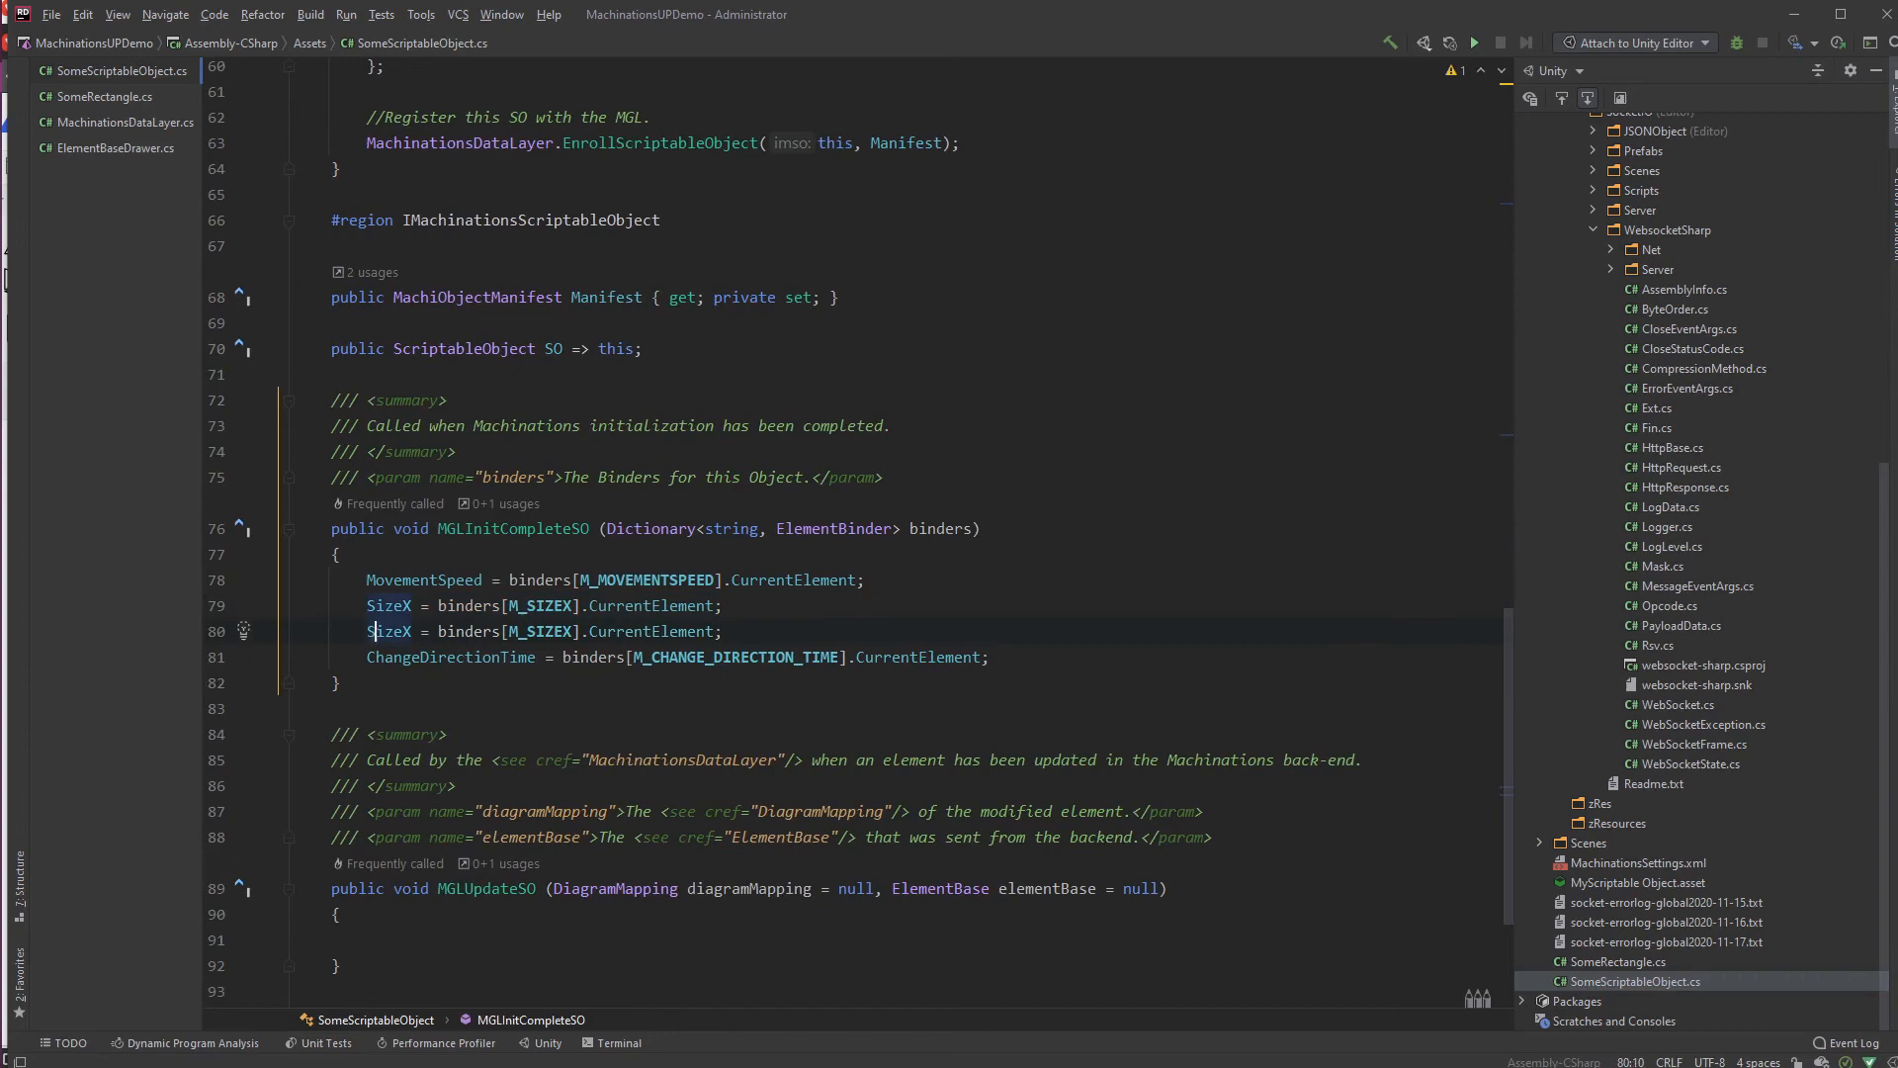
text(Y)
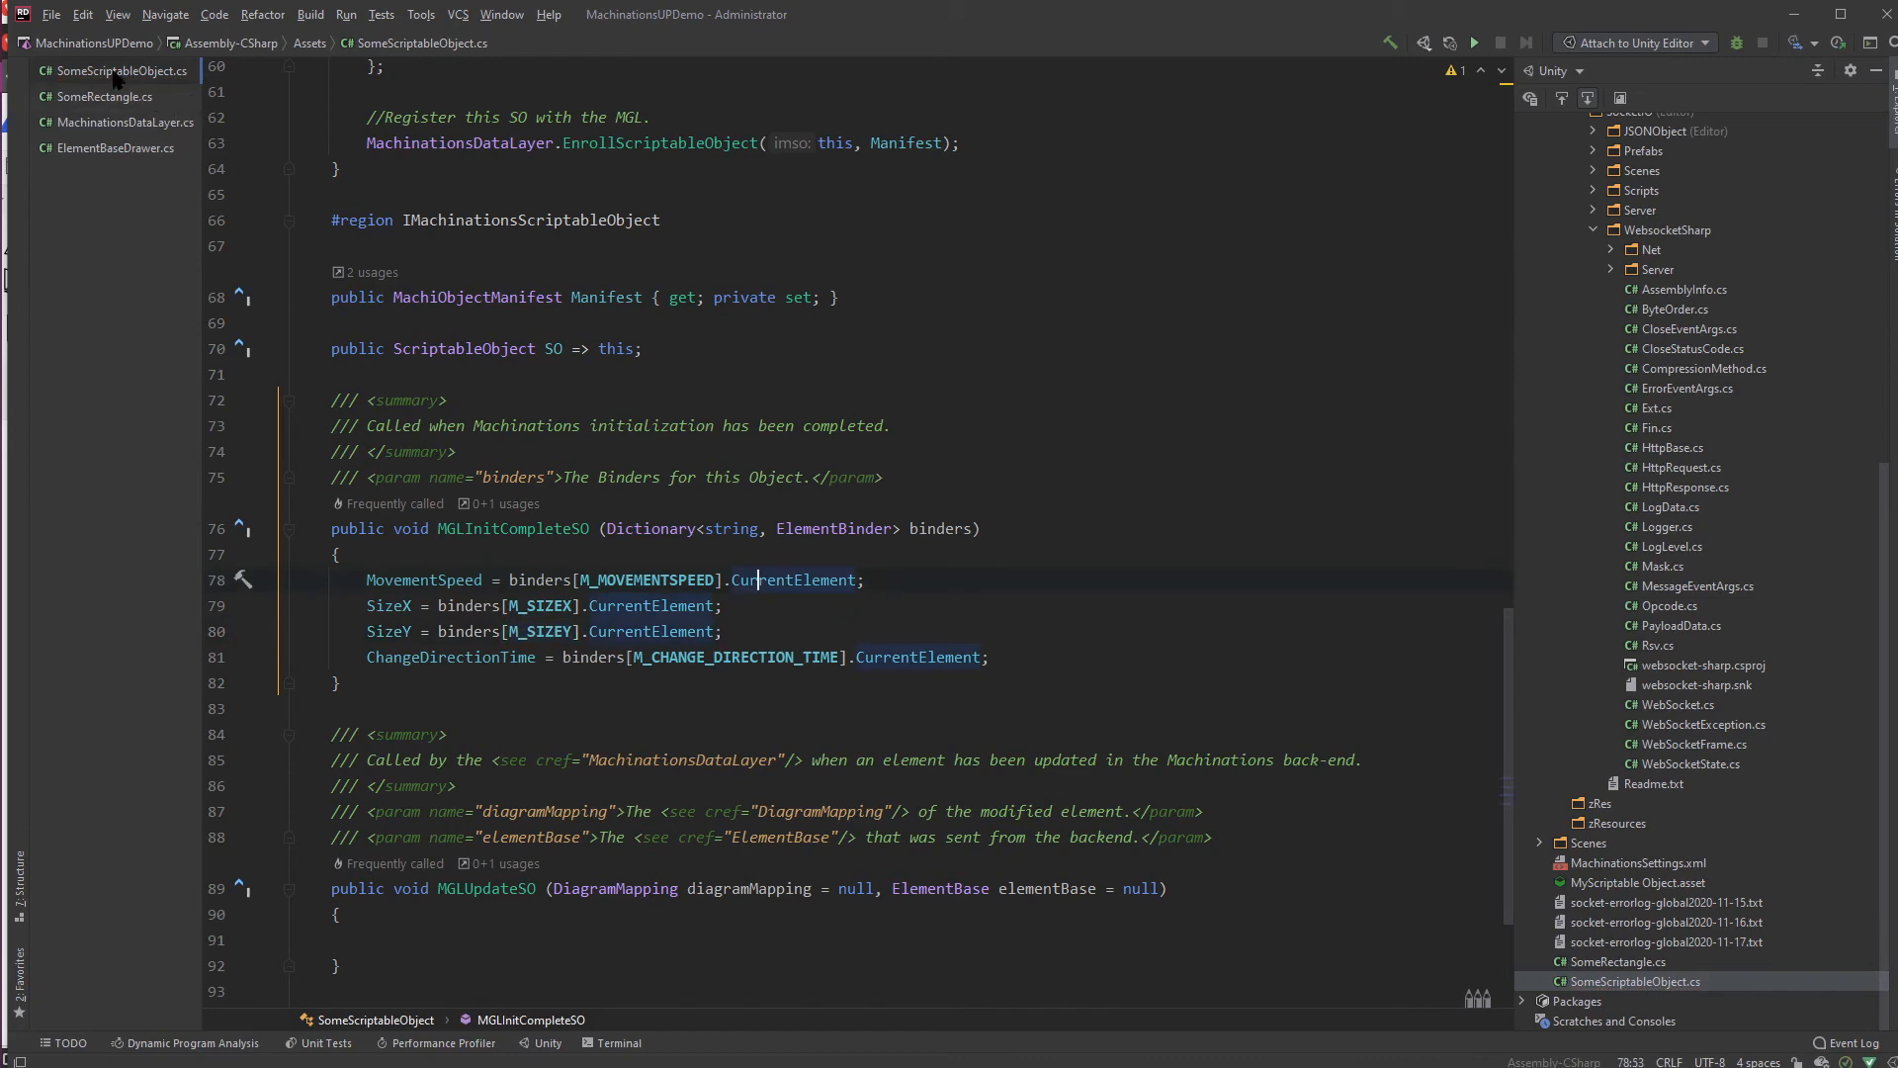
- Edit the localScale calculation in SomeRectangle.cs Start()
click(101, 95)
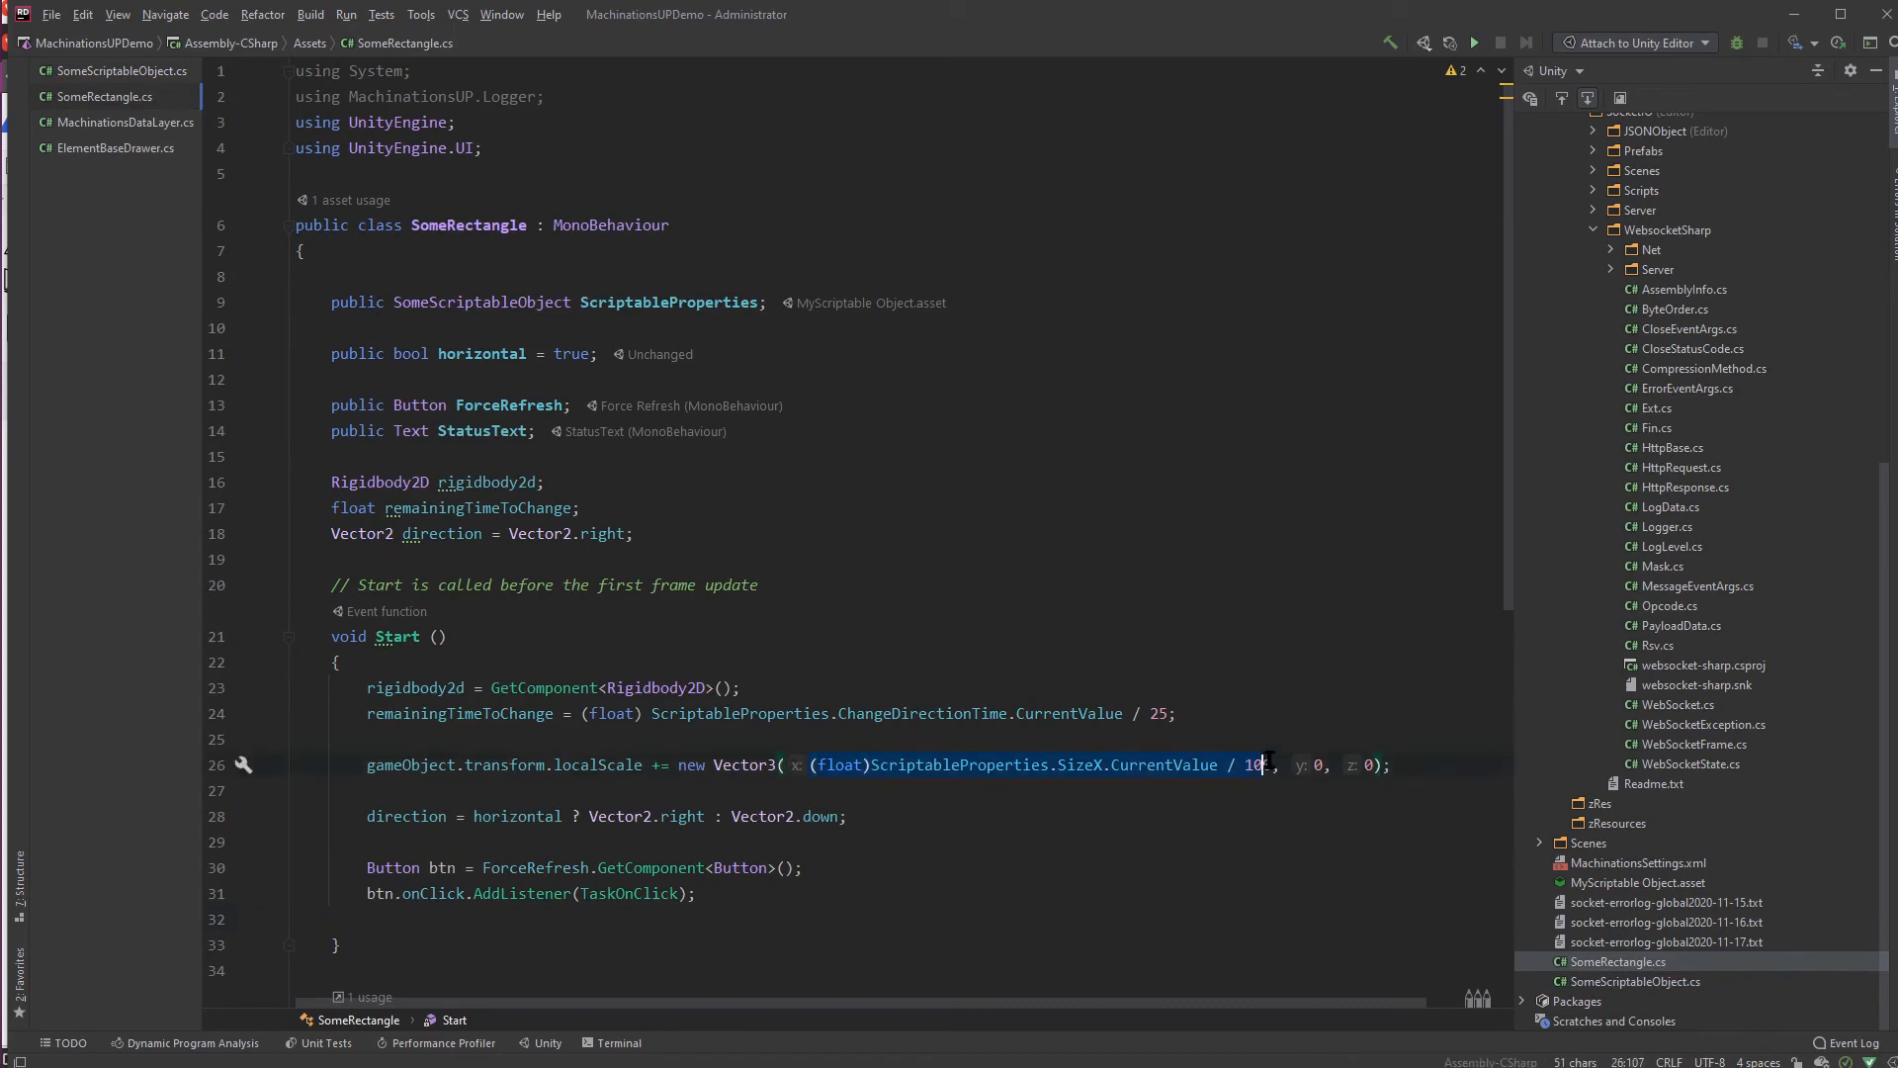
text(0)
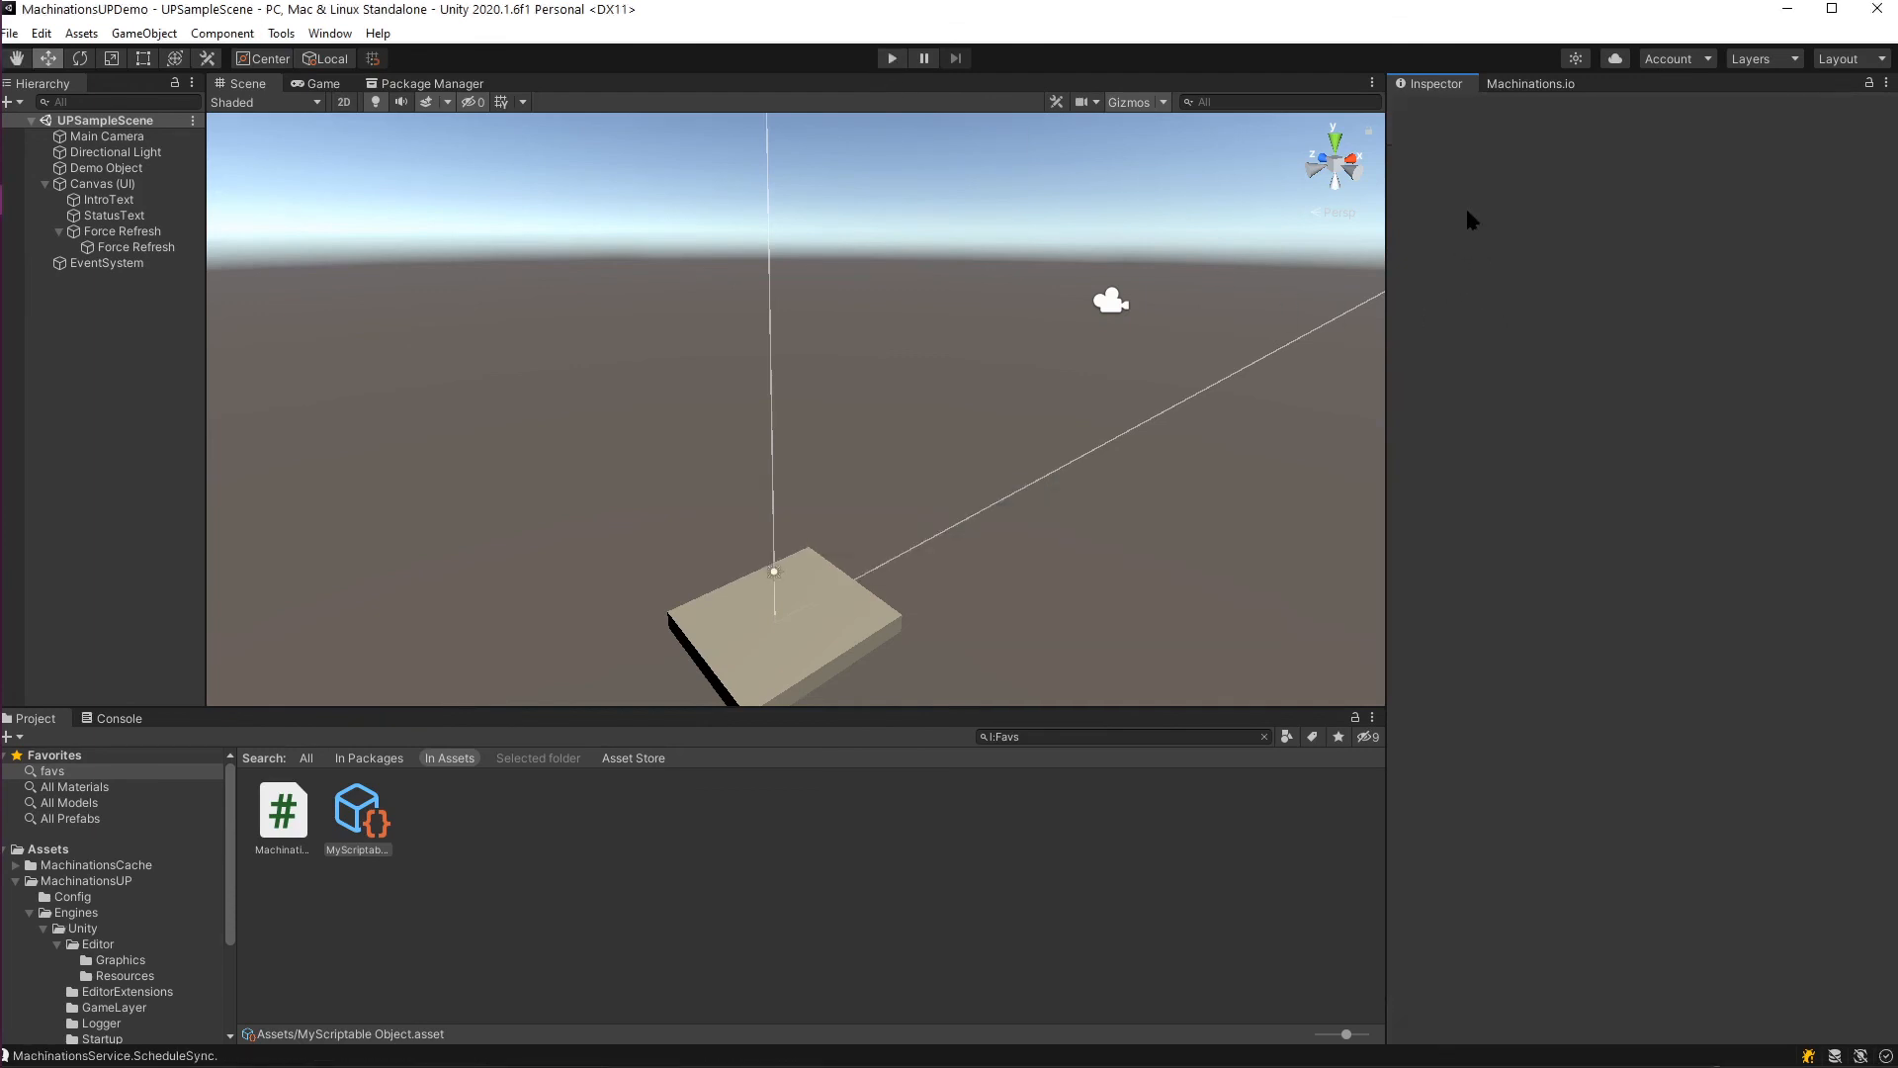
- Select MyScriptable Object and run the game to see Size Y 1000 stretch the rectangle
click(357, 805)
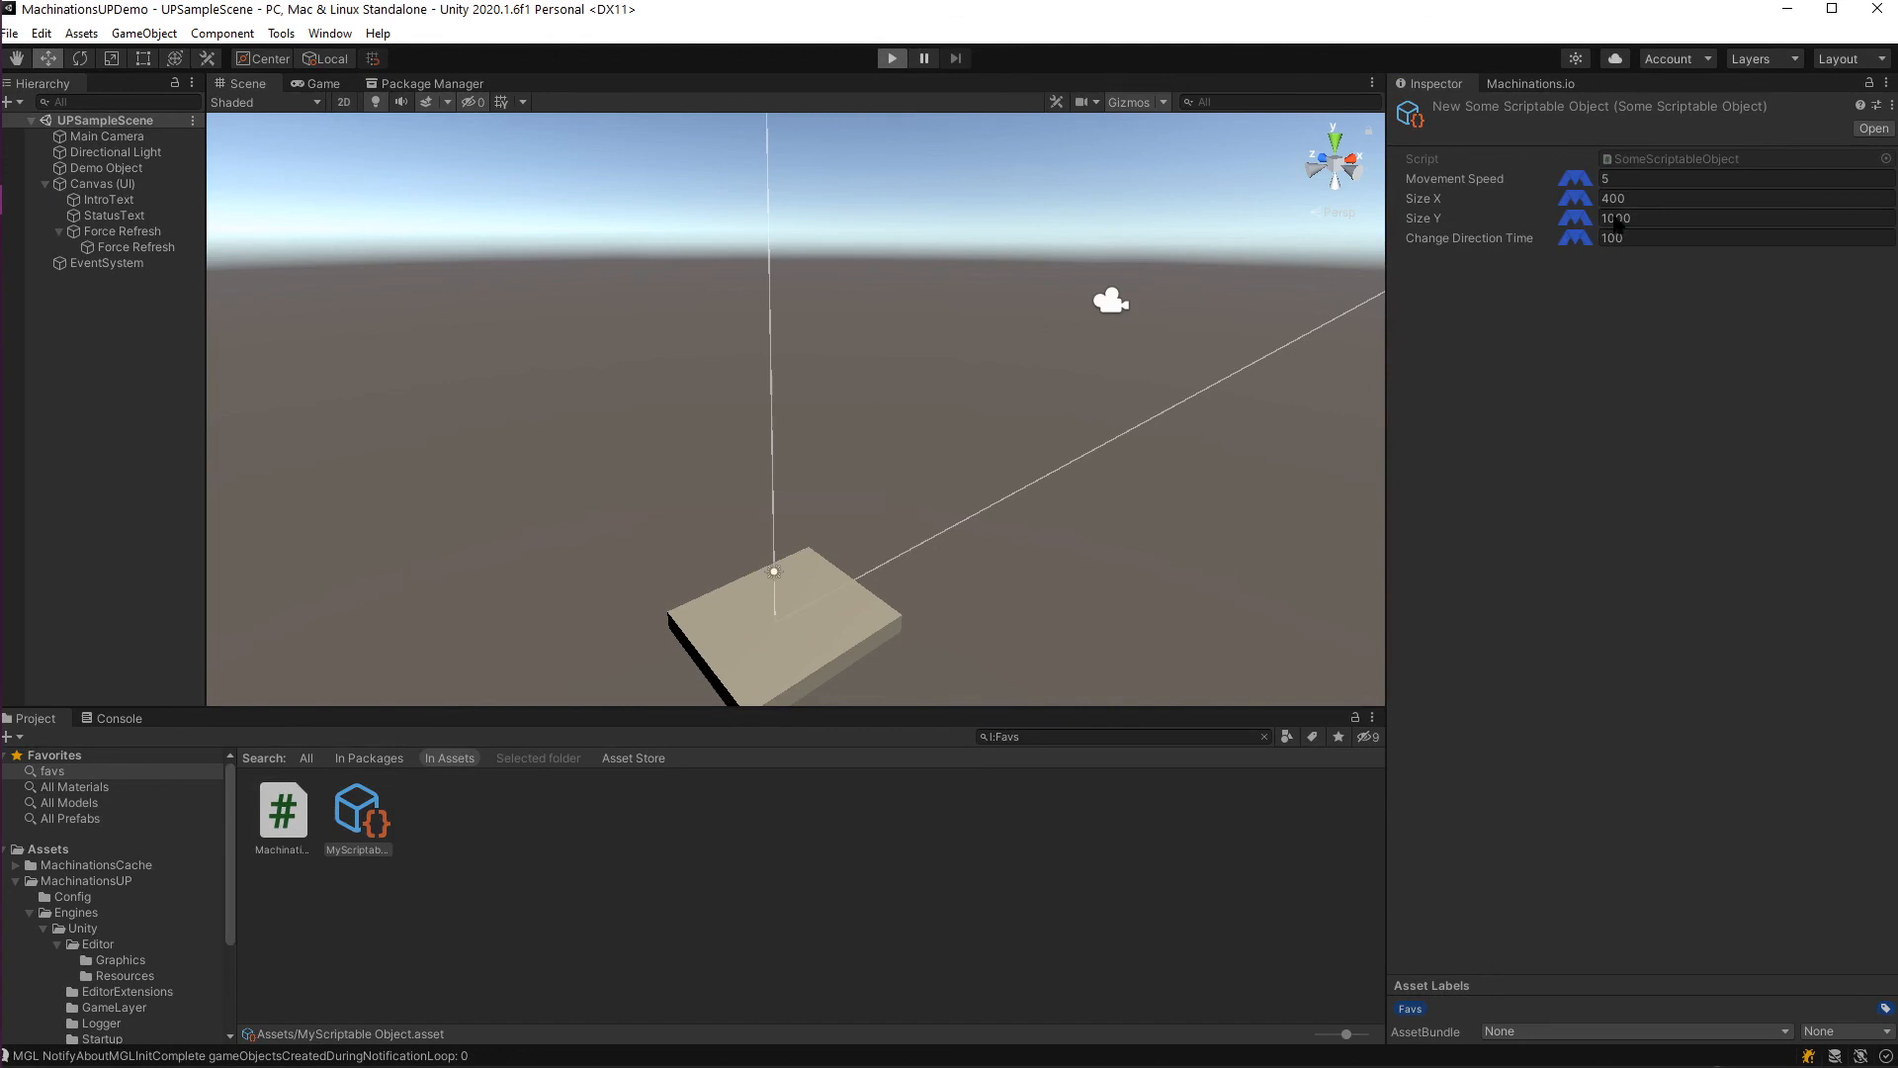
click(892, 57)
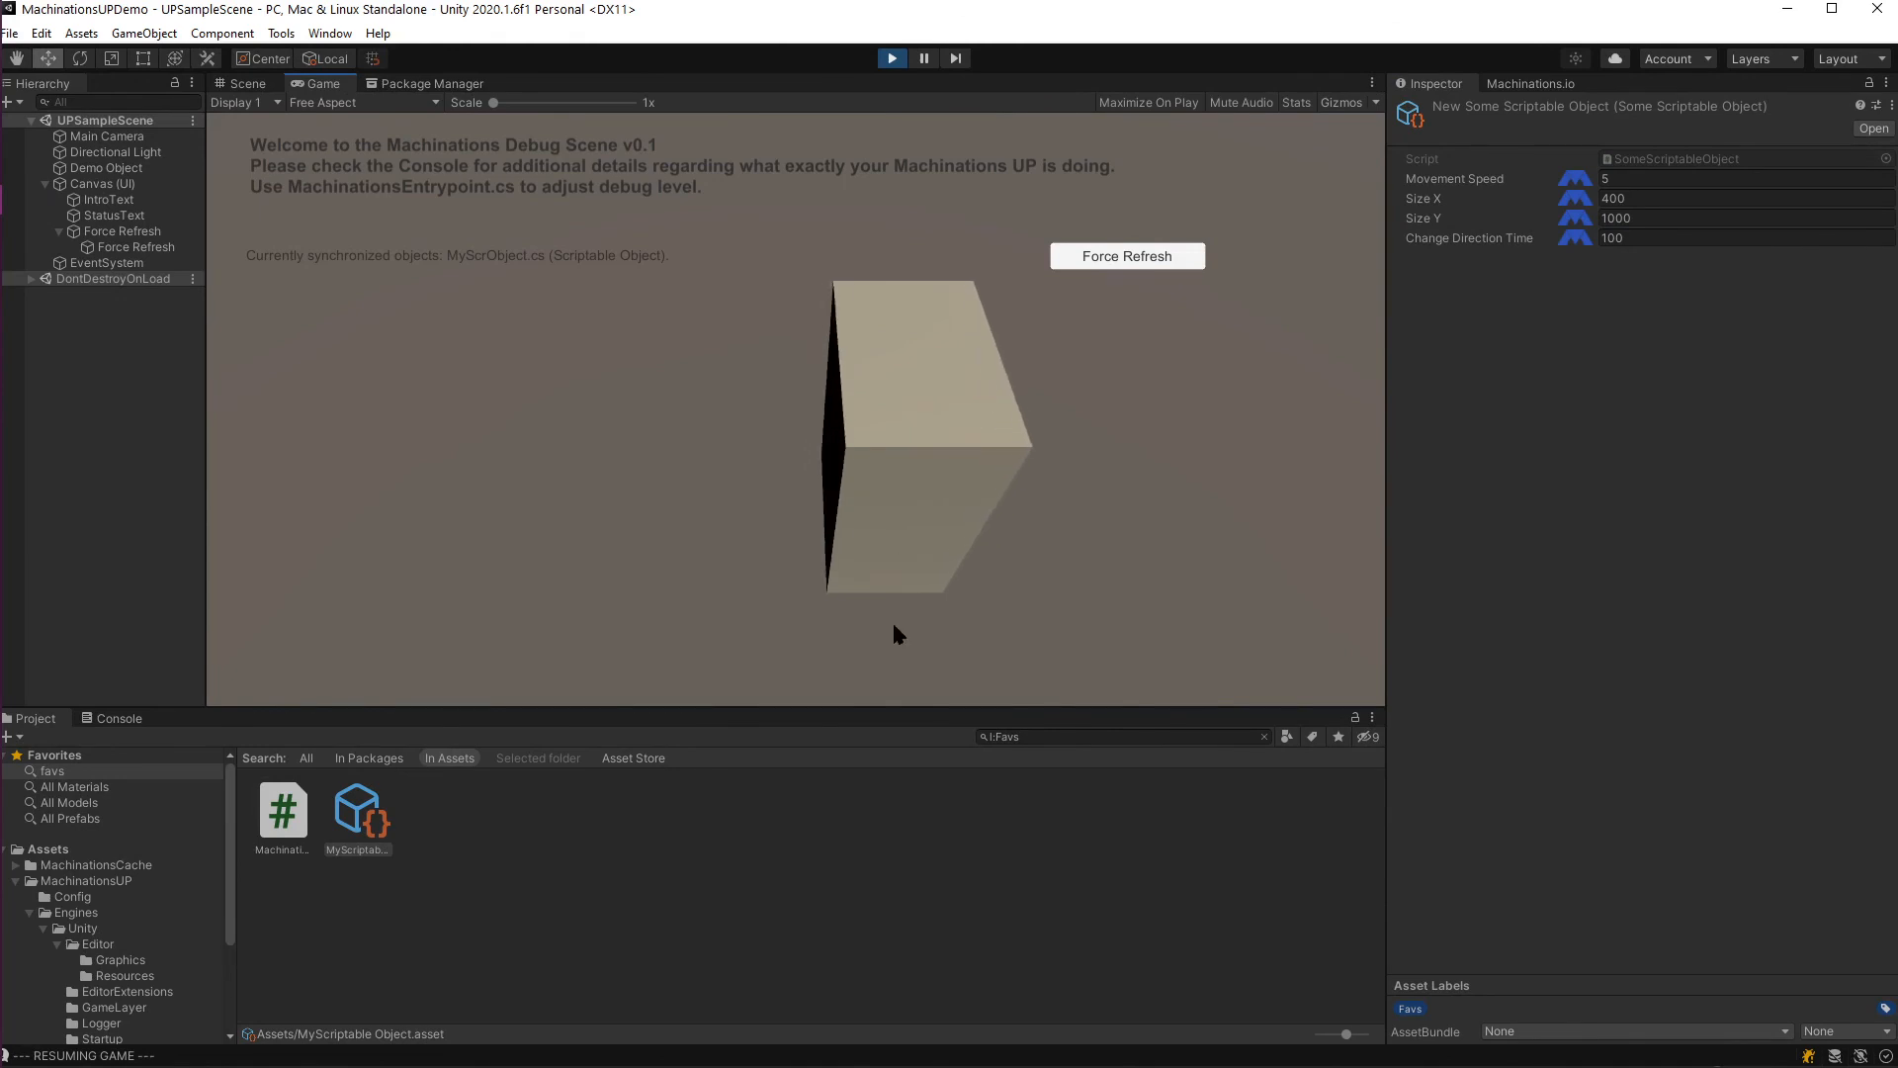
mouse_move(915, 526)
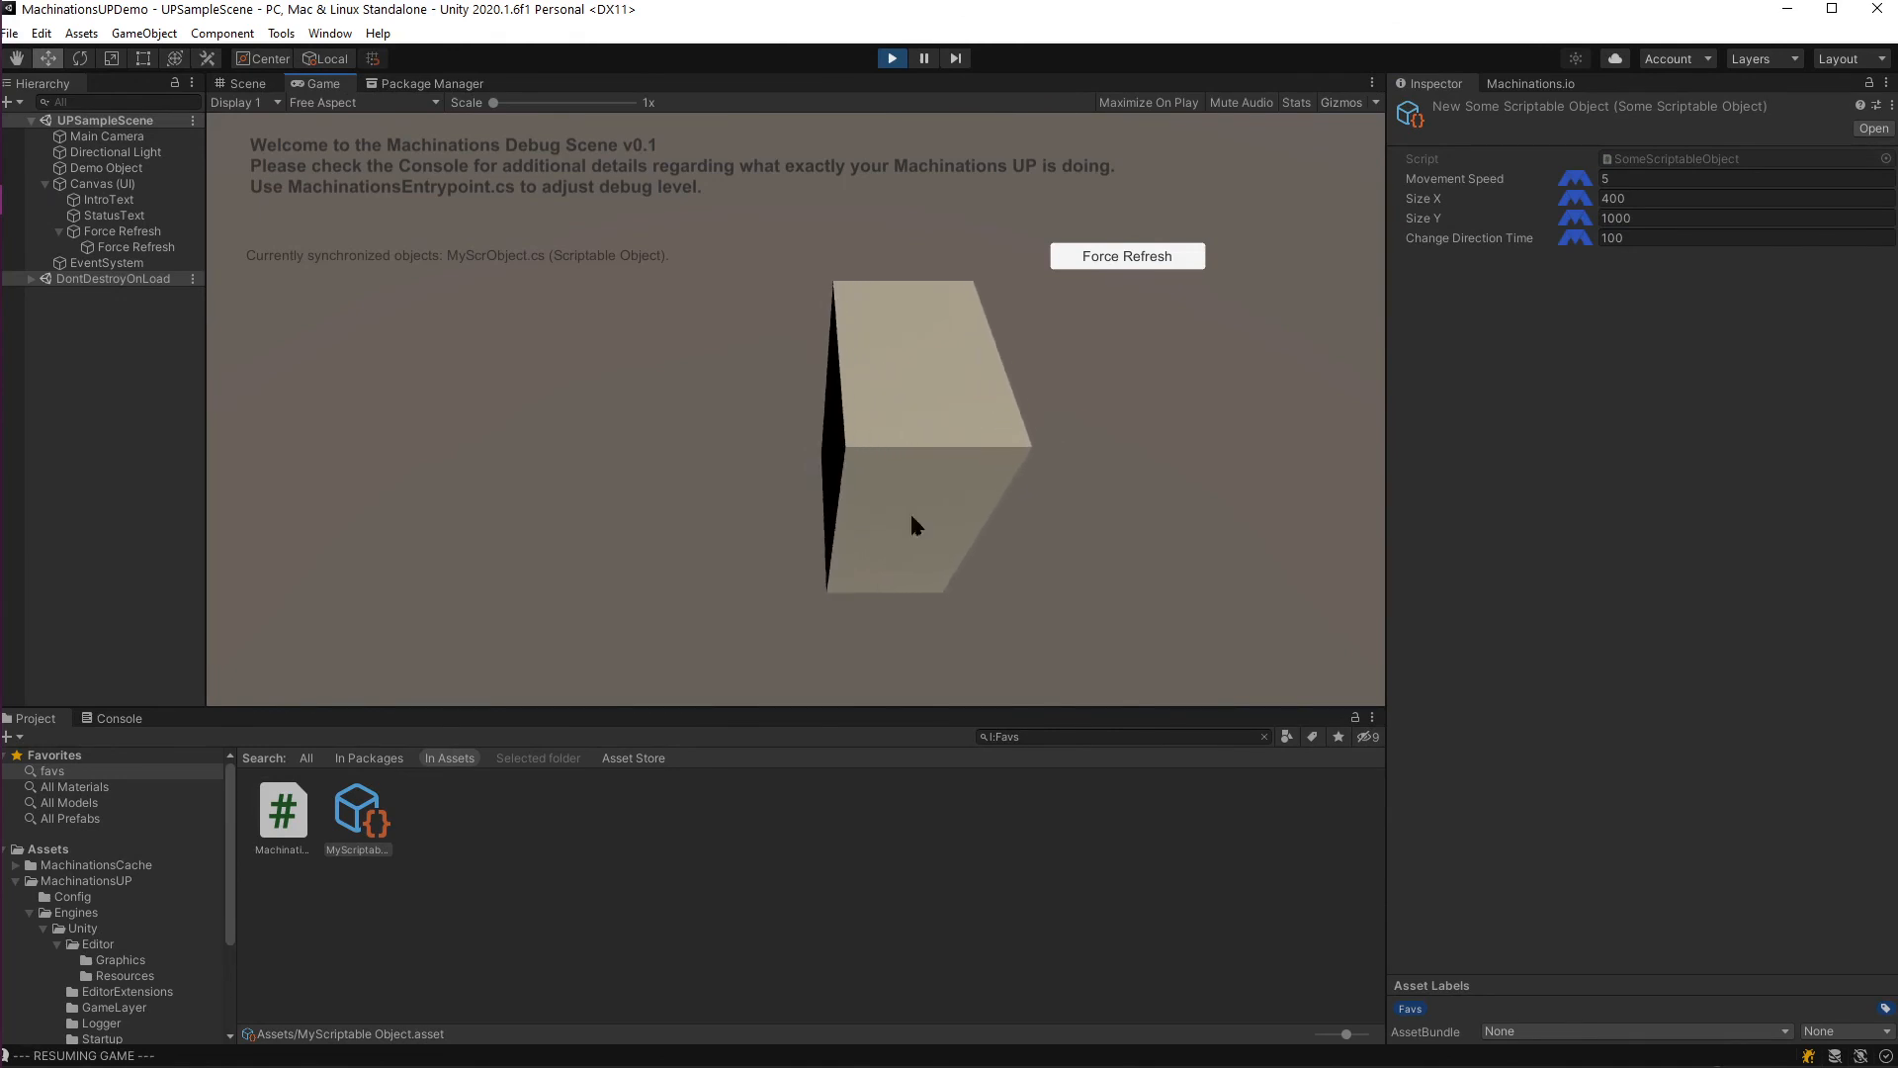